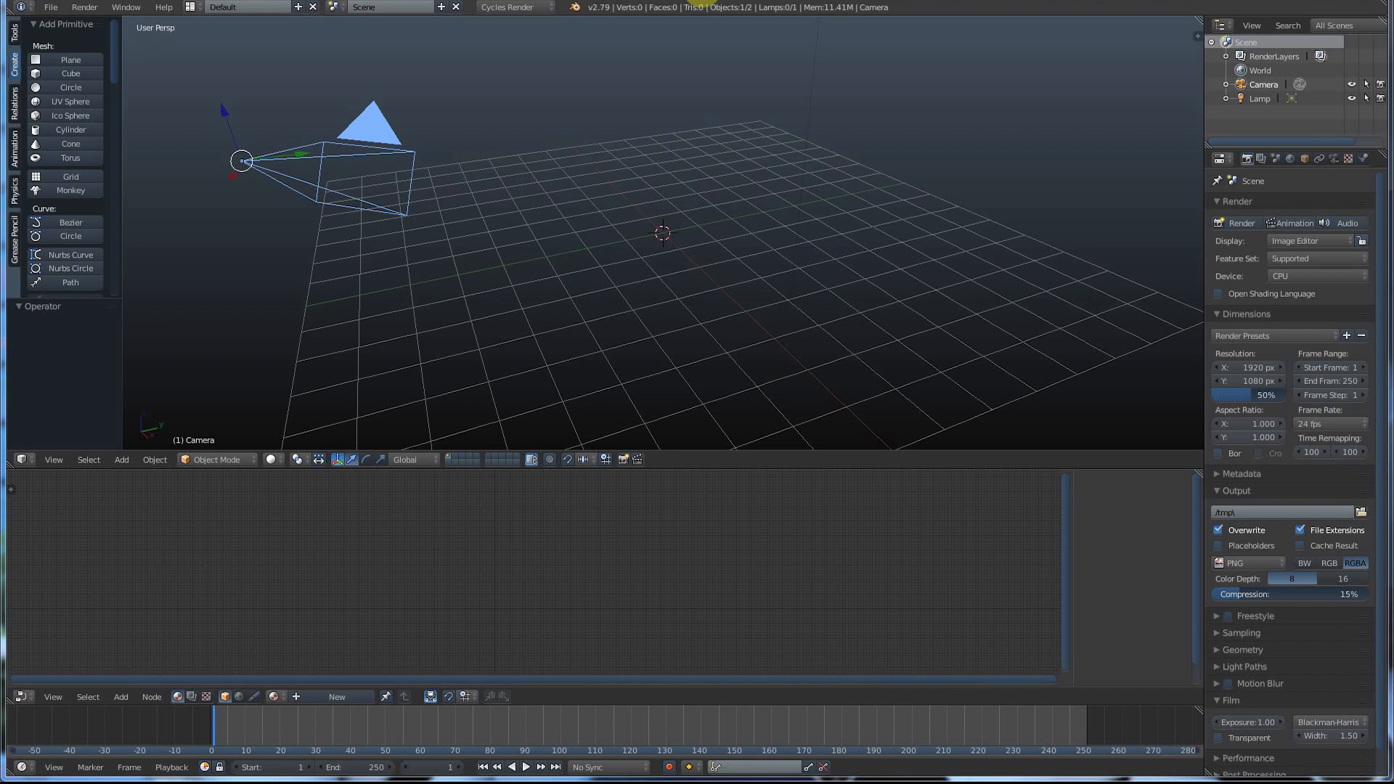
mouse_move(64, 104)
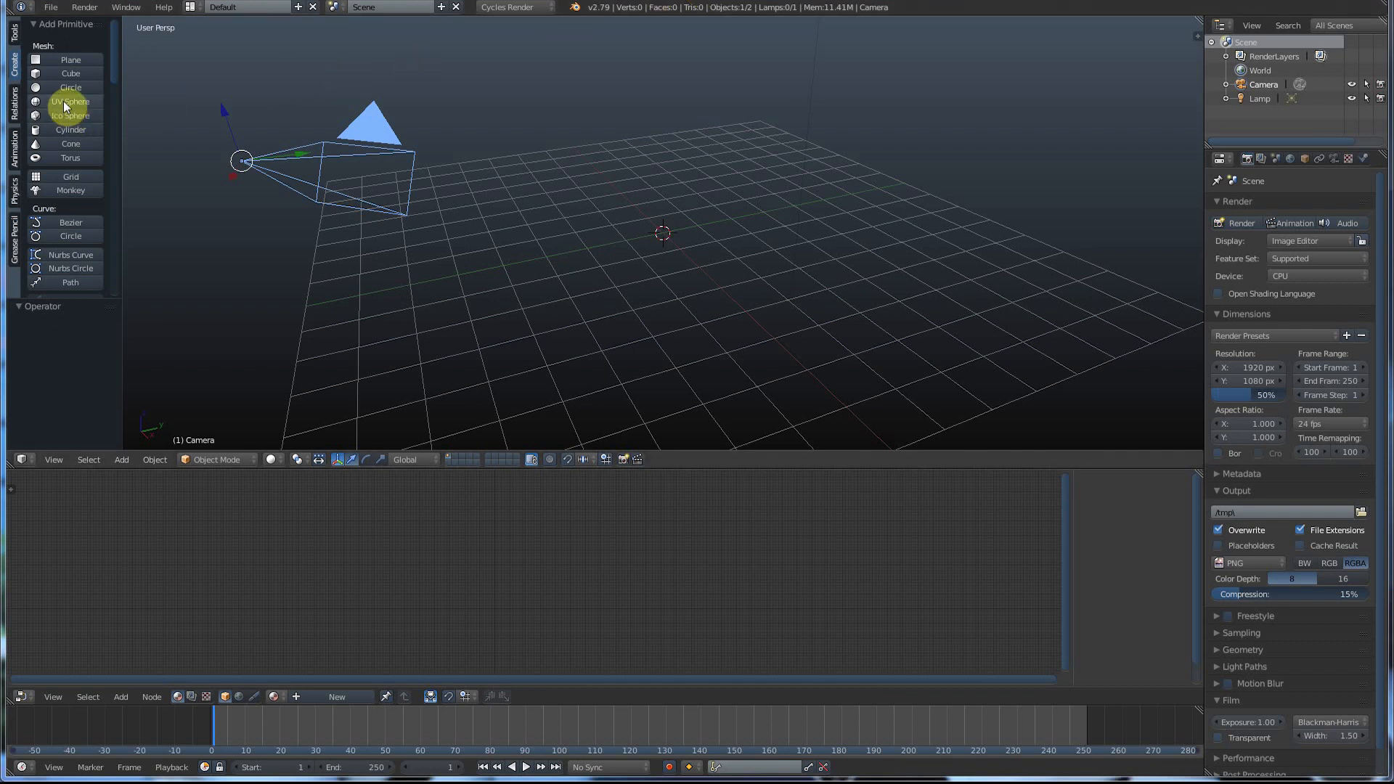
- Add a UV sphere from the Tool Shelf Create tab
click(70, 101)
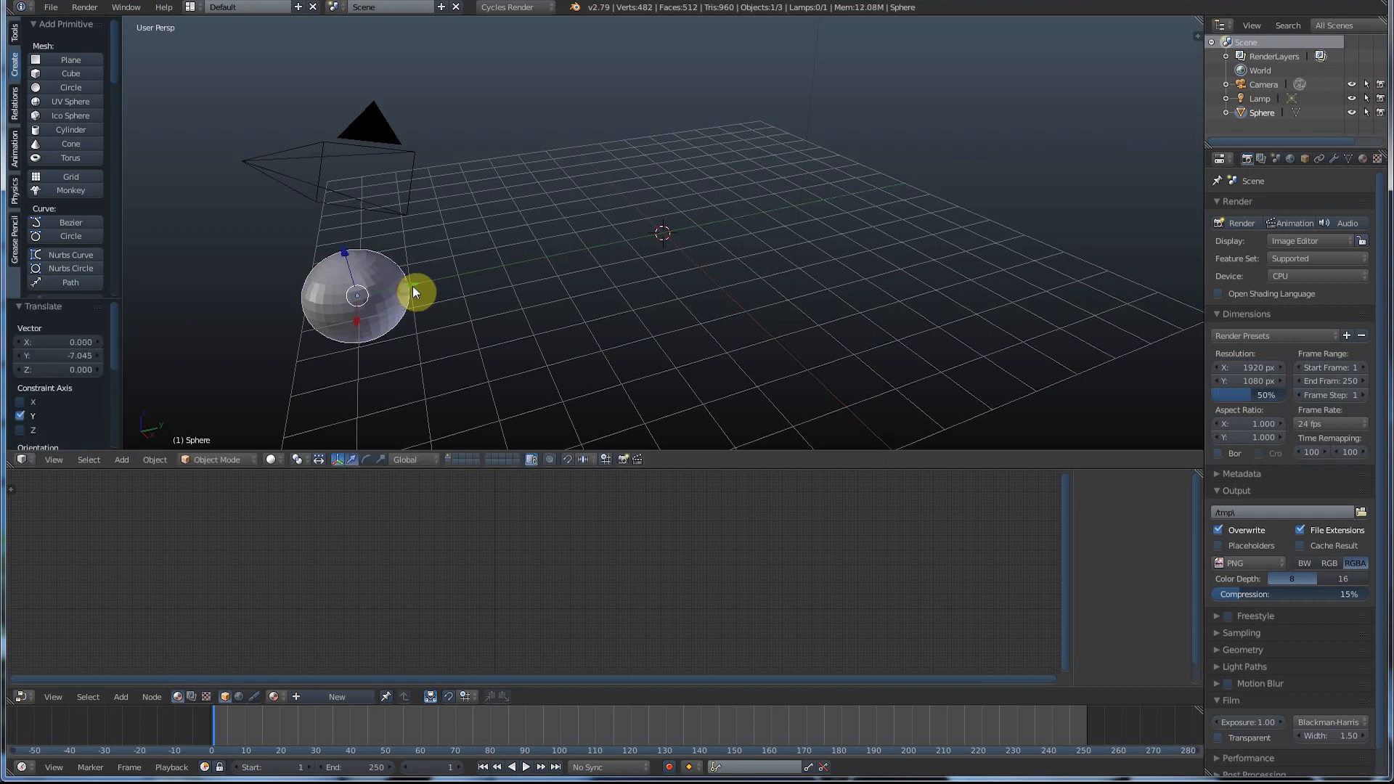
mouse_move(267, 690)
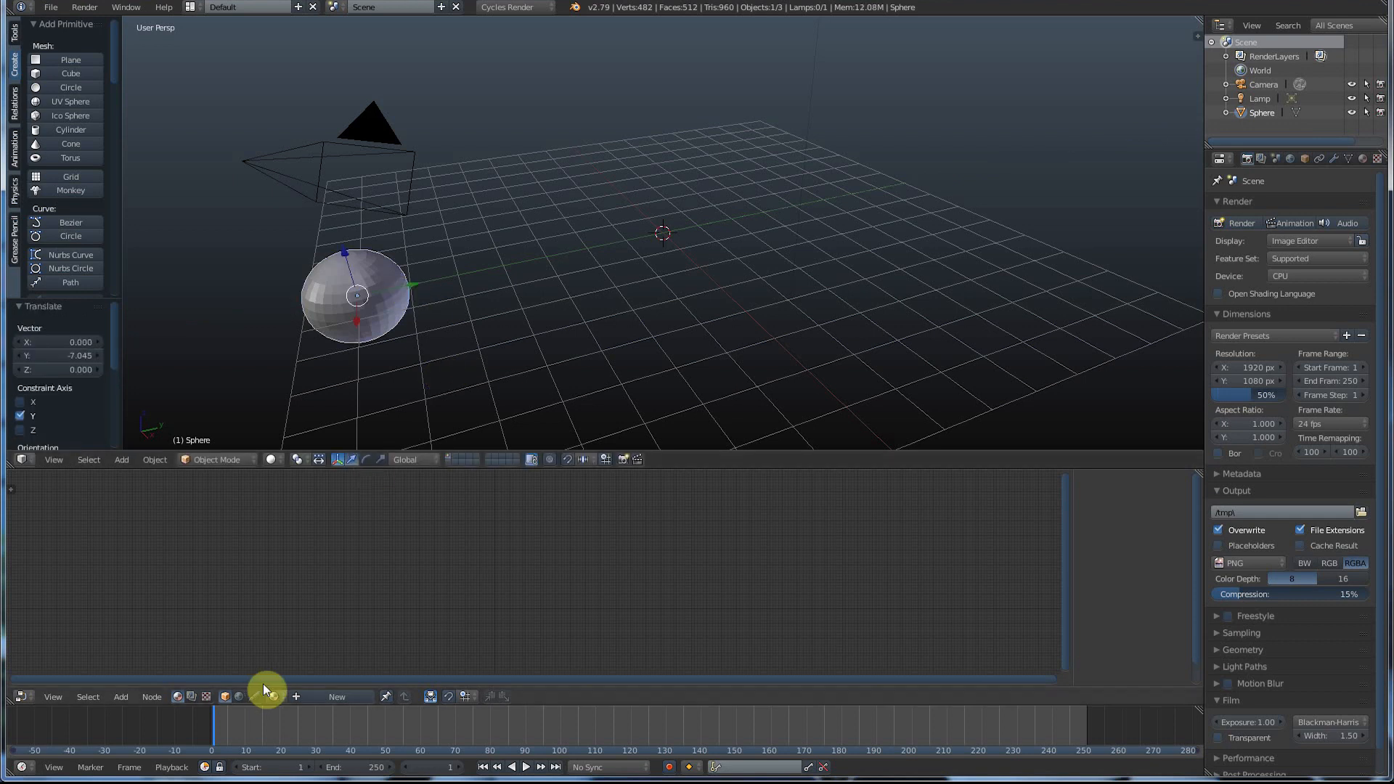
mouse_move(342, 729)
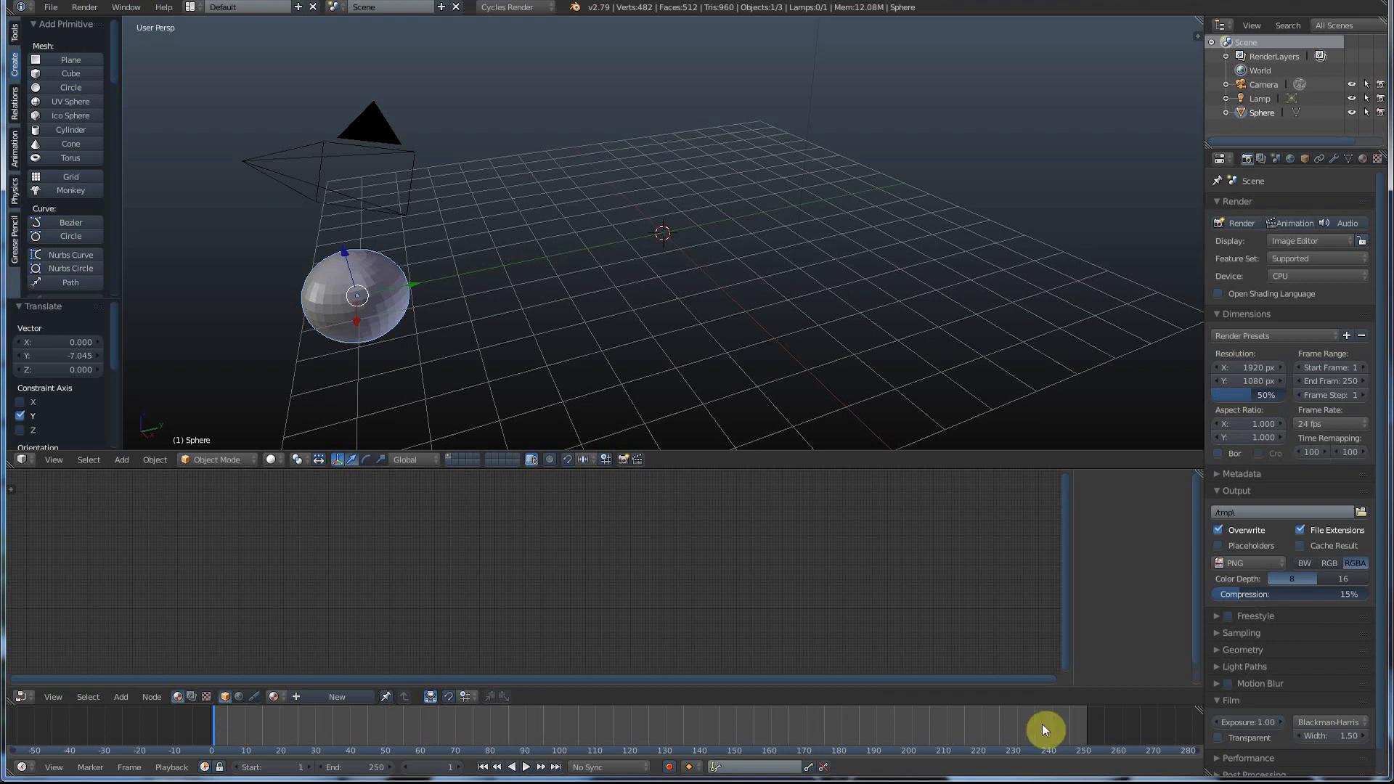
mouse_move(1092, 731)
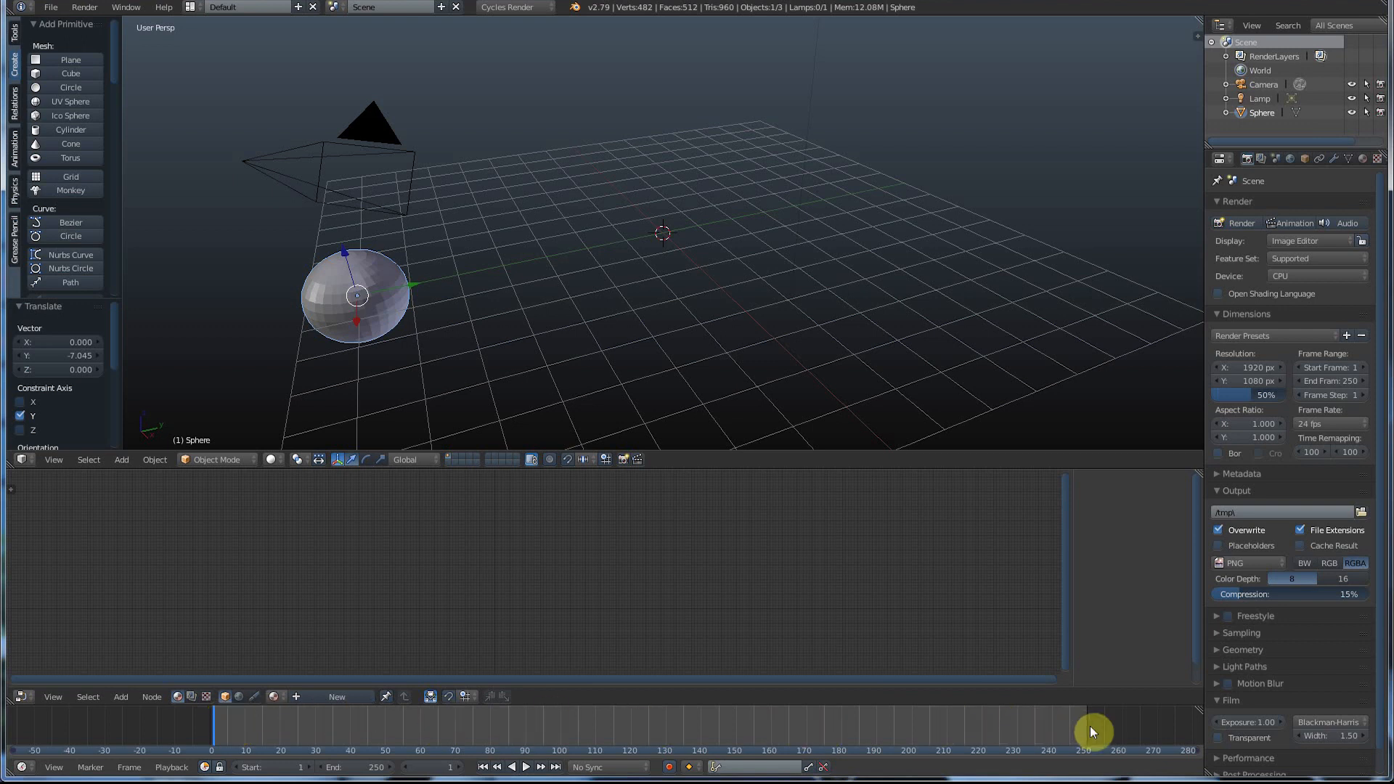
mouse_move(593, 718)
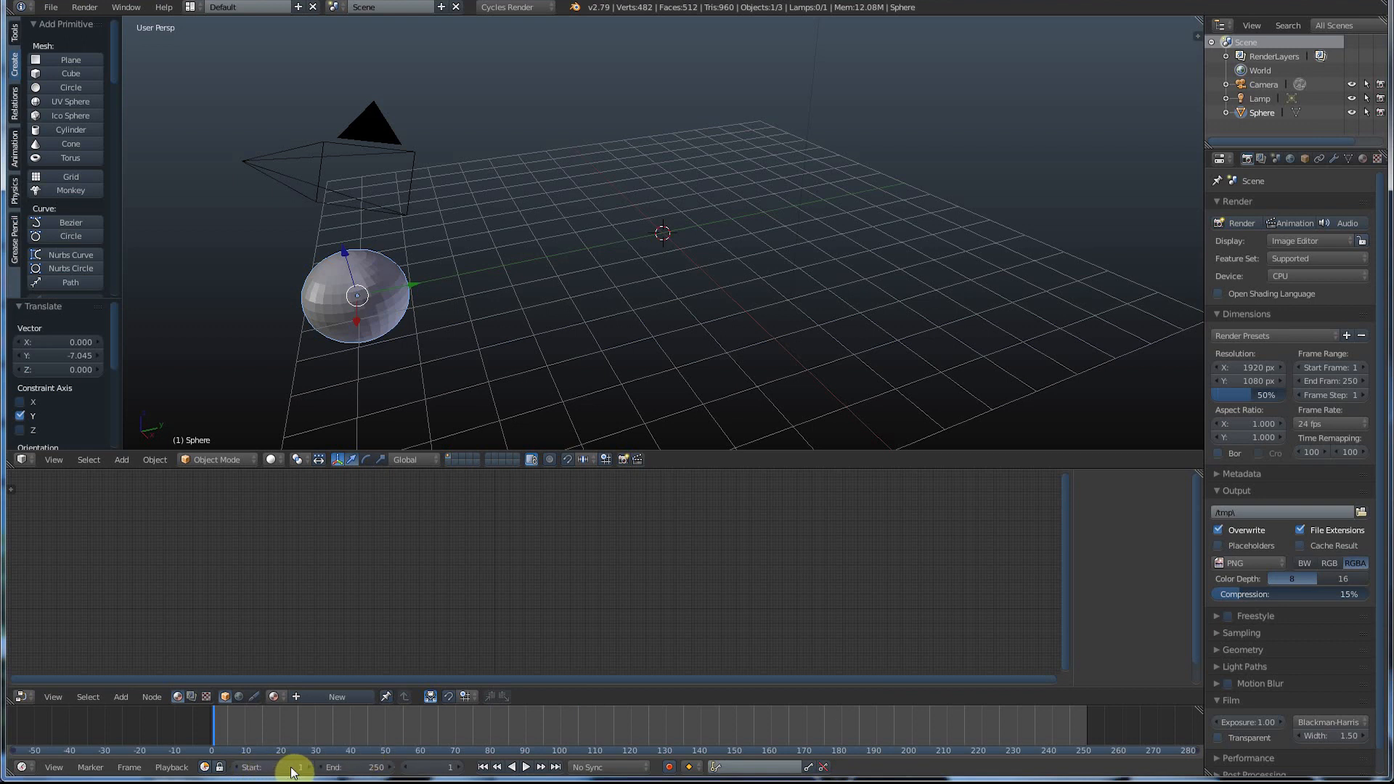
mouse_move(376, 767)
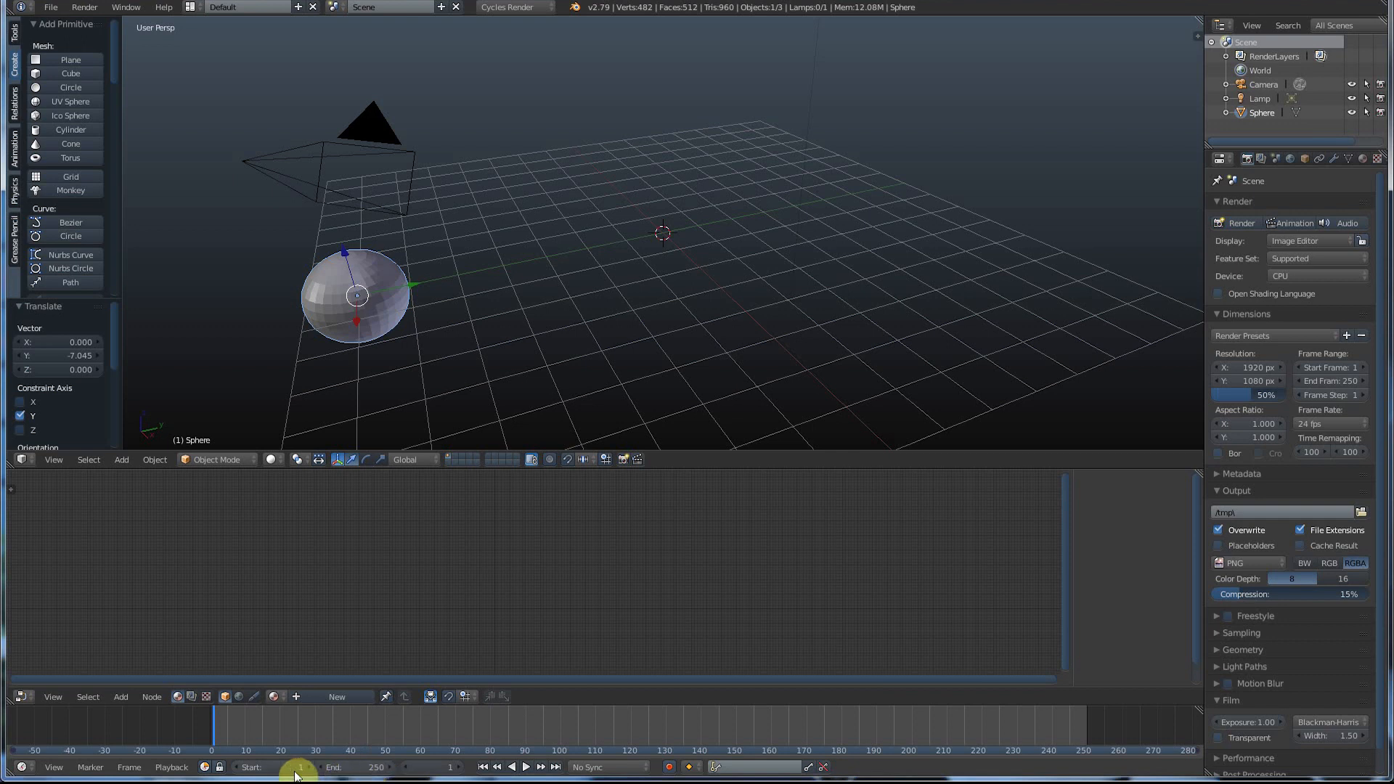
mouse_move(360, 766)
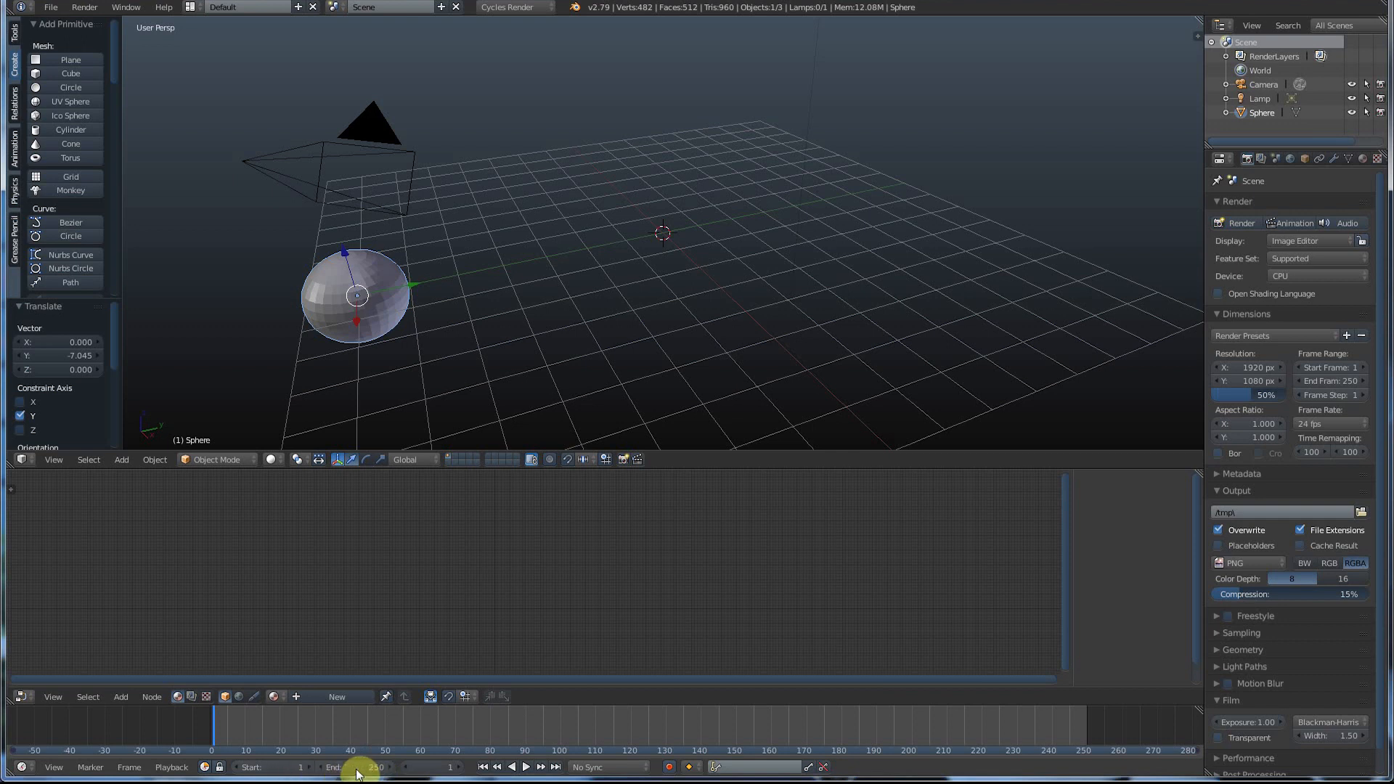
mouse_move(274, 732)
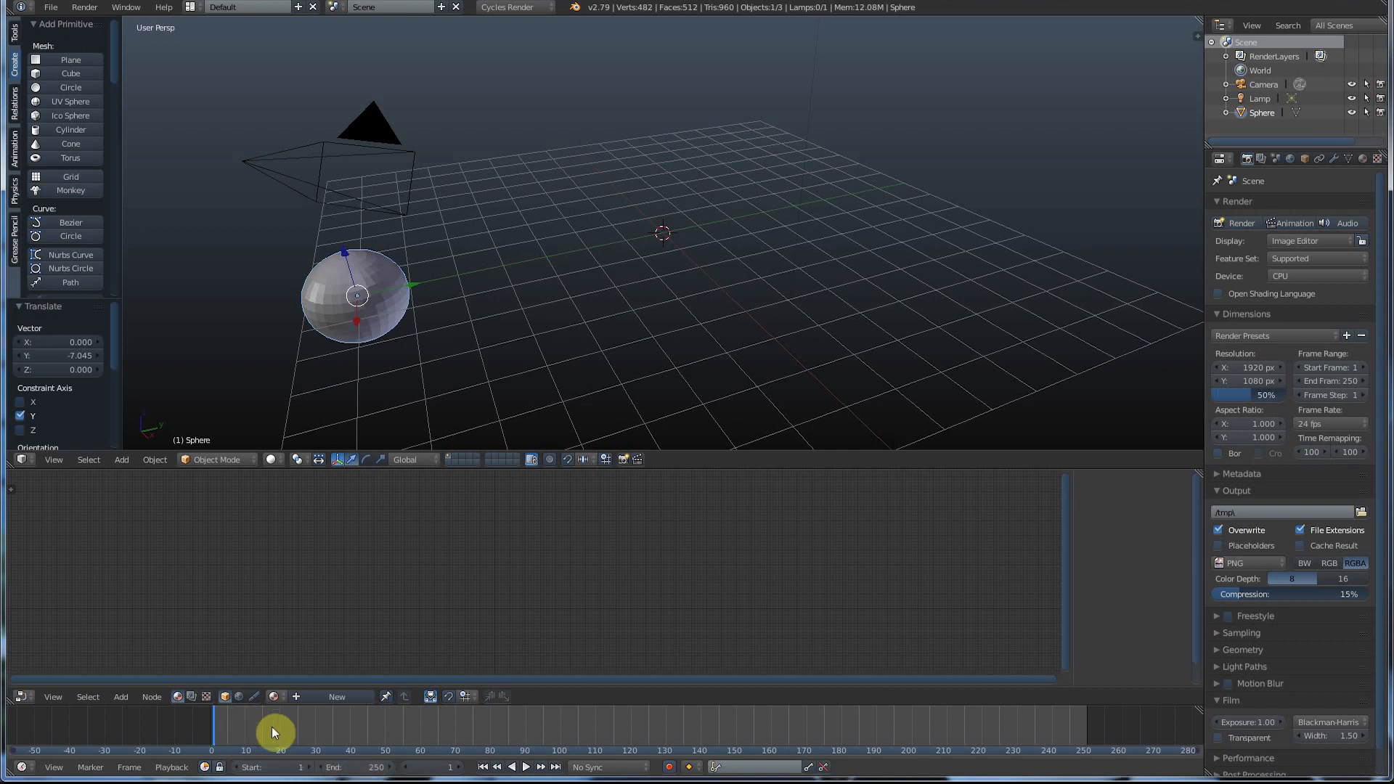
mouse_move(404, 732)
text(24)
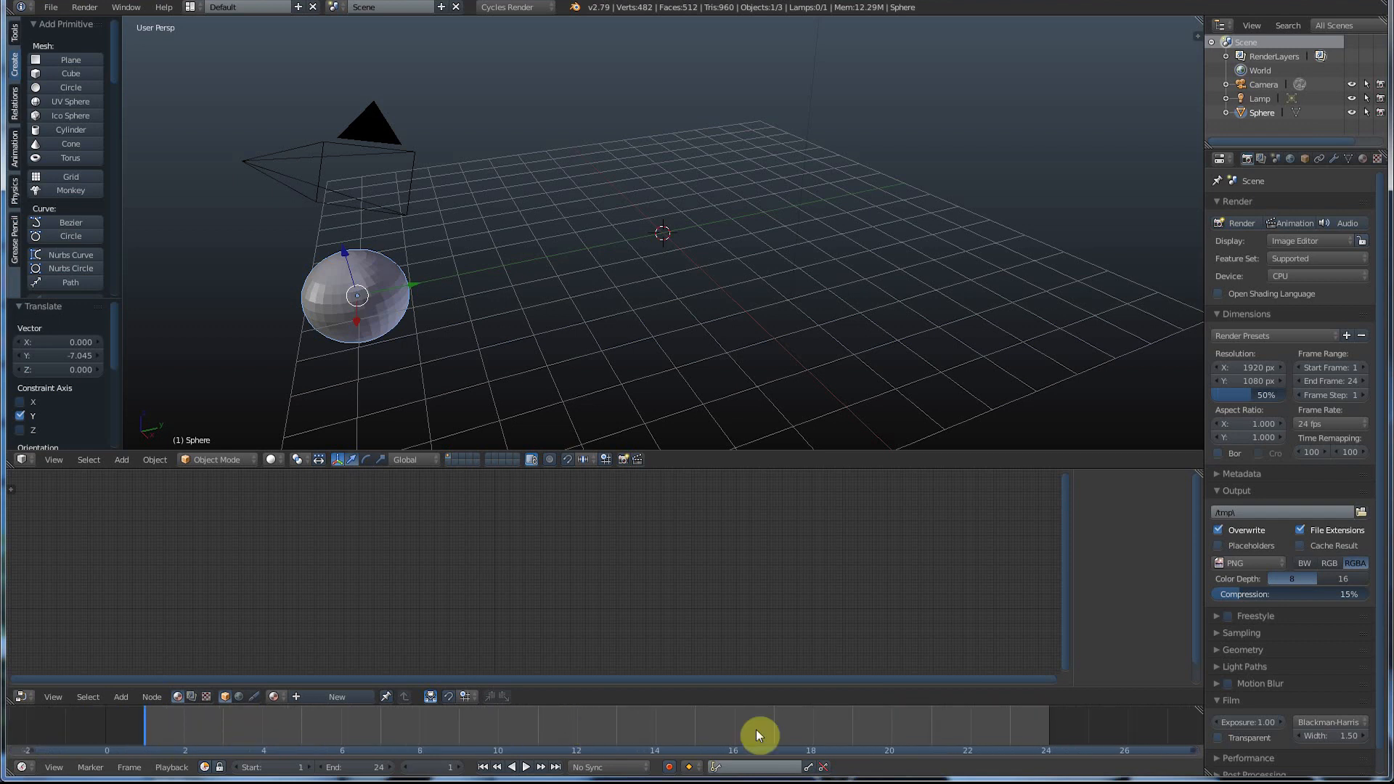
mouse_move(419, 731)
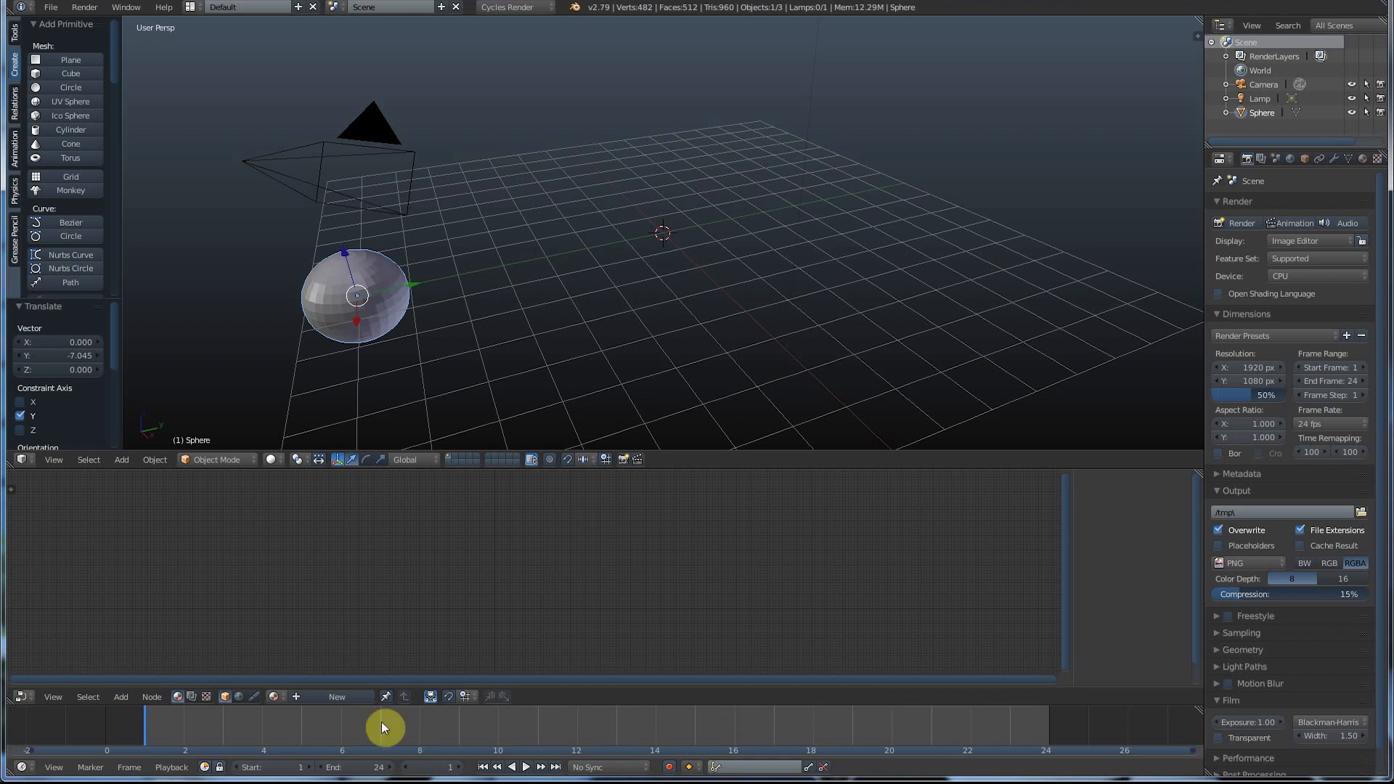
mouse_move(994, 713)
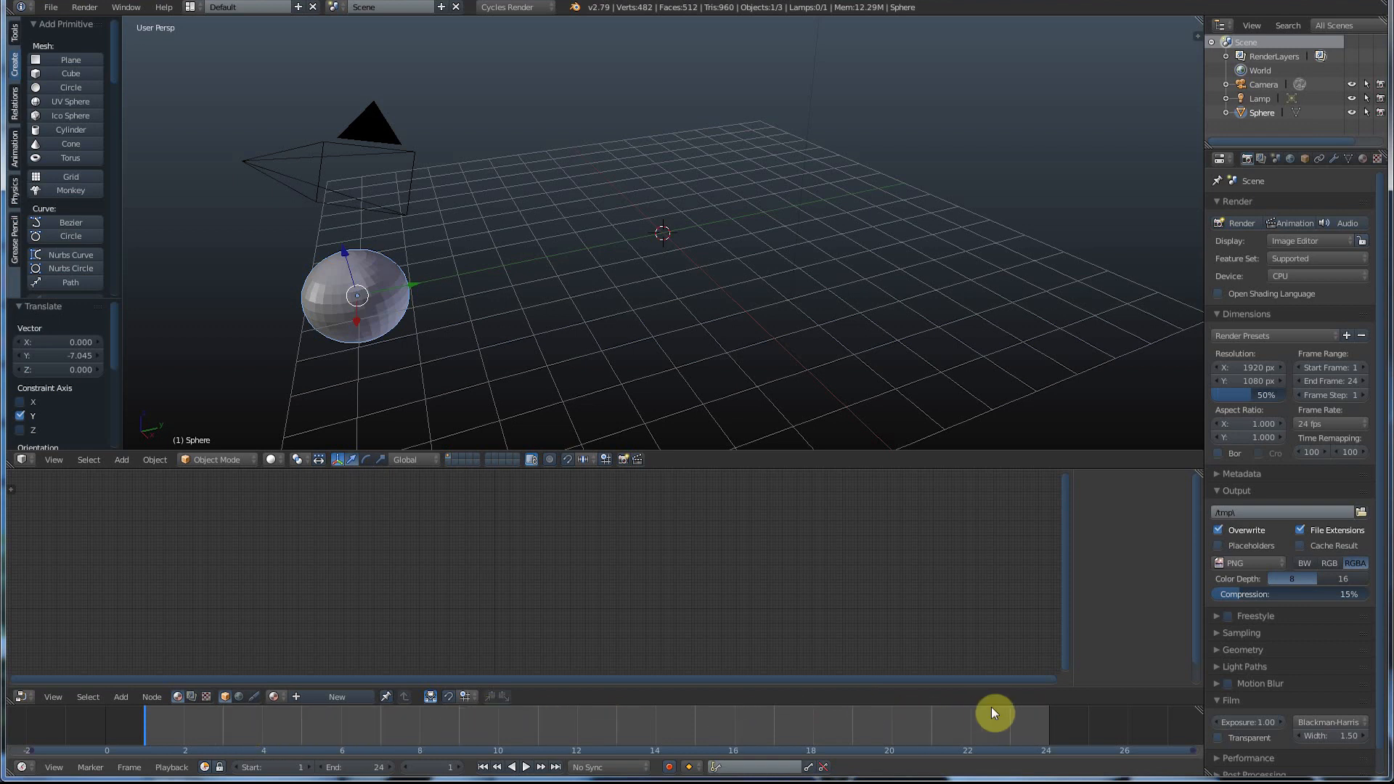
mouse_move(508, 723)
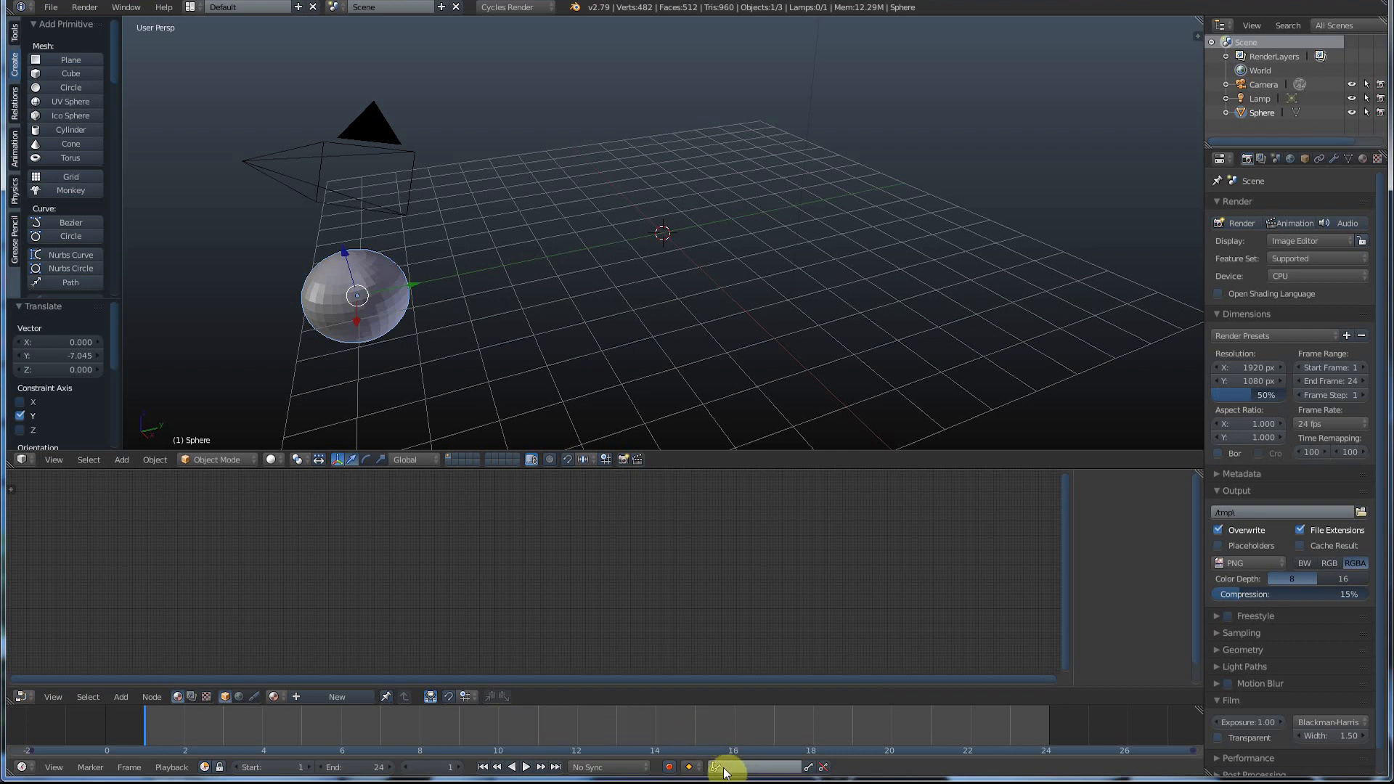
mouse_move(721, 767)
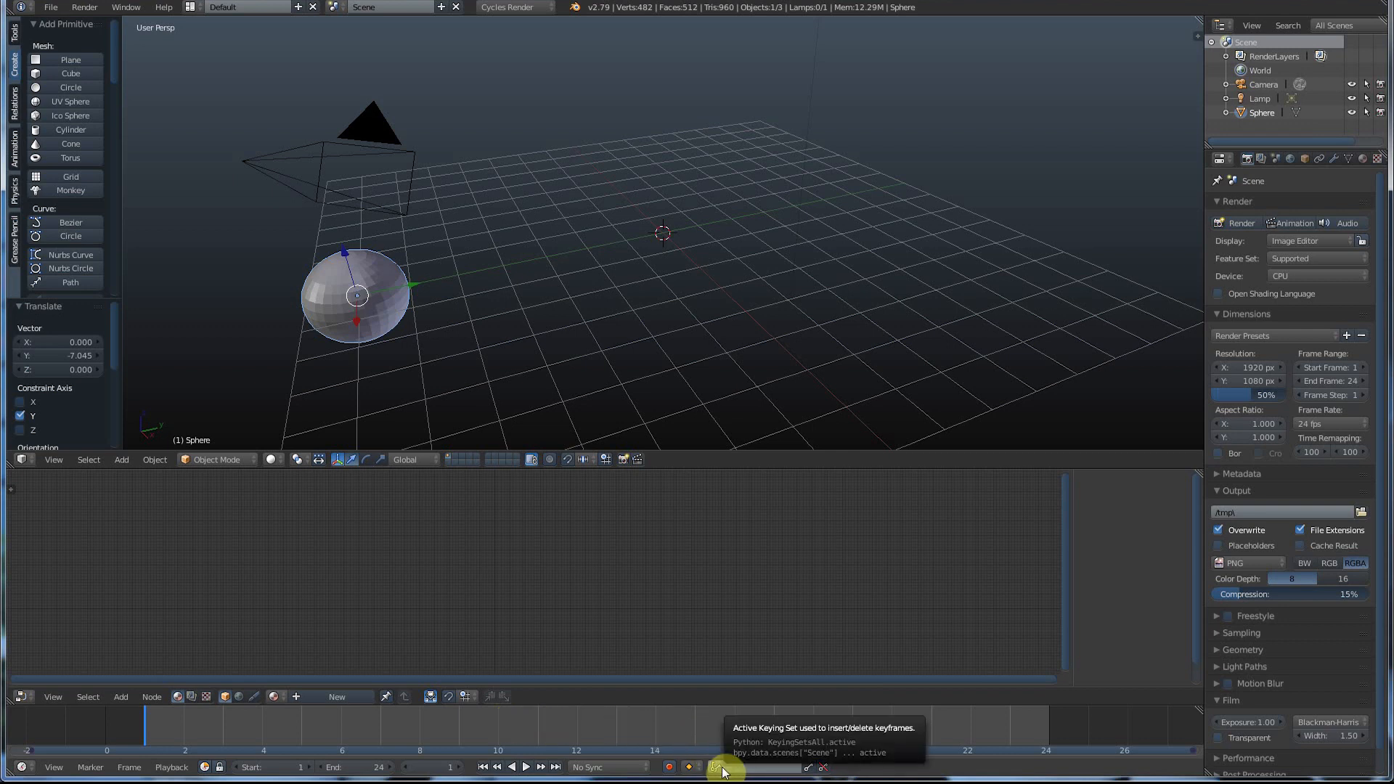
- Set the Timeline's active keying set to LocRotScale
click(721, 767)
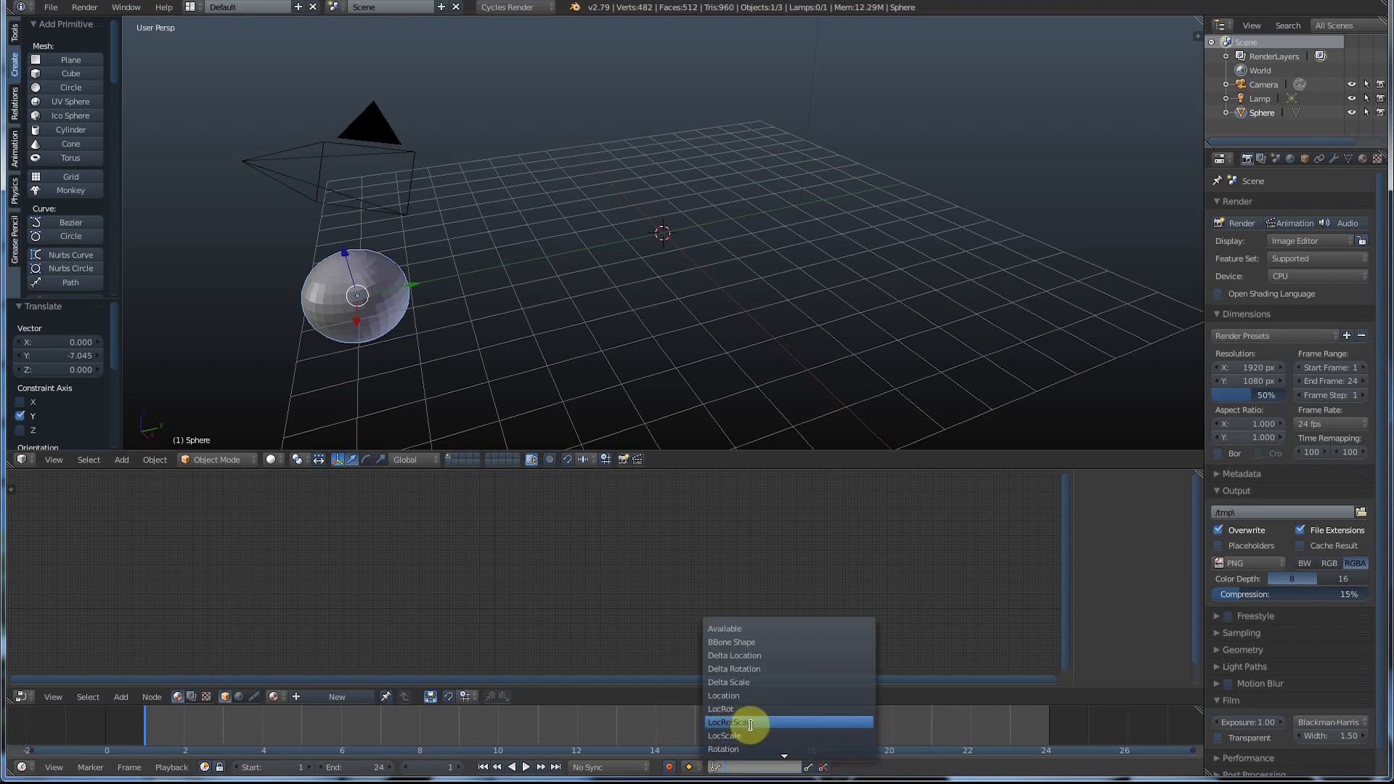
mouse_move(725, 721)
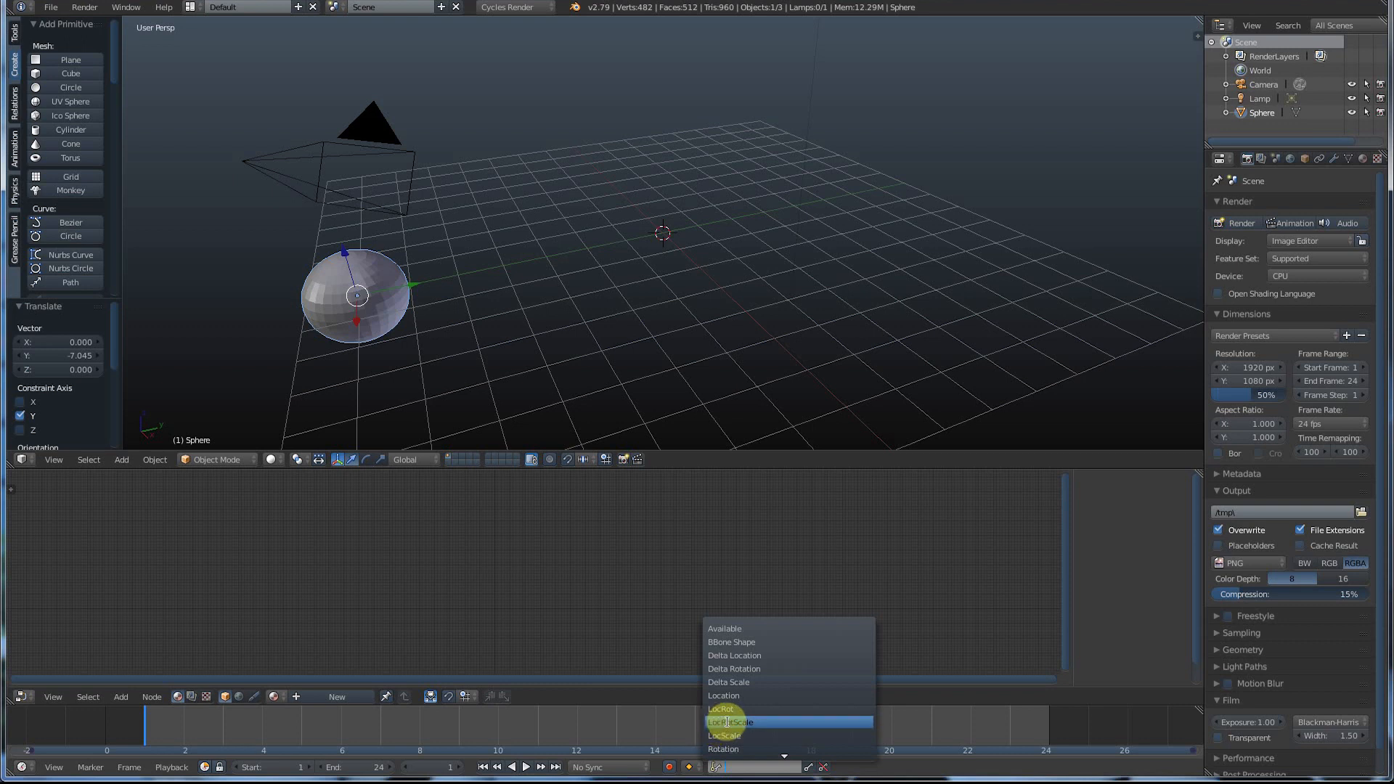
mouse_move(738, 696)
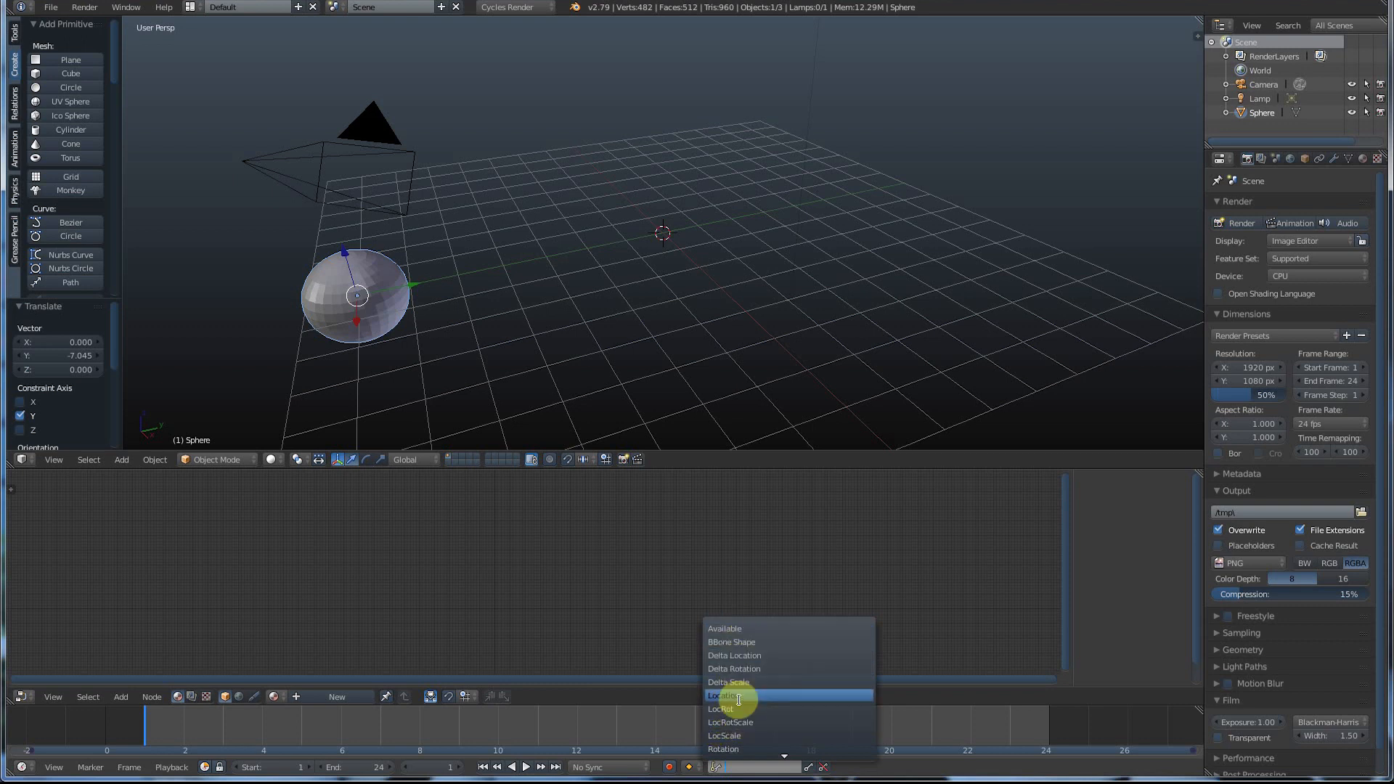
mouse_move(742, 749)
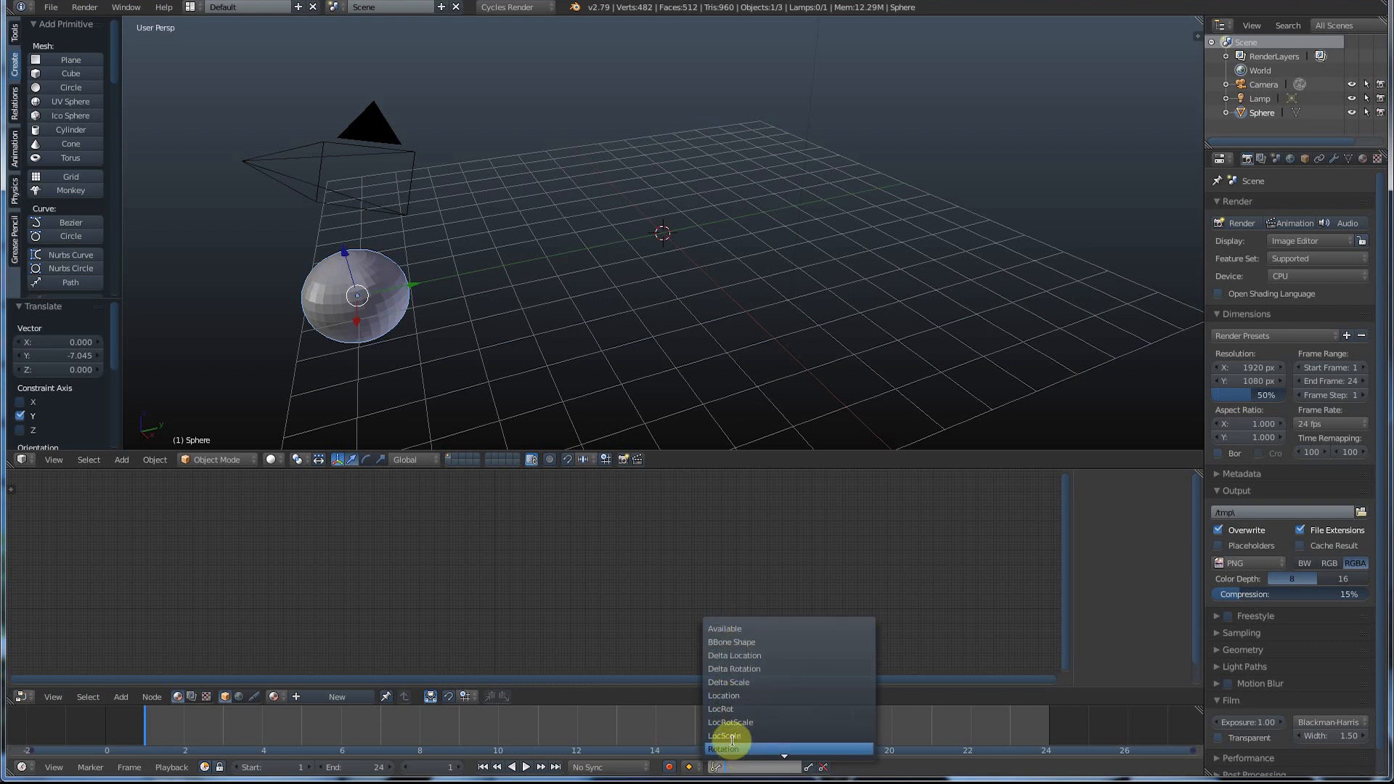
mouse_move(729, 721)
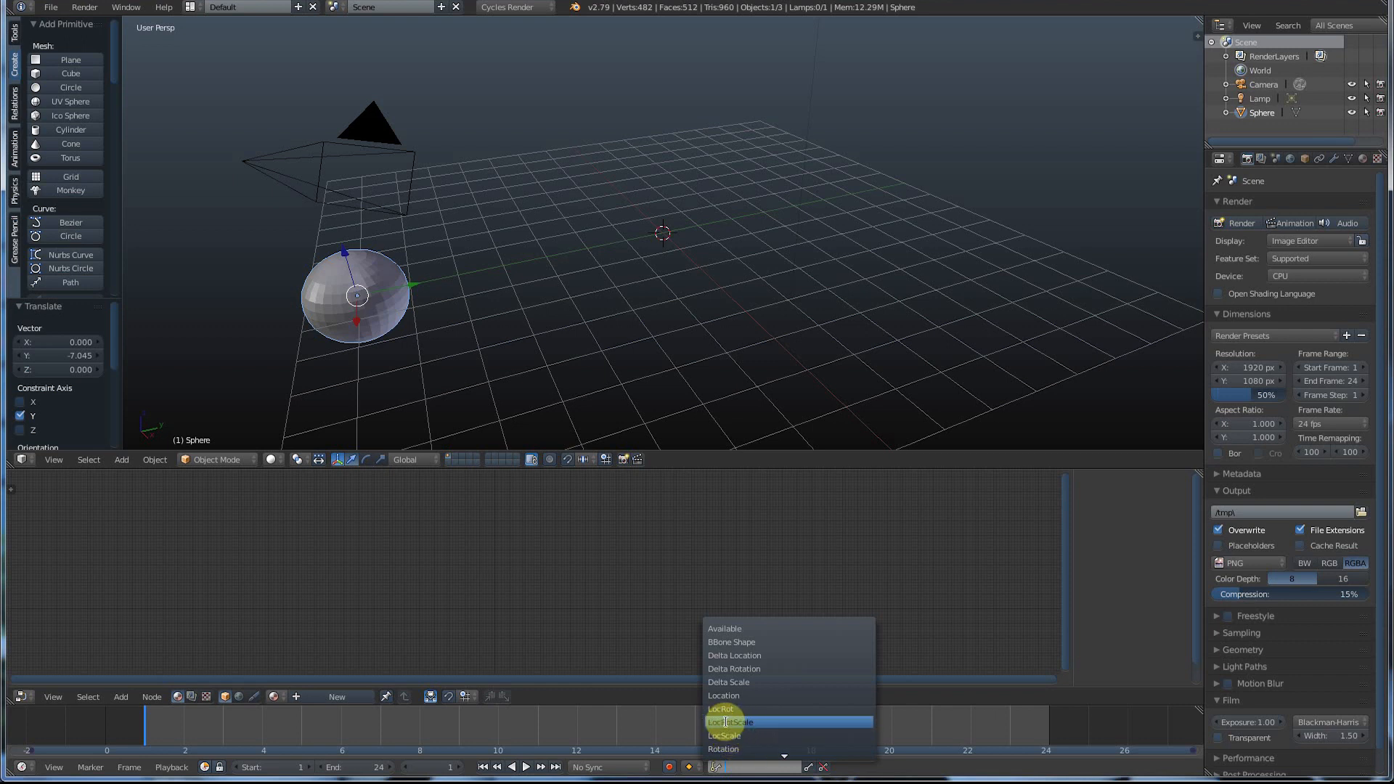
mouse_move(728, 721)
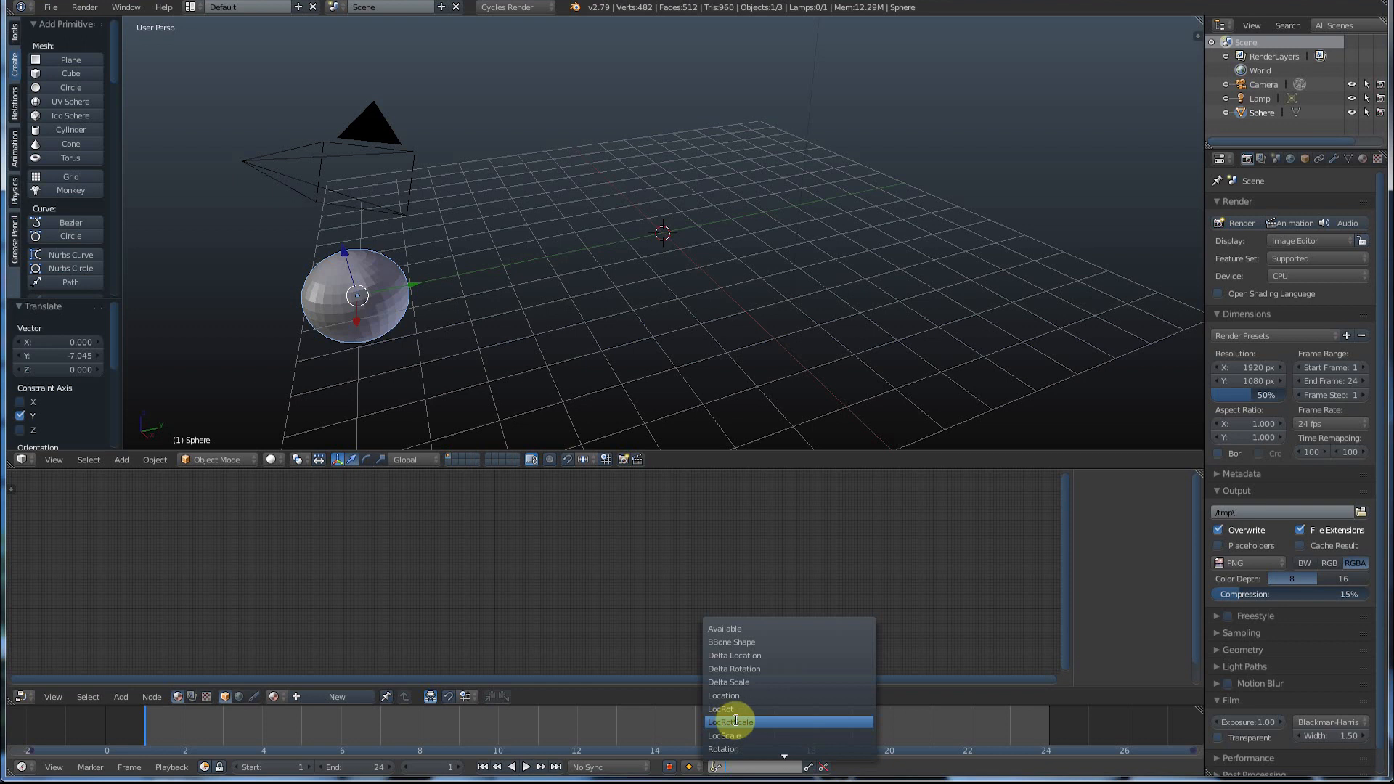
mouse_move(729, 722)
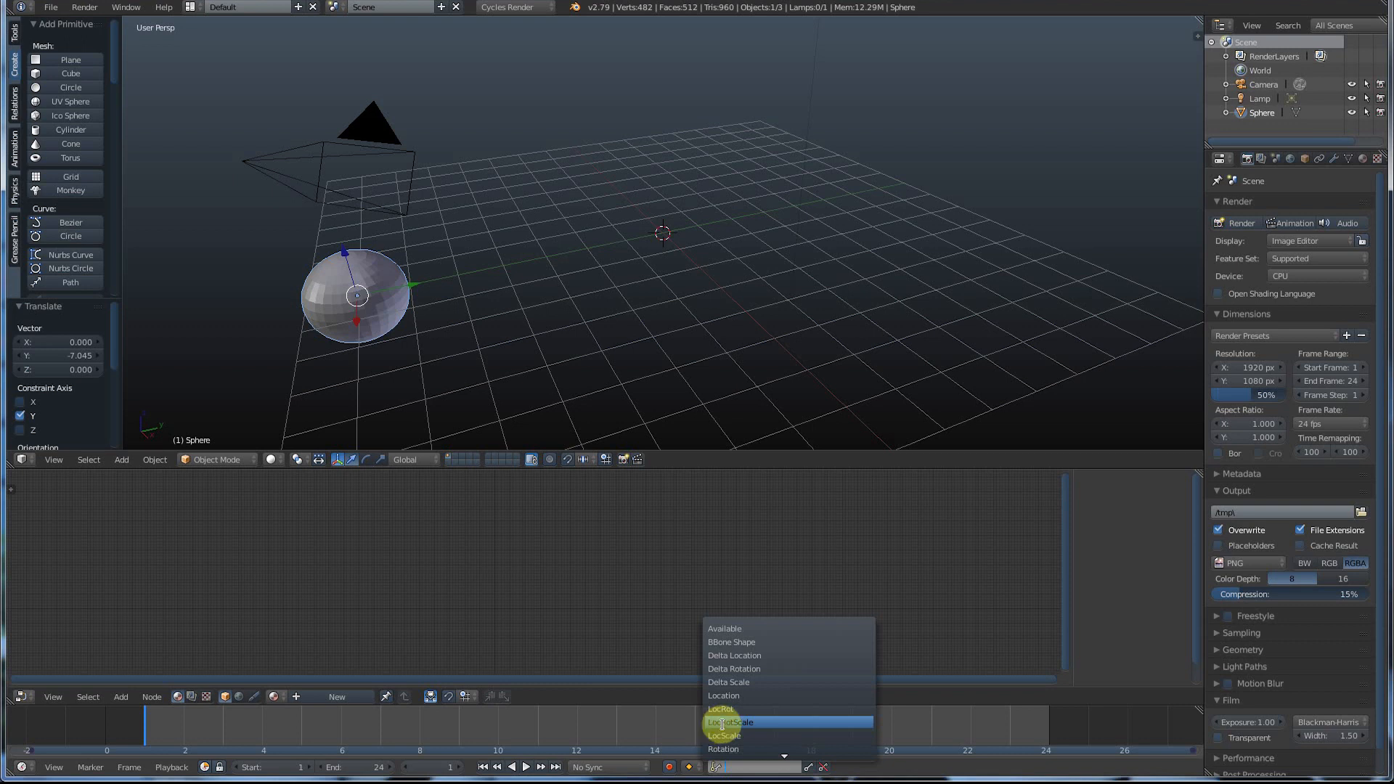
click(729, 721)
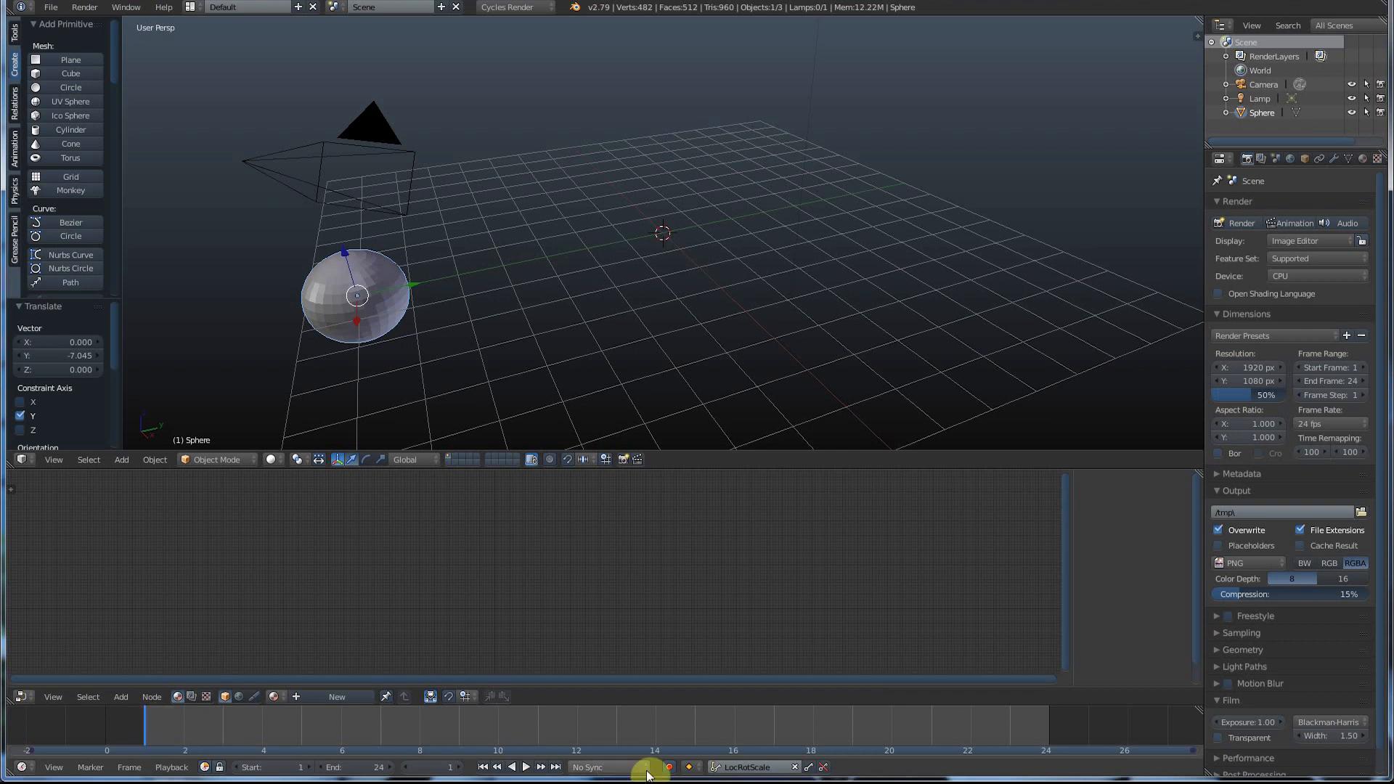
mouse_move(813, 769)
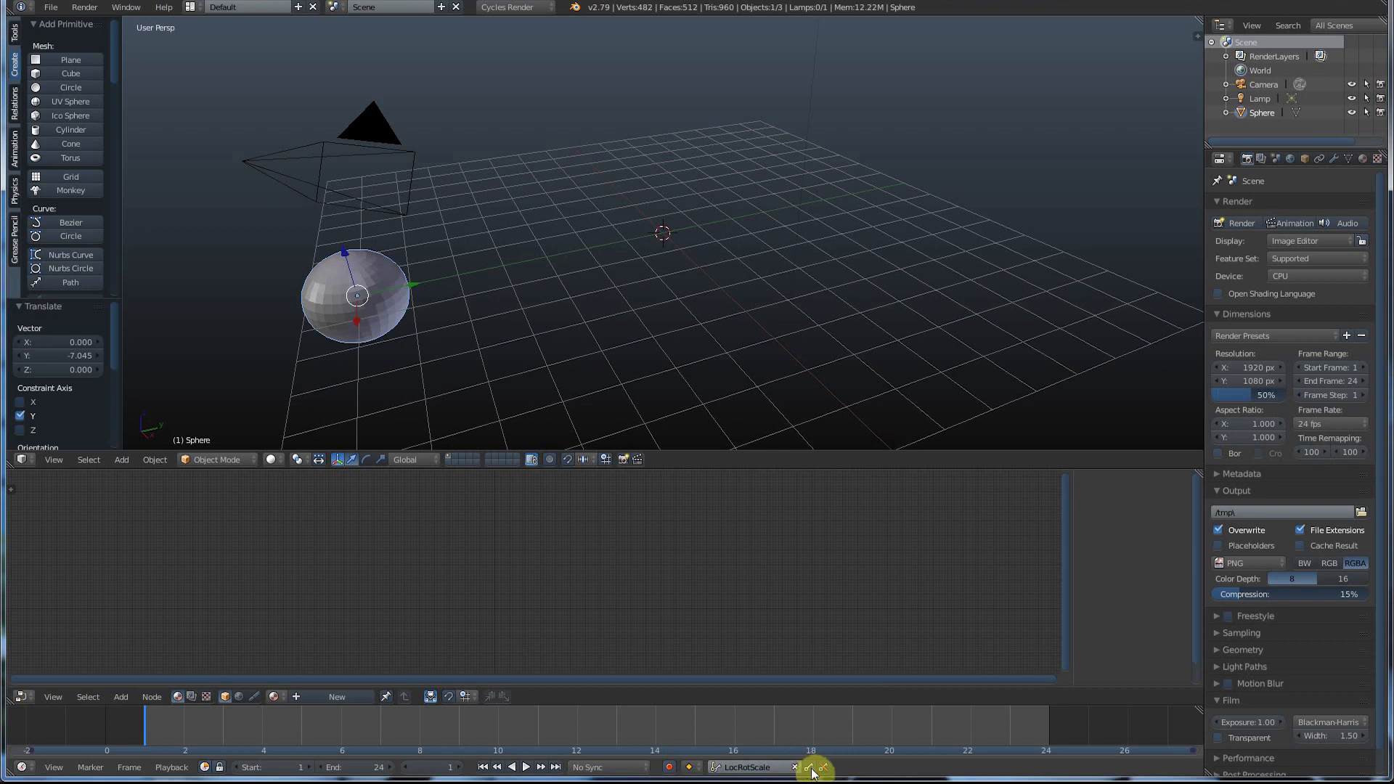
- Keyframe the sphere's start pose, then its end pose at frame 24
click(810, 767)
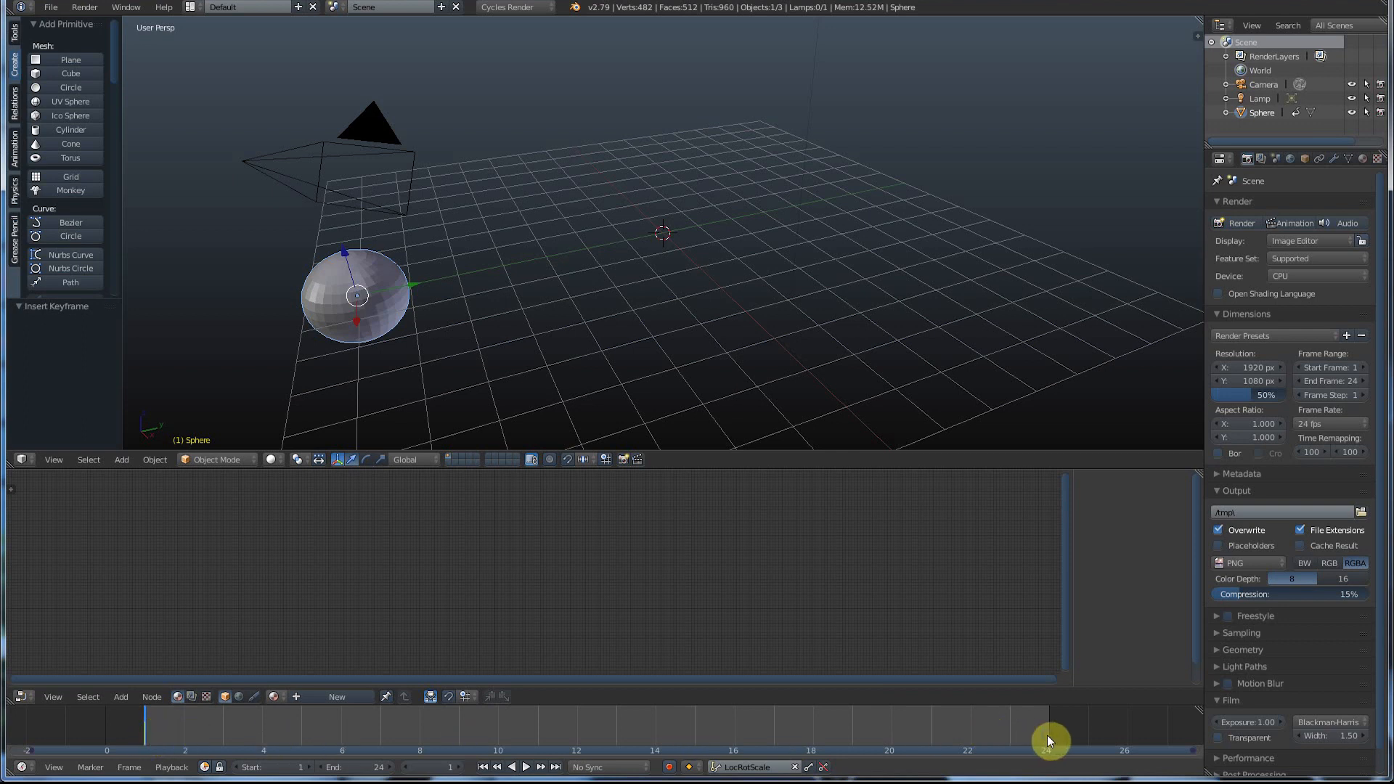
click(524, 766)
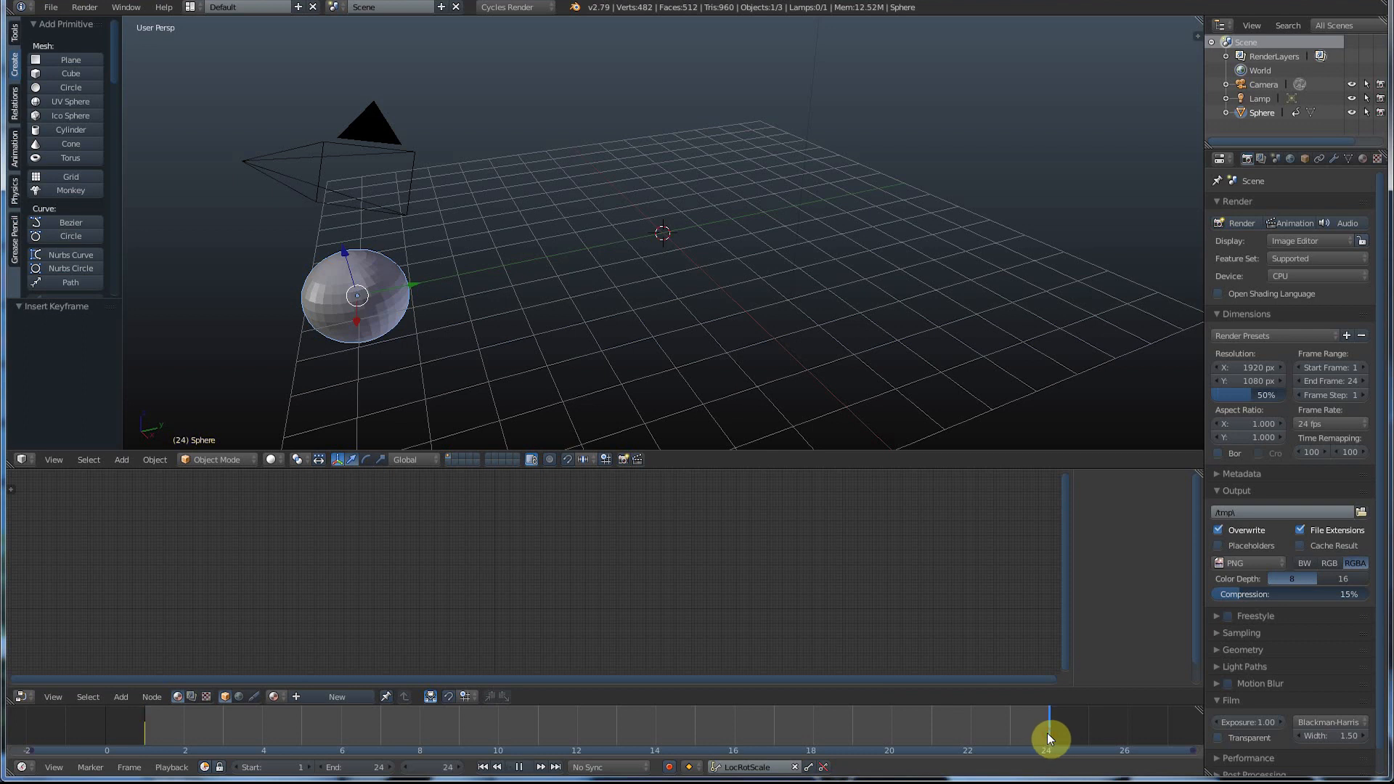
click(518, 767)
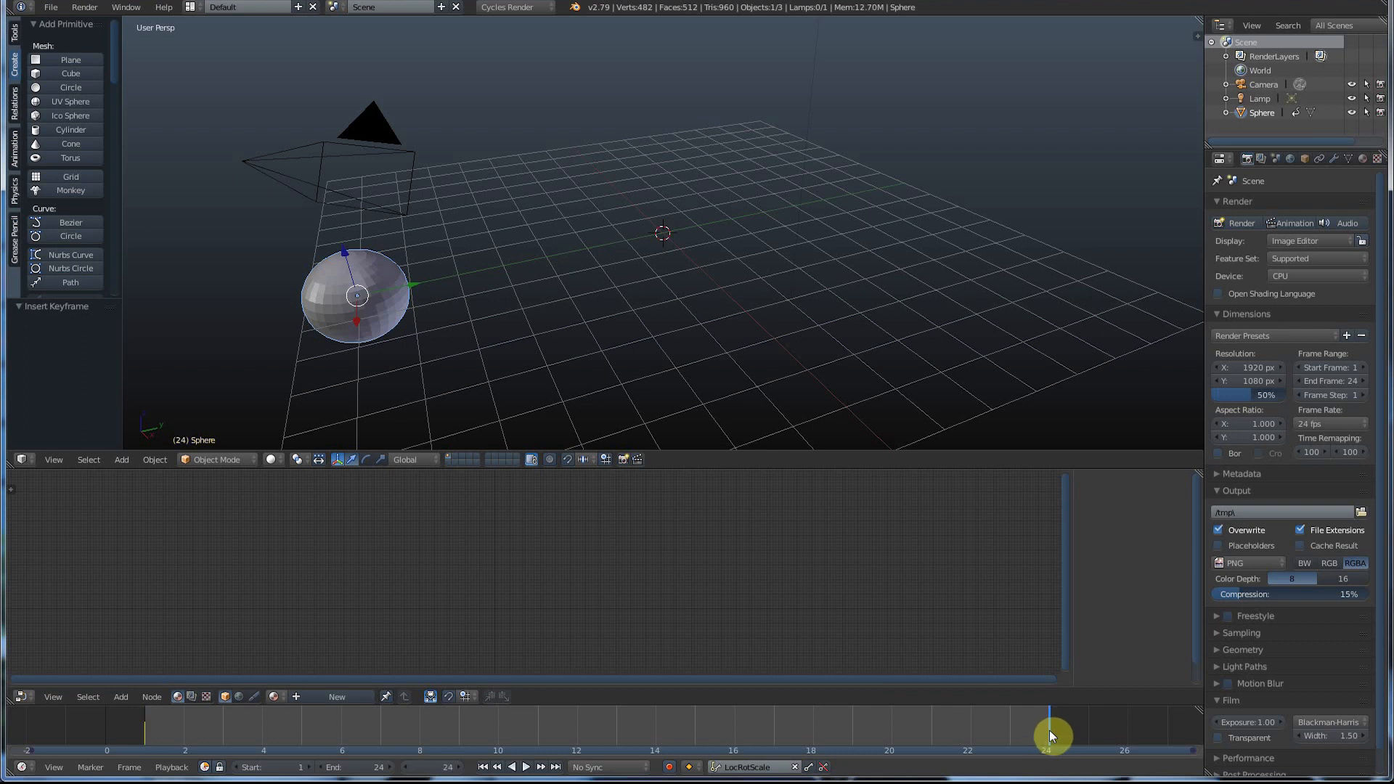
mouse_move(413, 293)
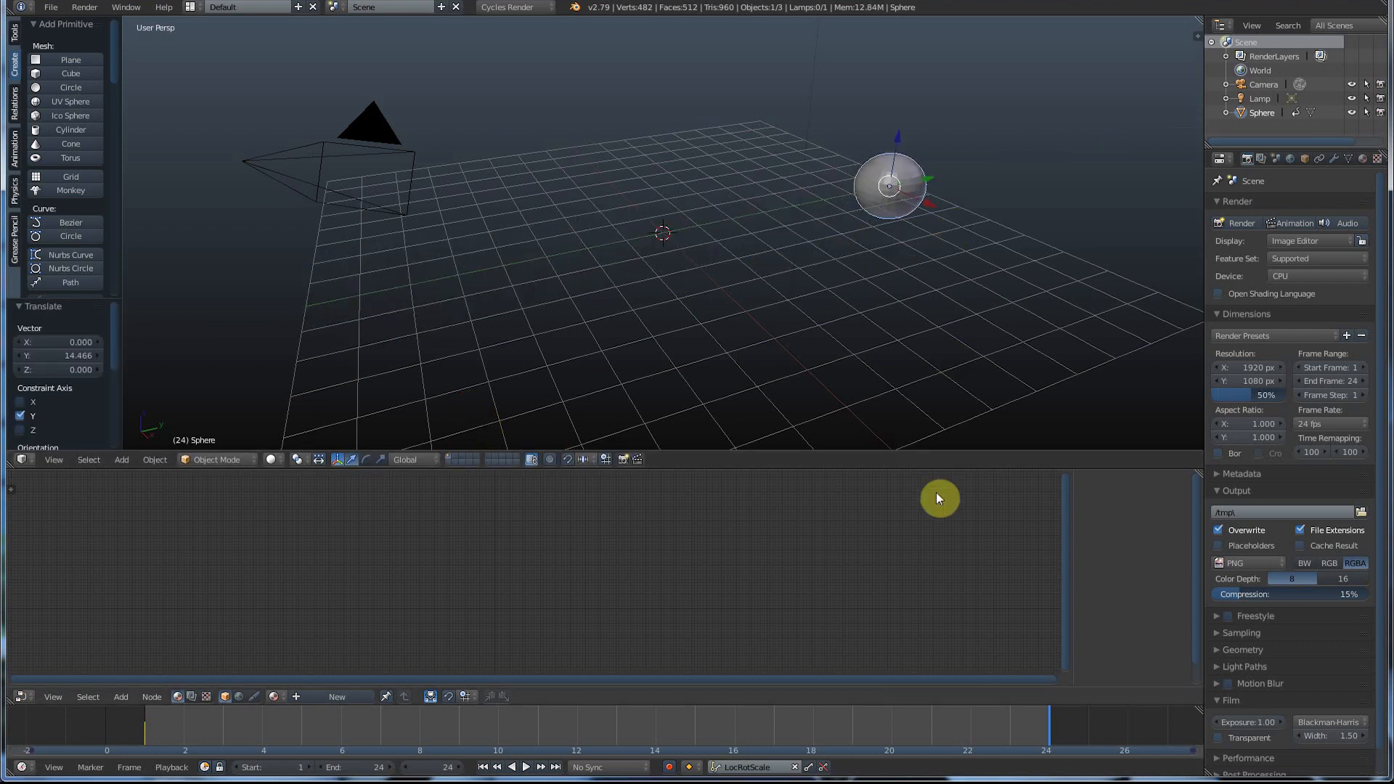
mouse_move(808, 767)
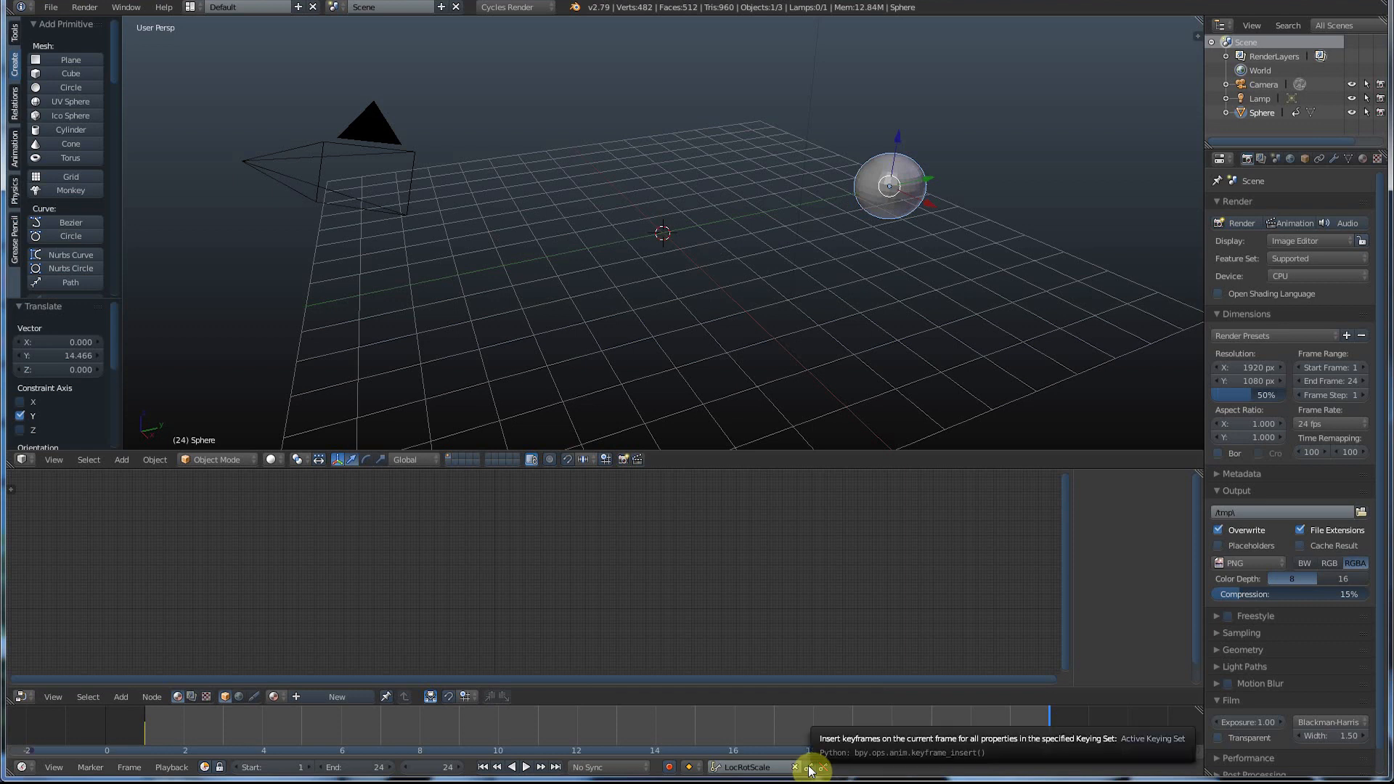
click(808, 767)
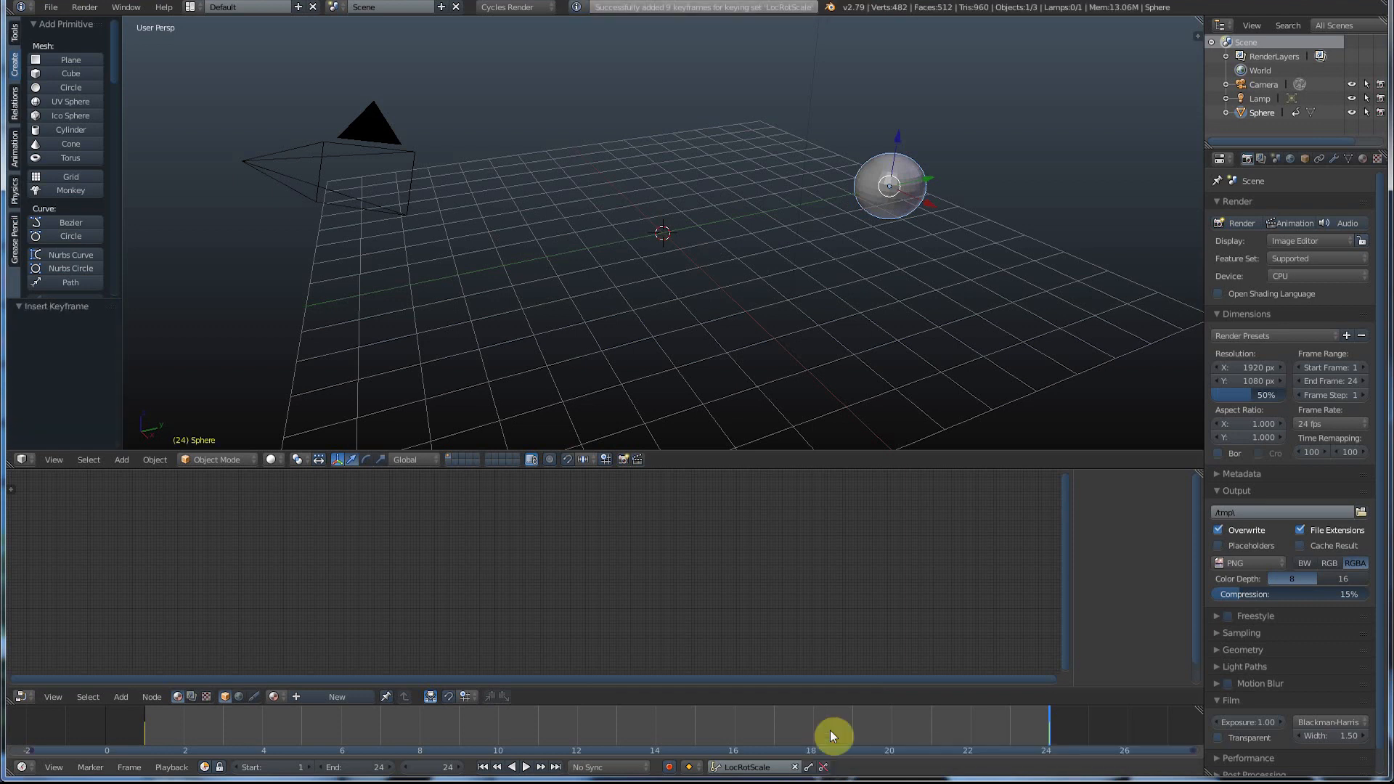
mouse_move(888, 178)
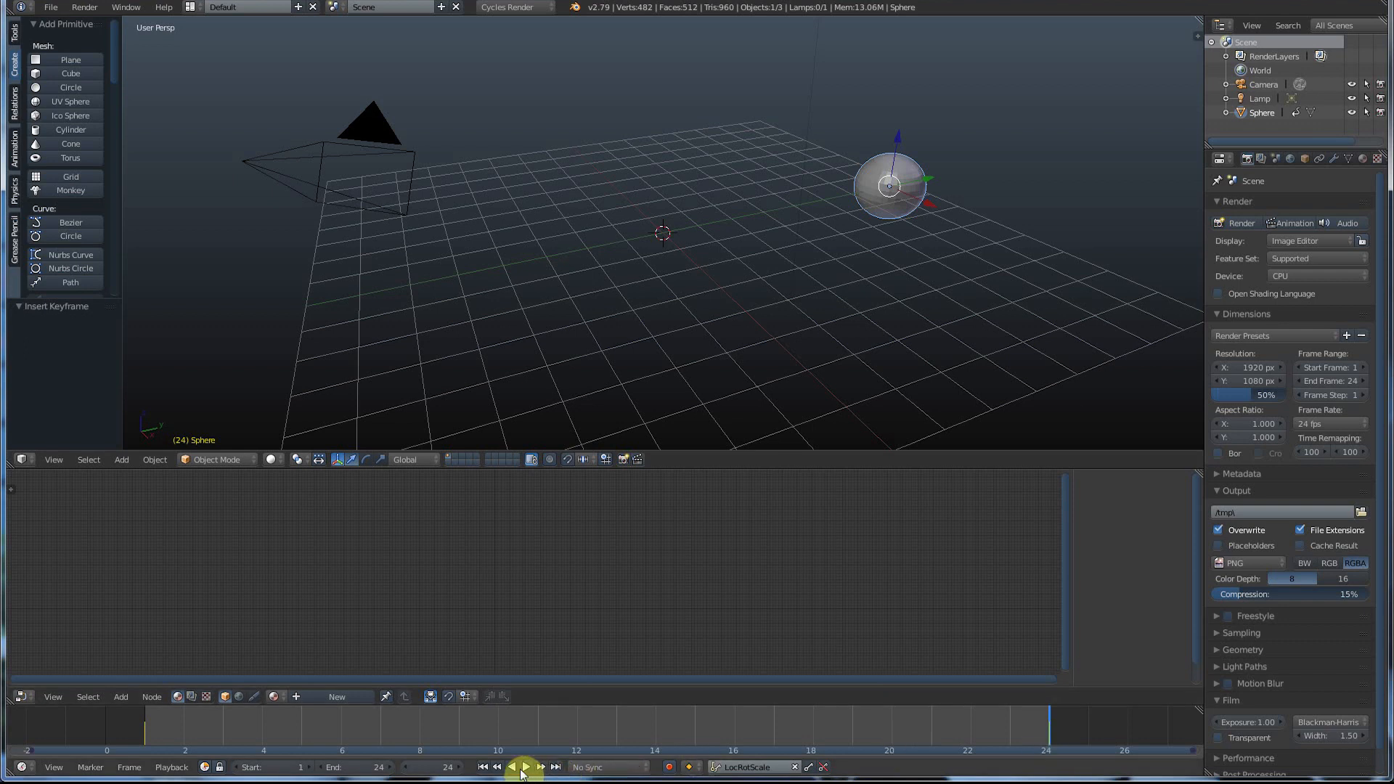
click(523, 767)
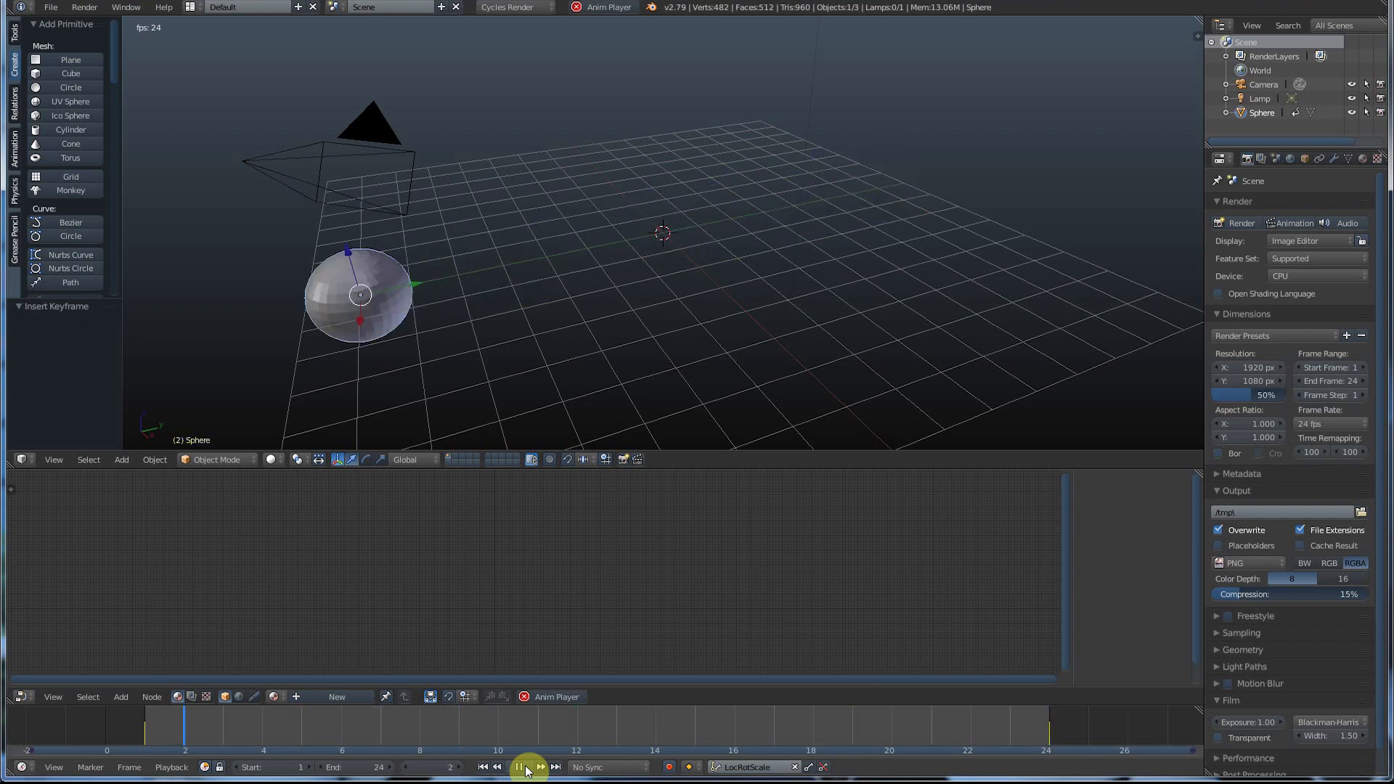
click(518, 766)
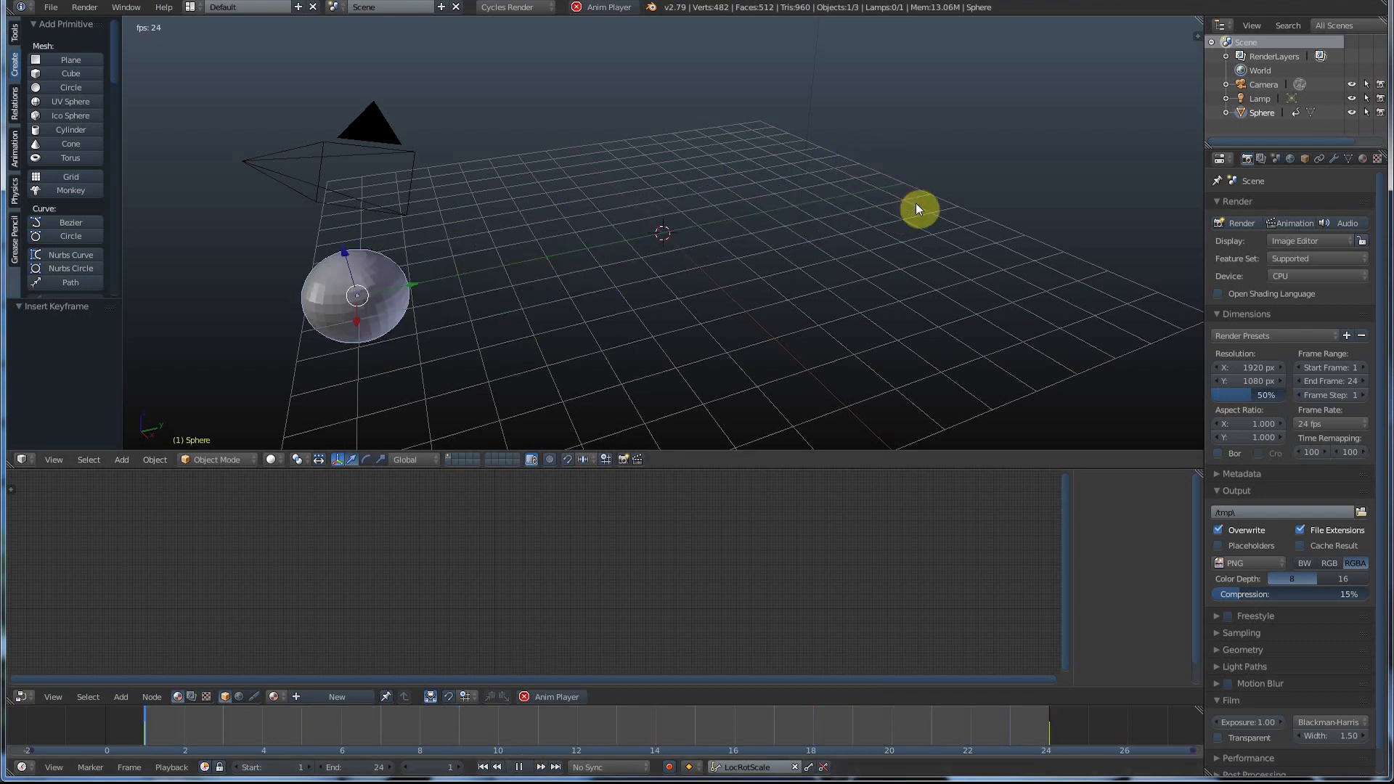
mouse_move(1040, 729)
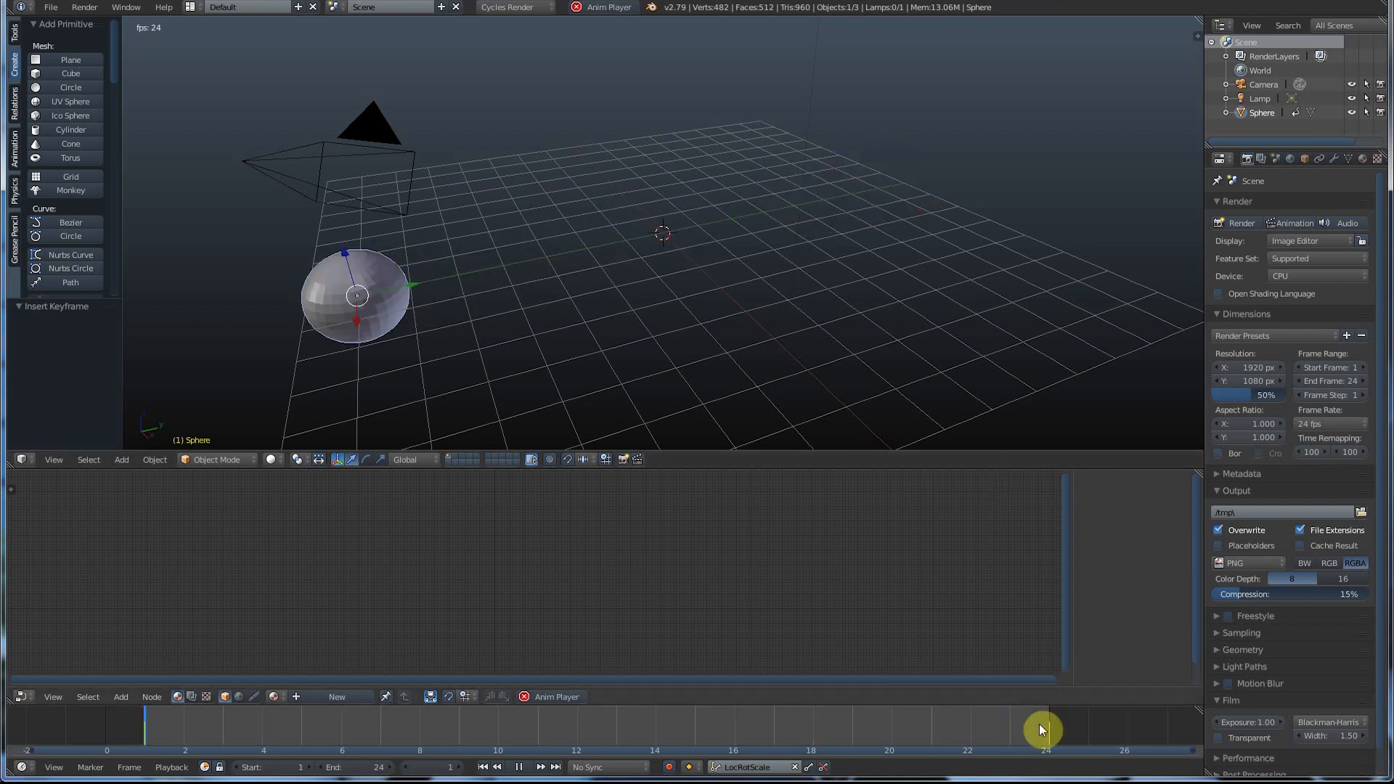
click(467, 737)
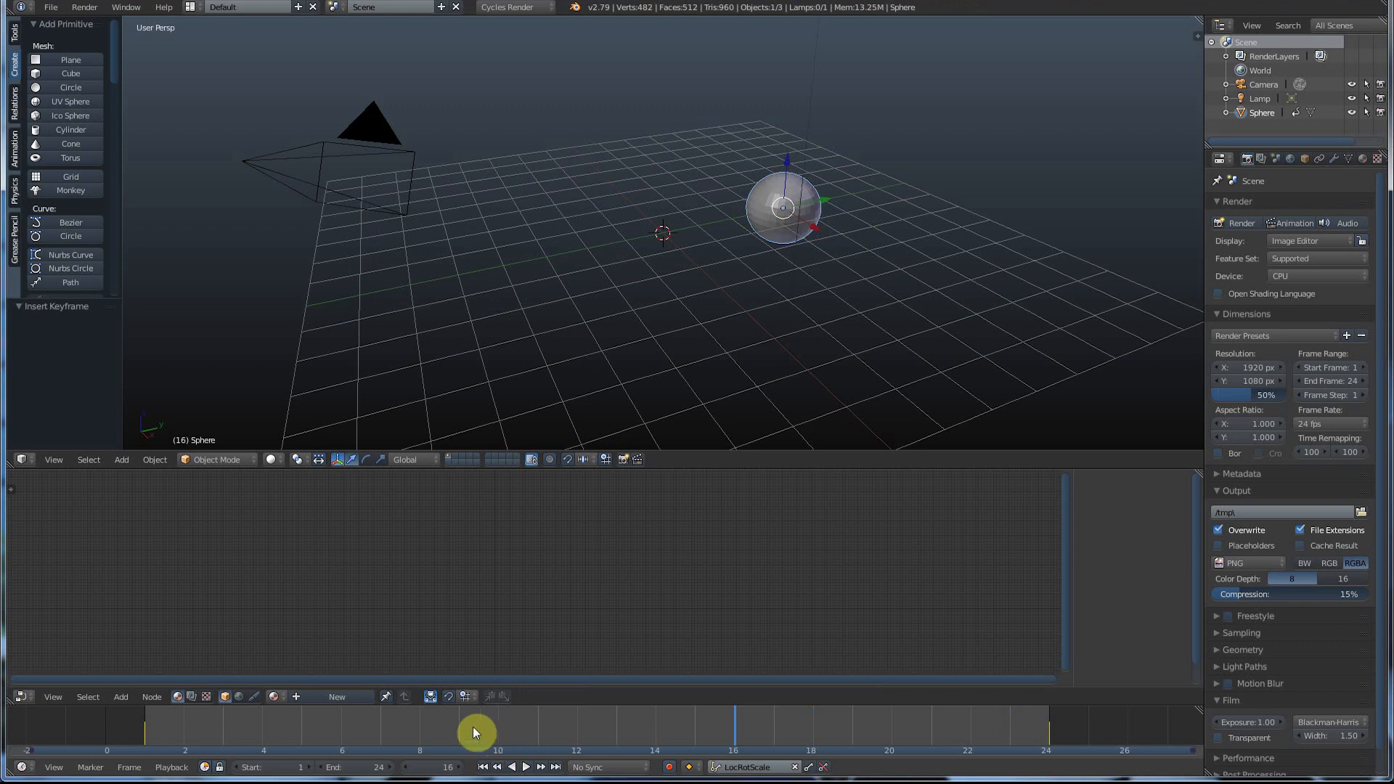
mouse_move(698, 734)
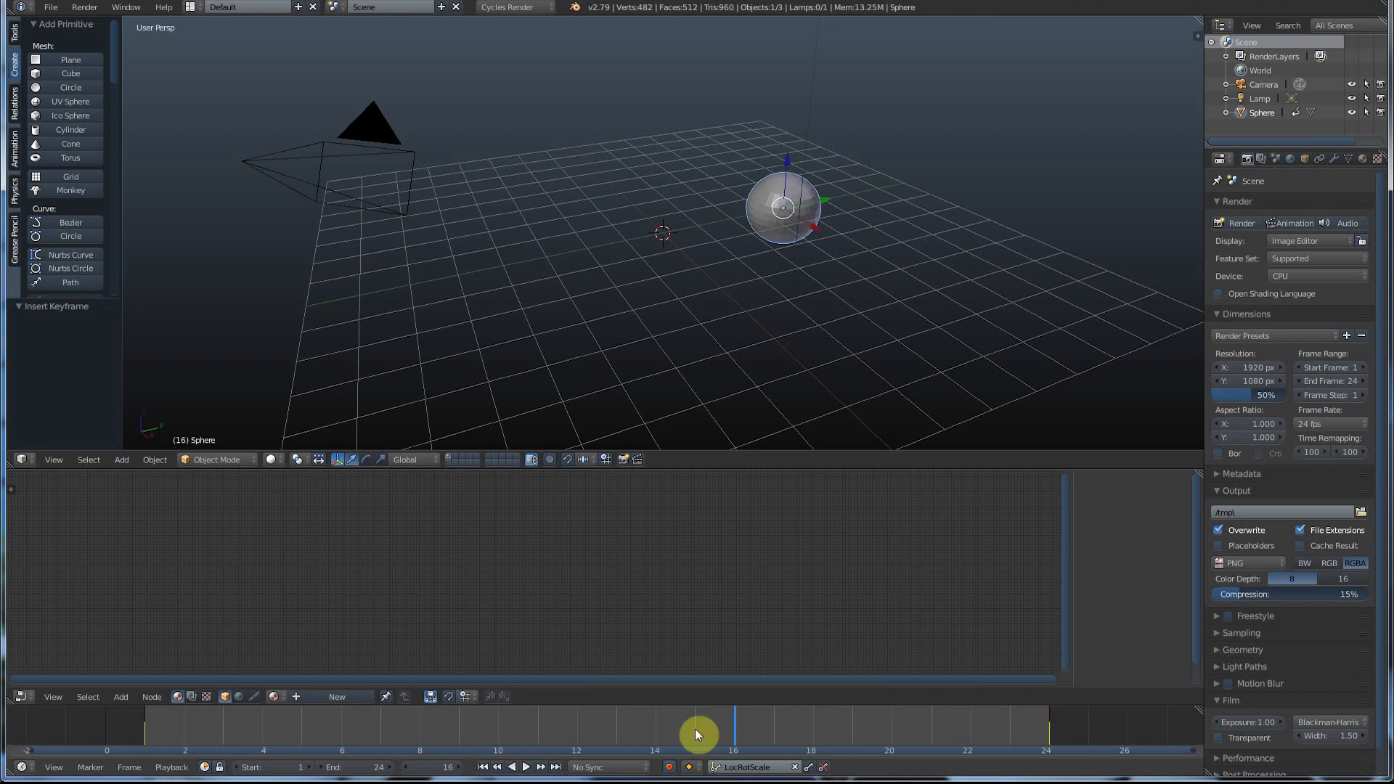
click(524, 767)
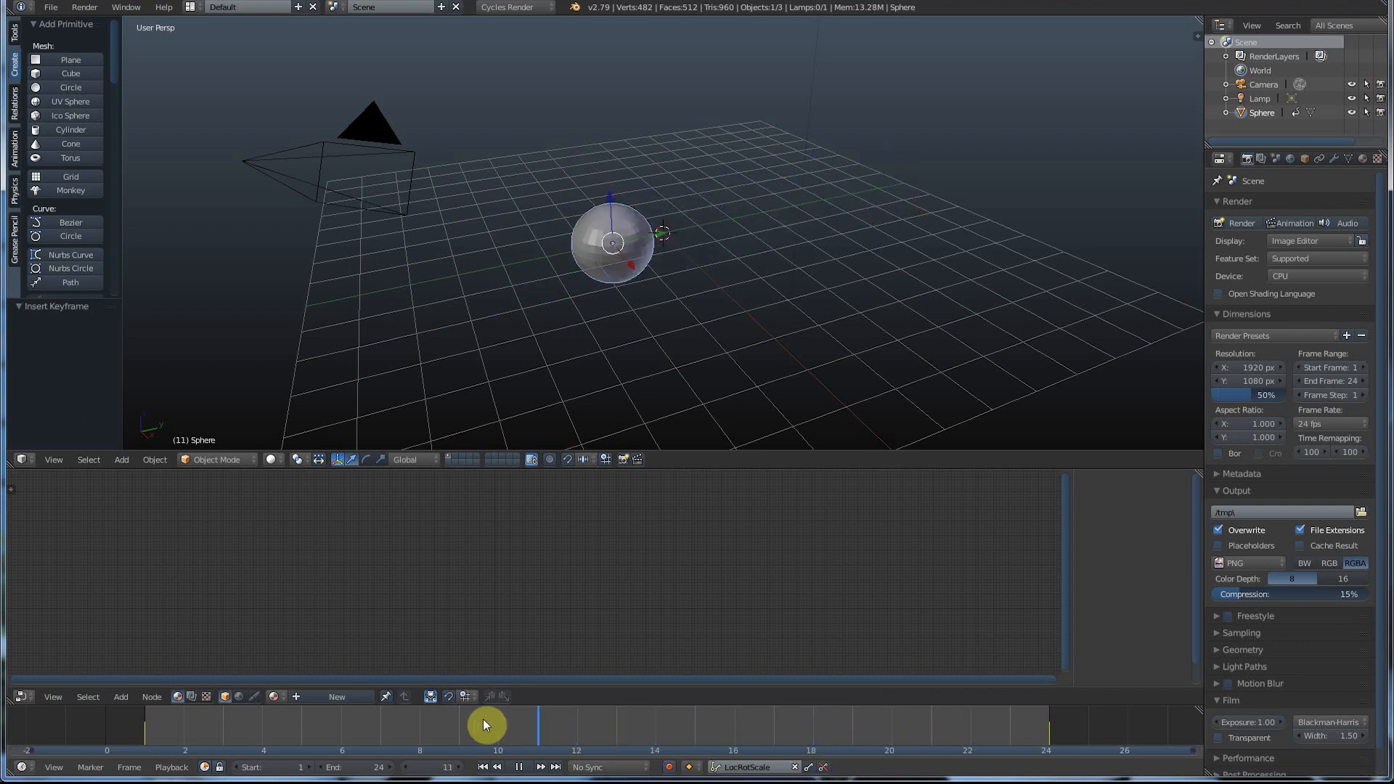
click(426, 721)
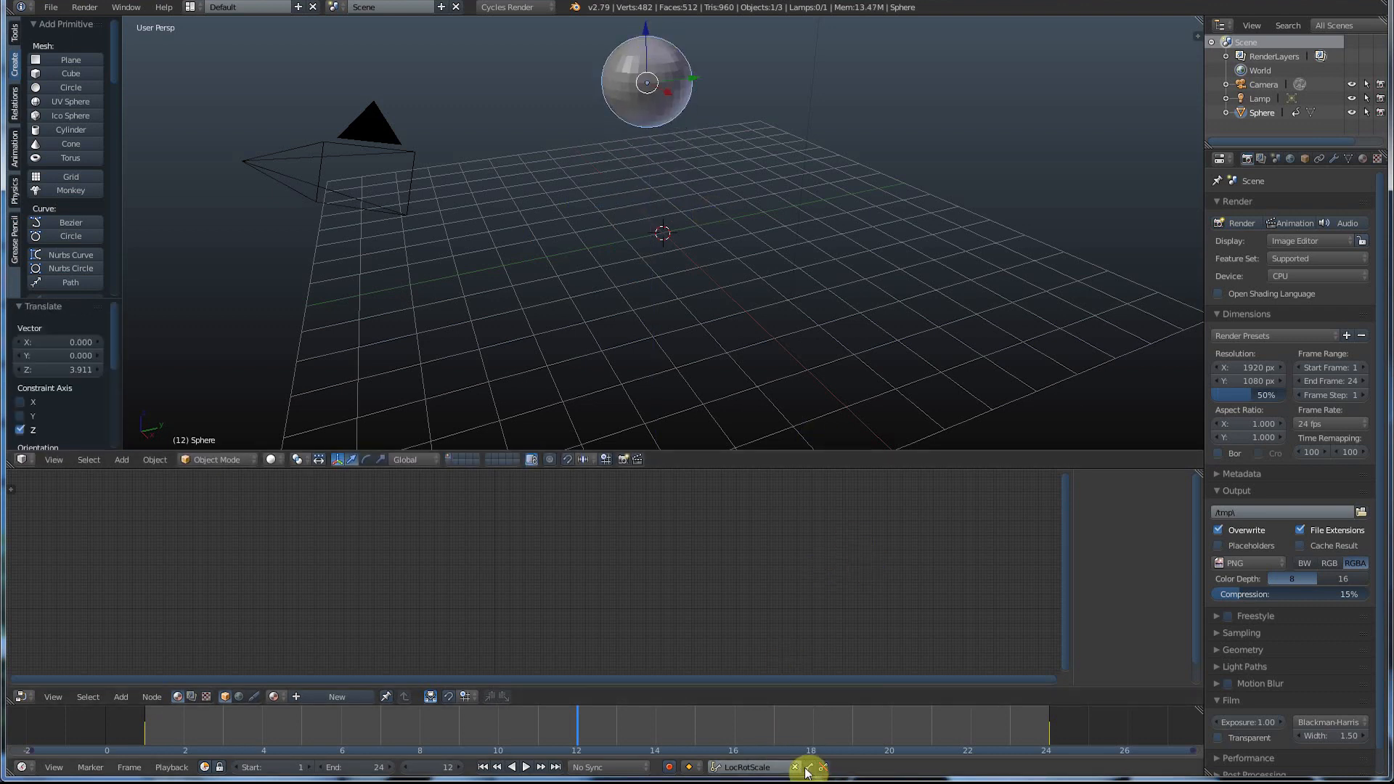
- Keyframe the sphere raised at frame 12 and preview the motion
click(808, 768)
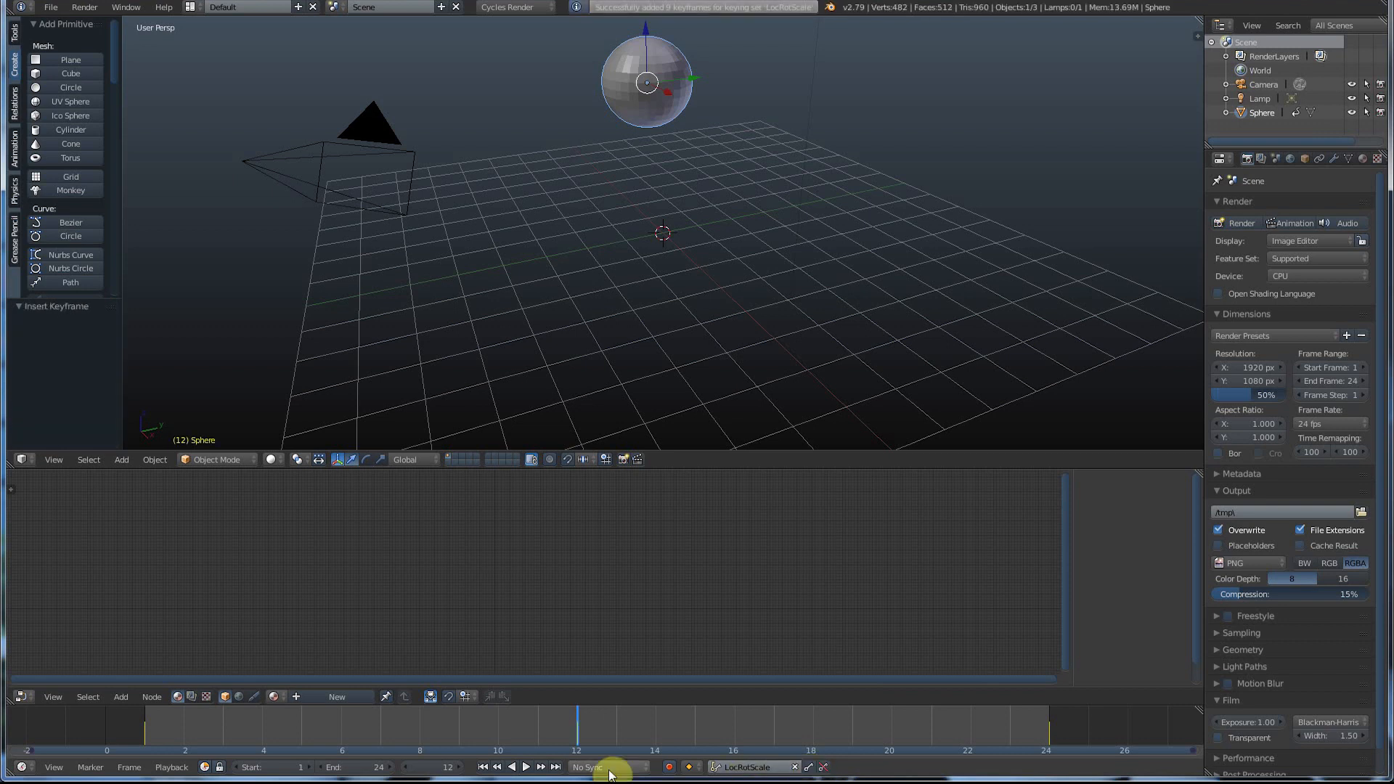
click(524, 767)
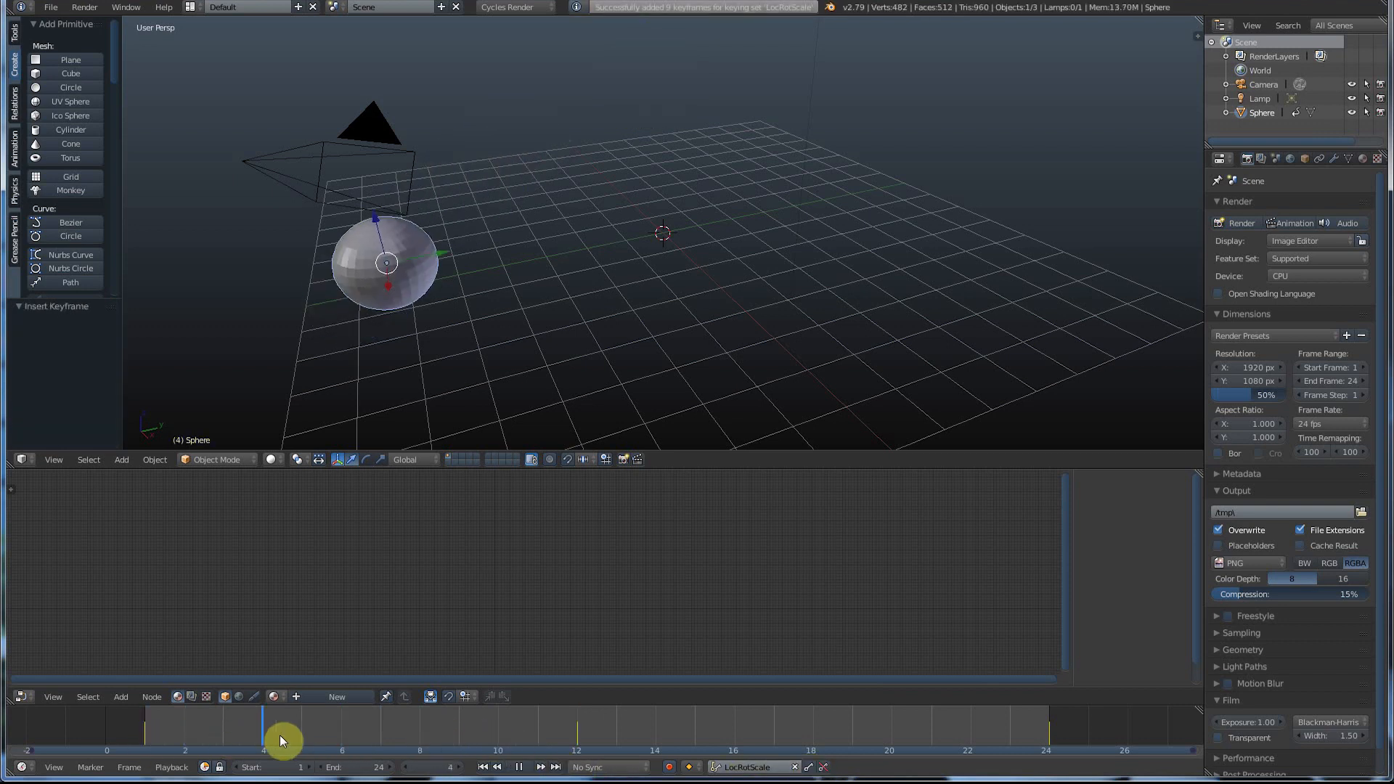
click(399, 733)
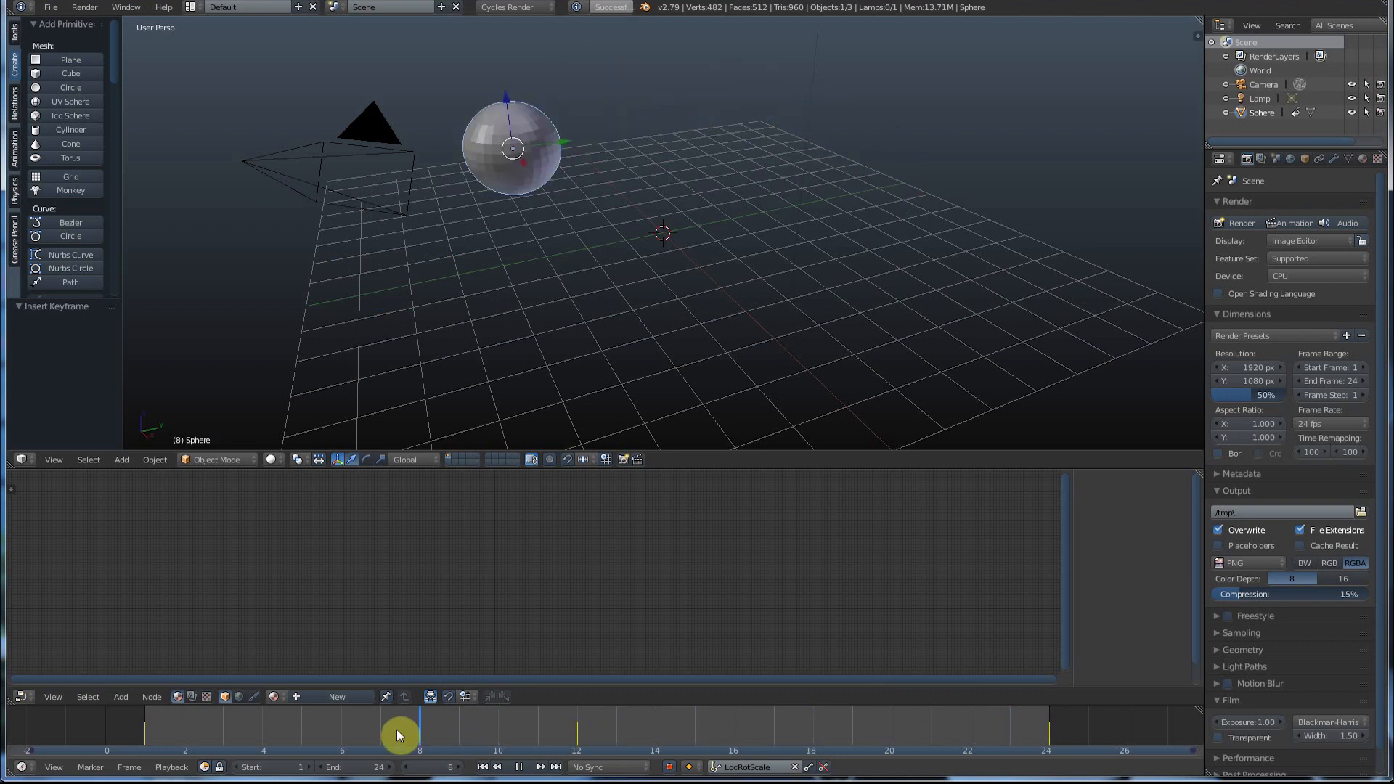
click(518, 766)
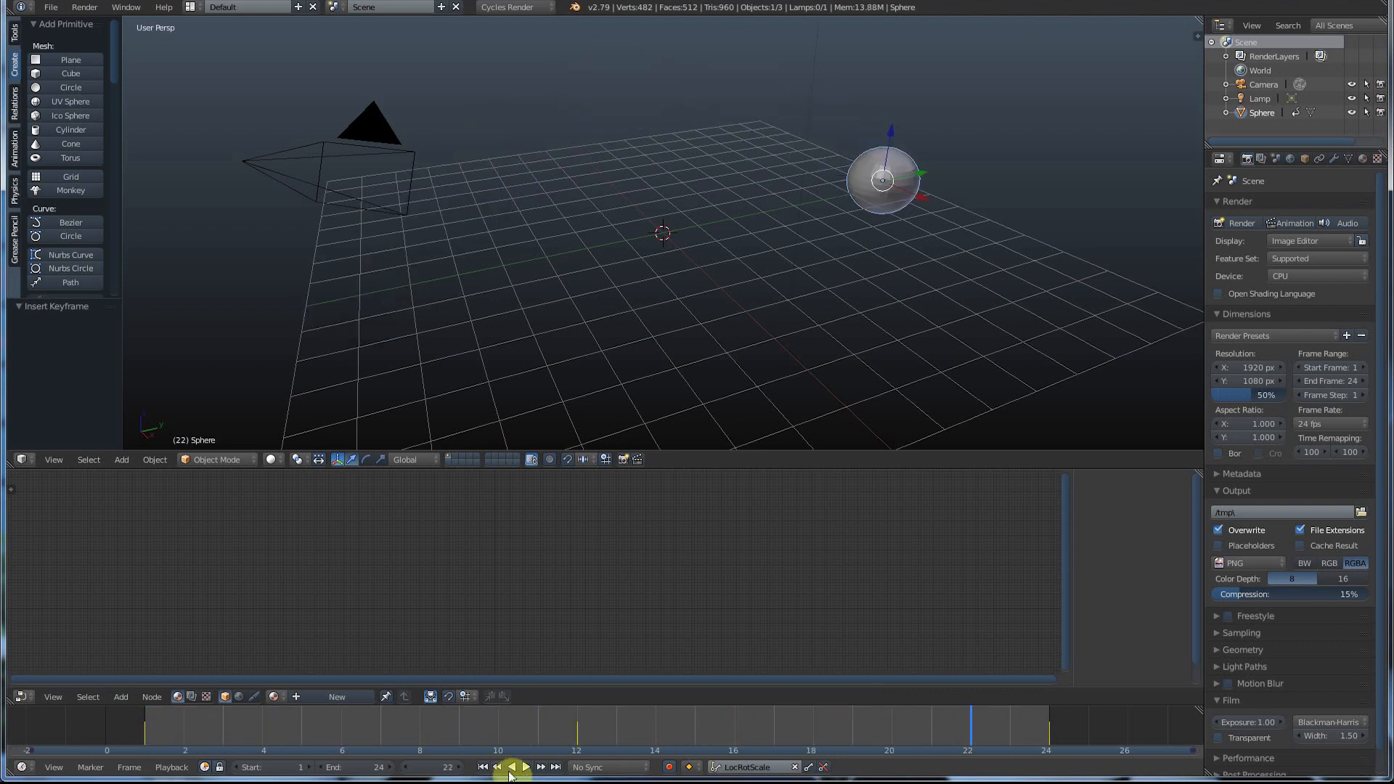
click(524, 767)
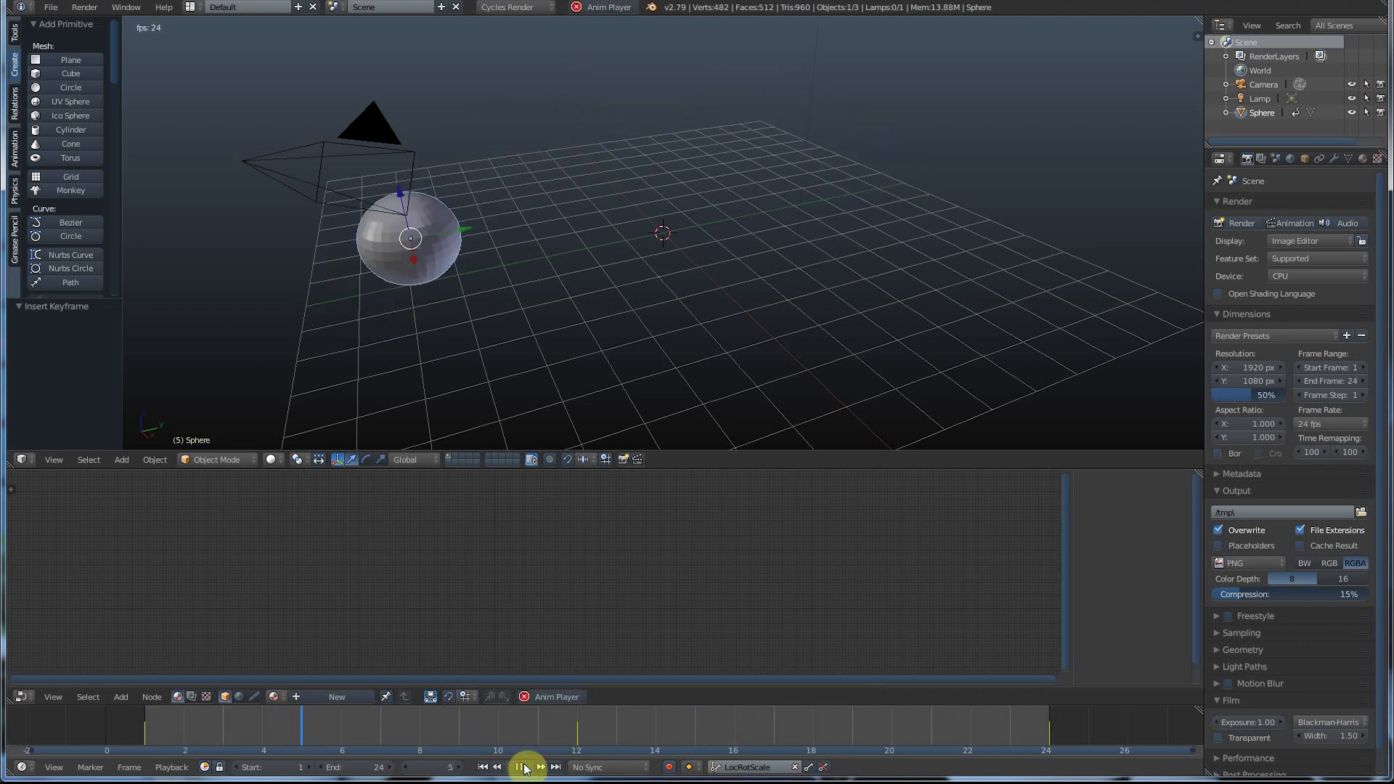
click(518, 767)
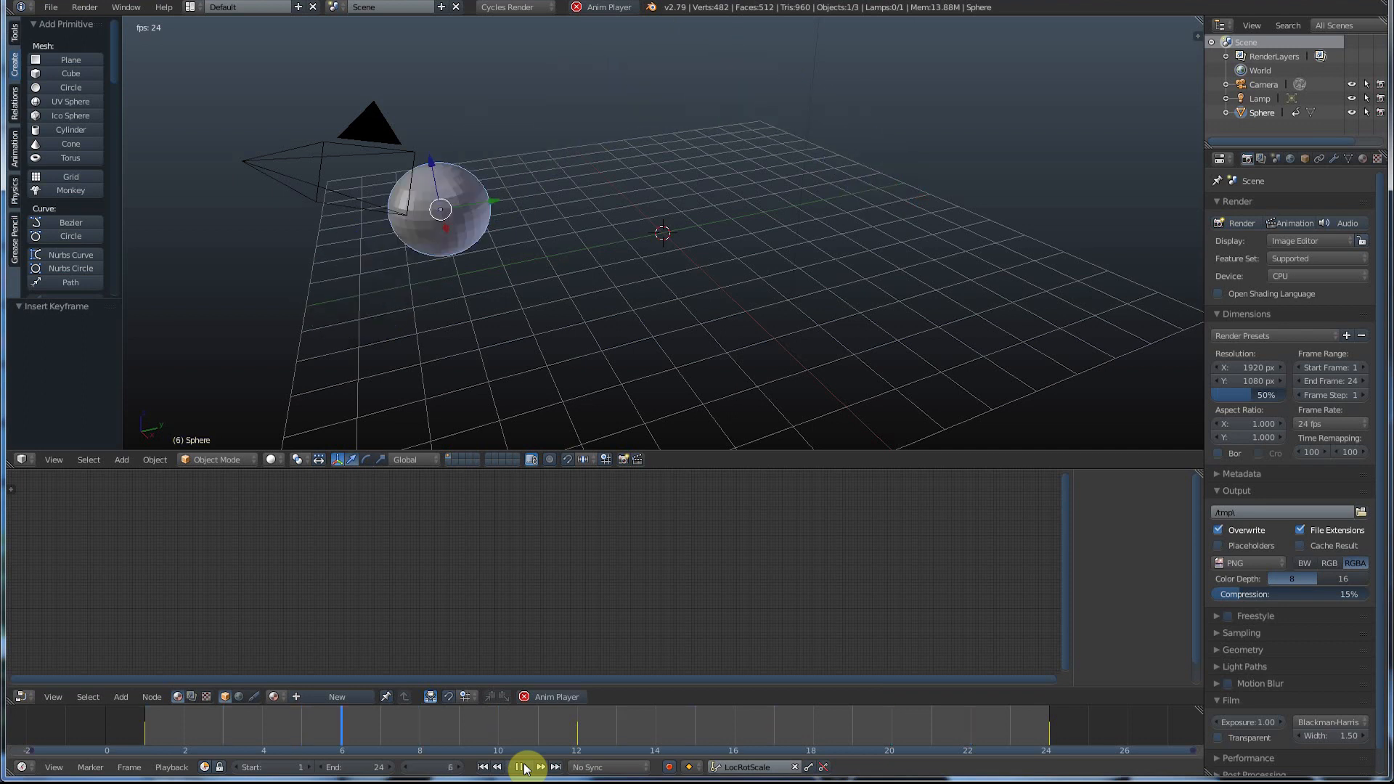
click(519, 767)
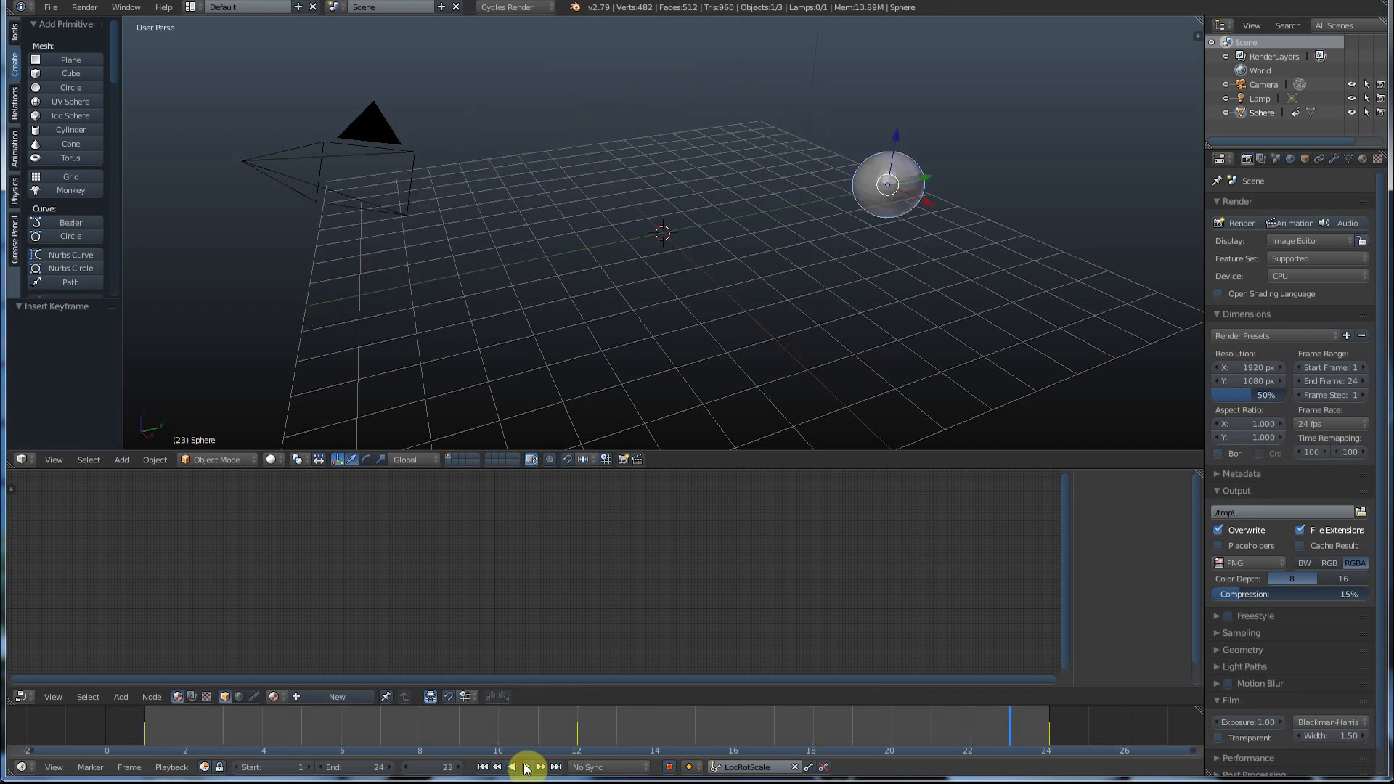
- Keyframe the lowered sphere at frames 7 and 19, then play back, stopping at 12
click(526, 767)
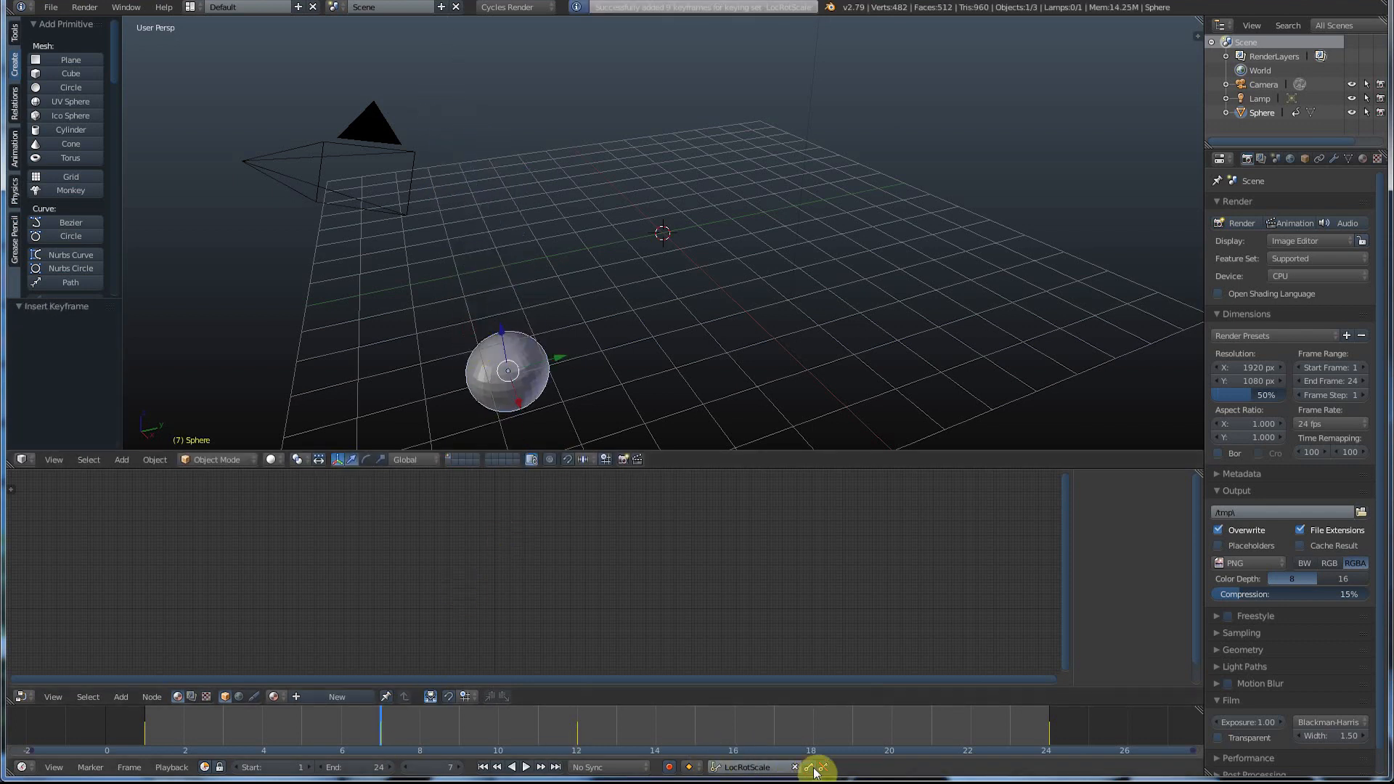
click(524, 766)
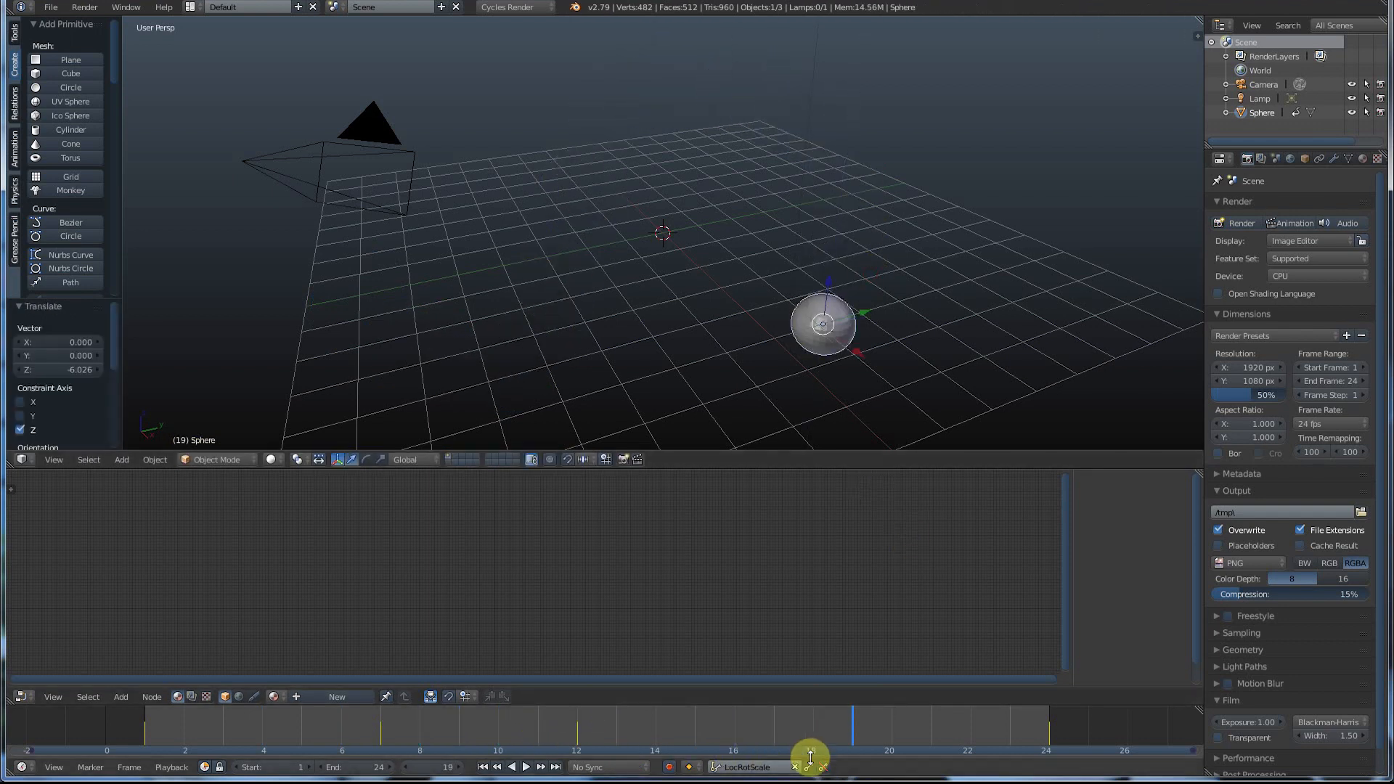
click(524, 766)
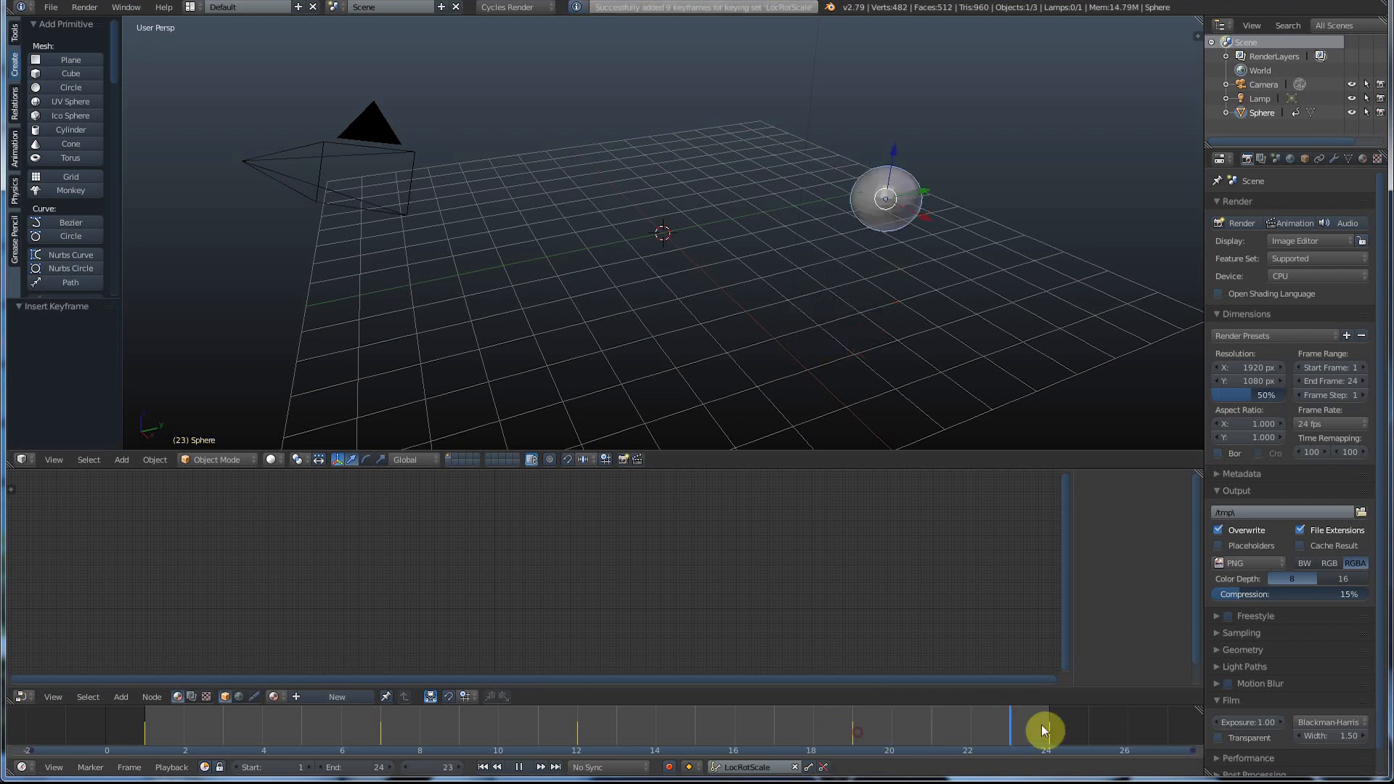
click(482, 766)
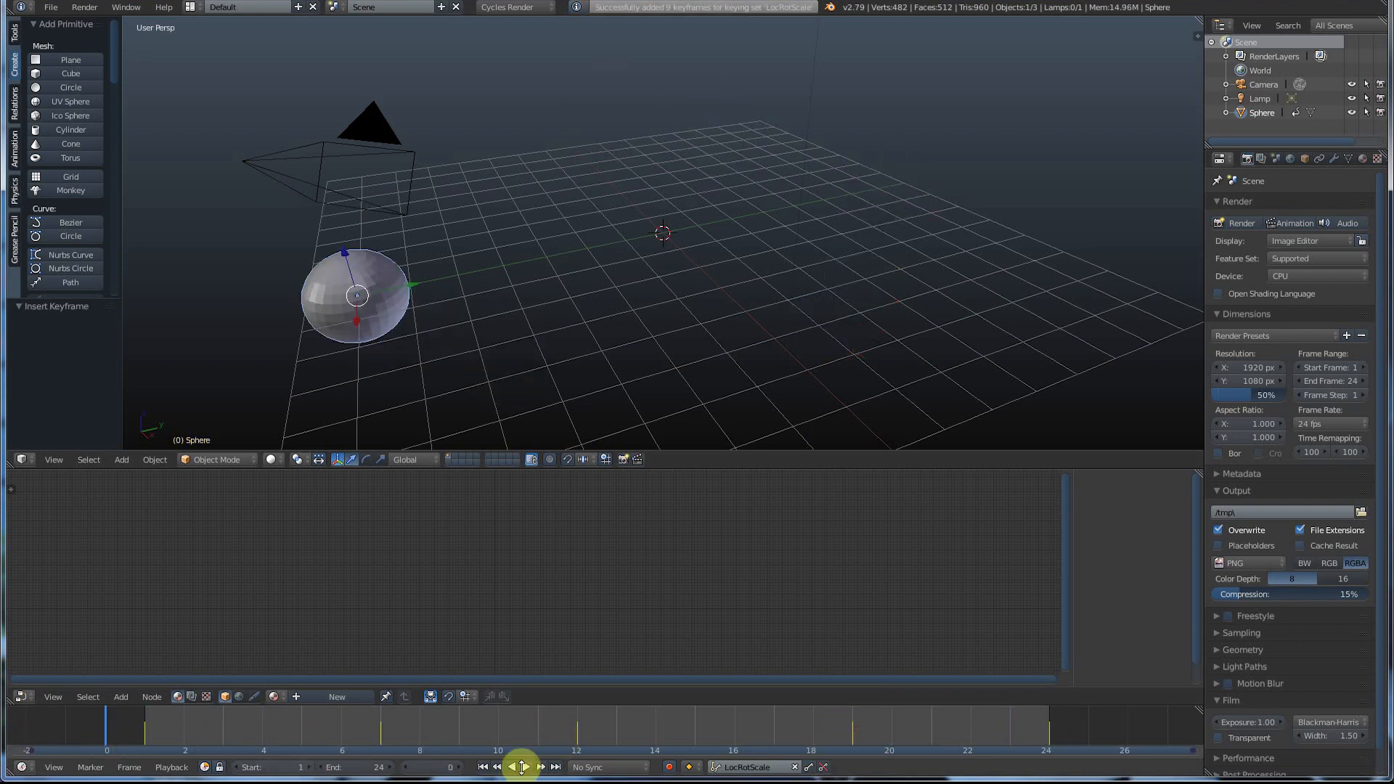
click(523, 766)
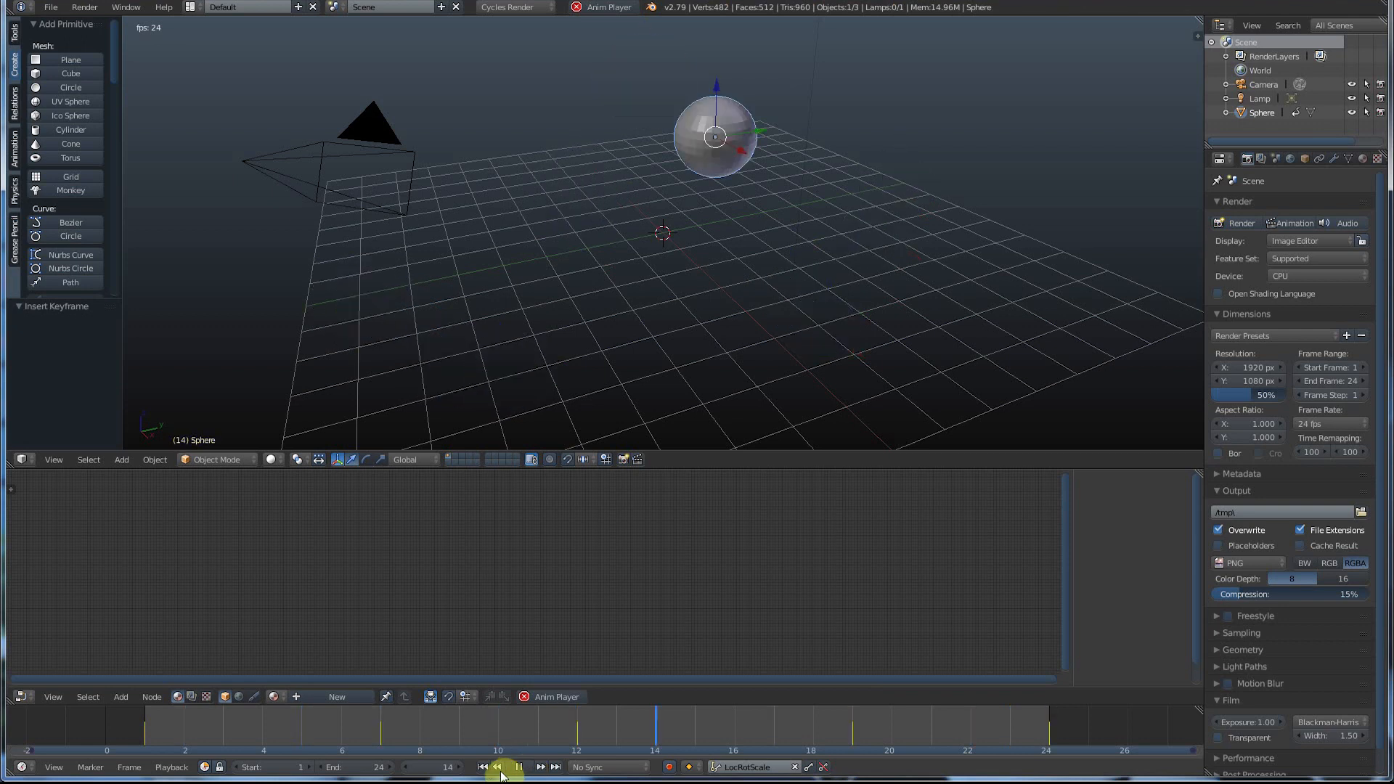
click(518, 766)
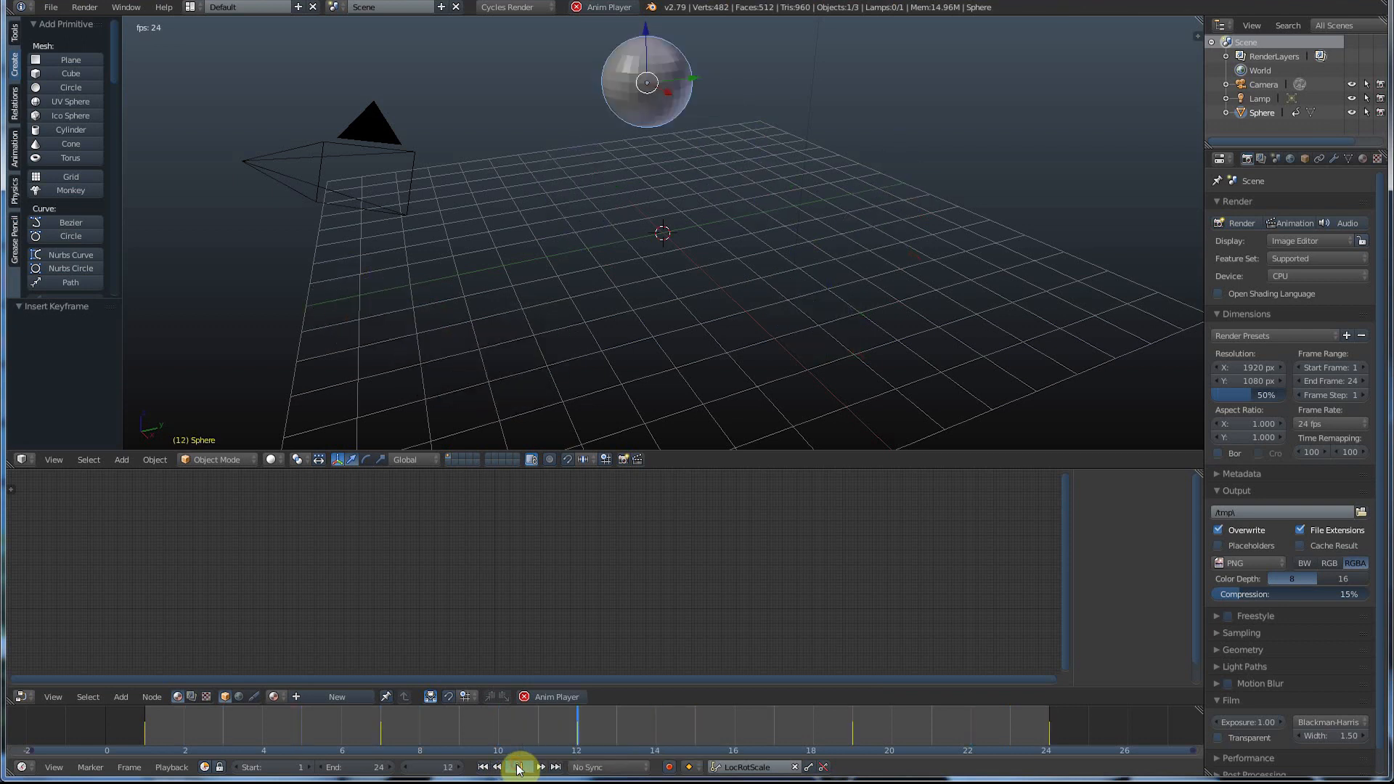
click(523, 766)
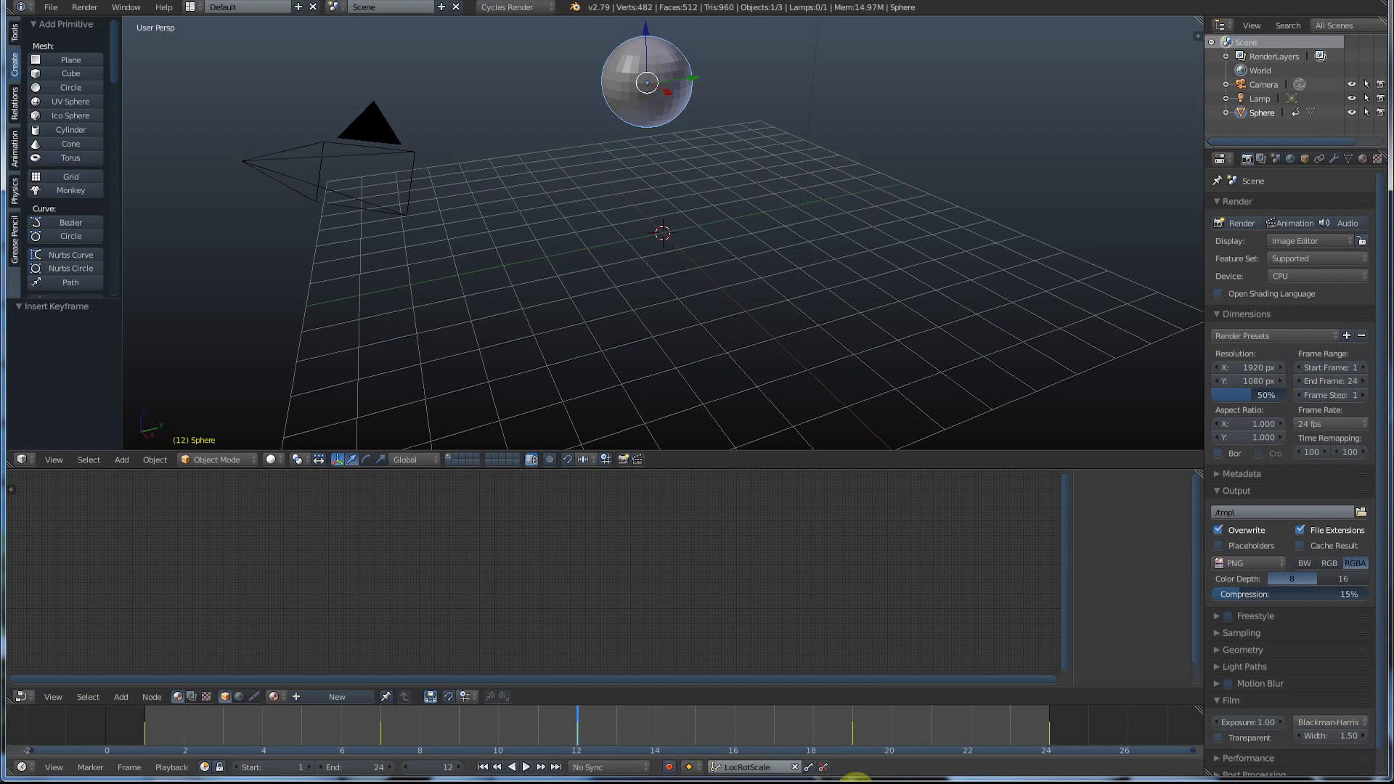
mouse_move(809, 769)
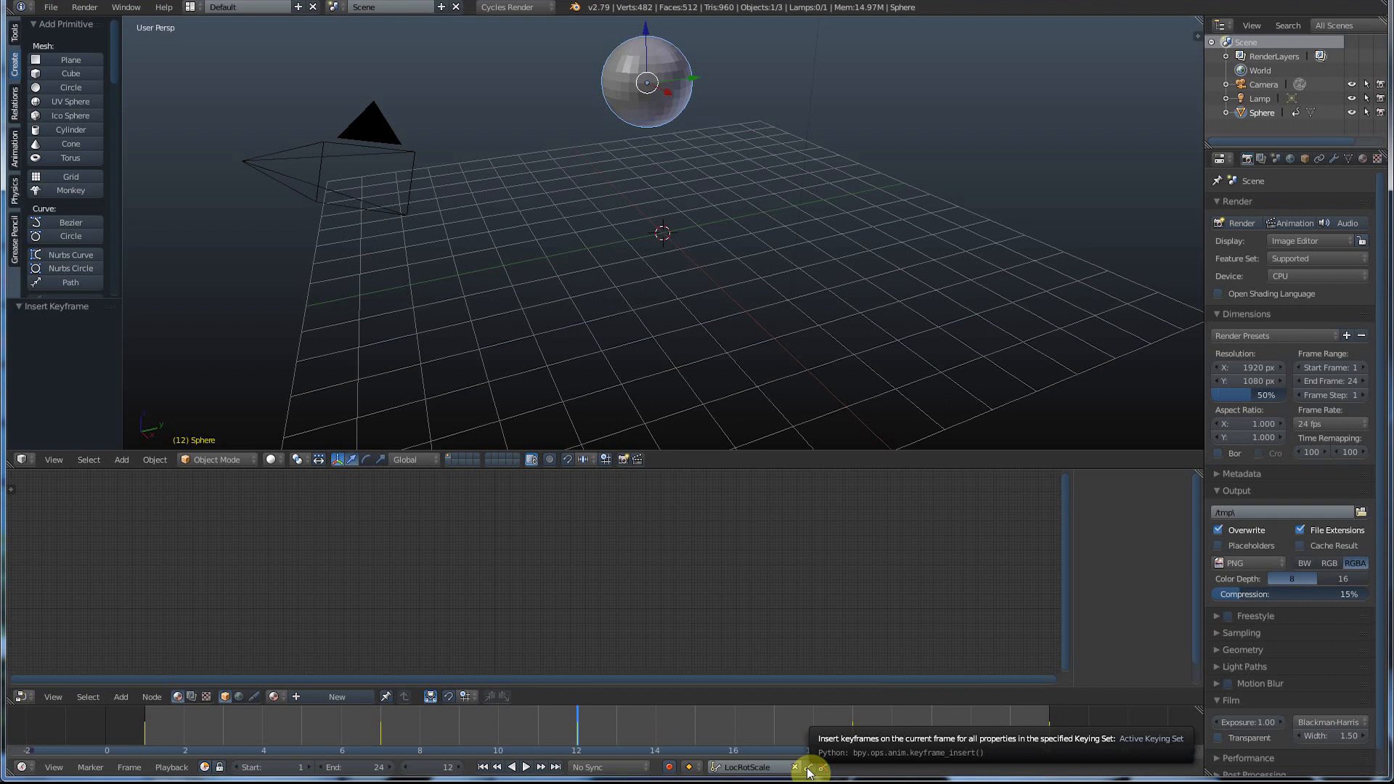
mouse_move(669, 767)
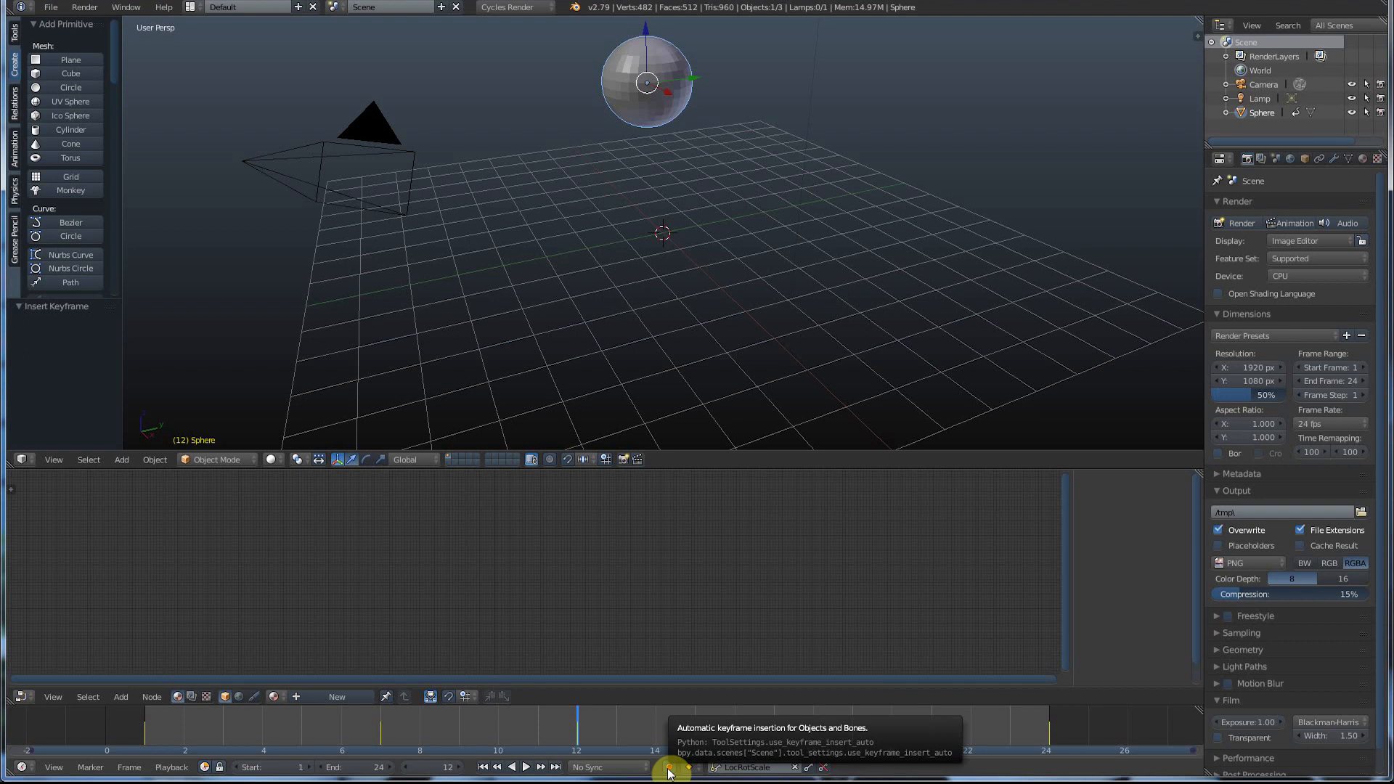
- Turn on auto keying and slide the sphere sideways along X at frame 10
click(673, 766)
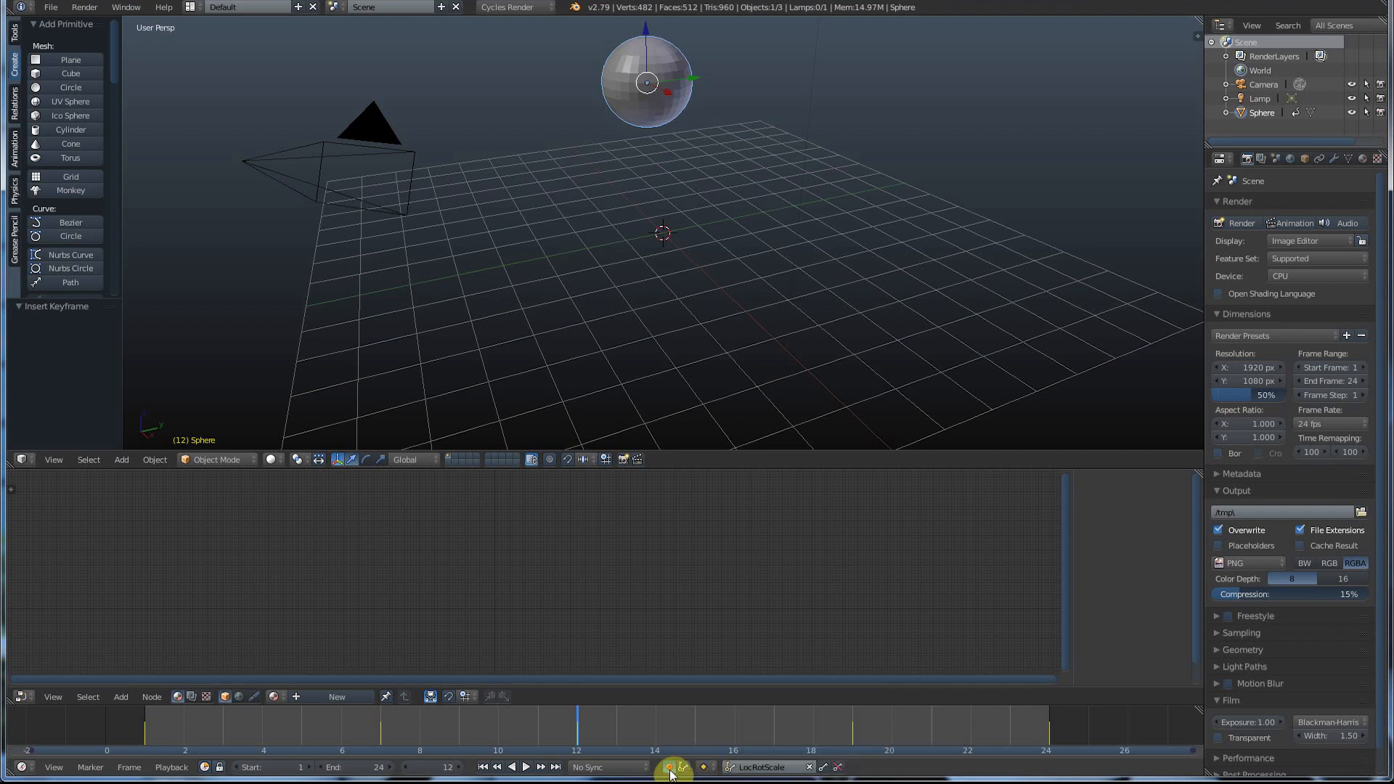
click(524, 767)
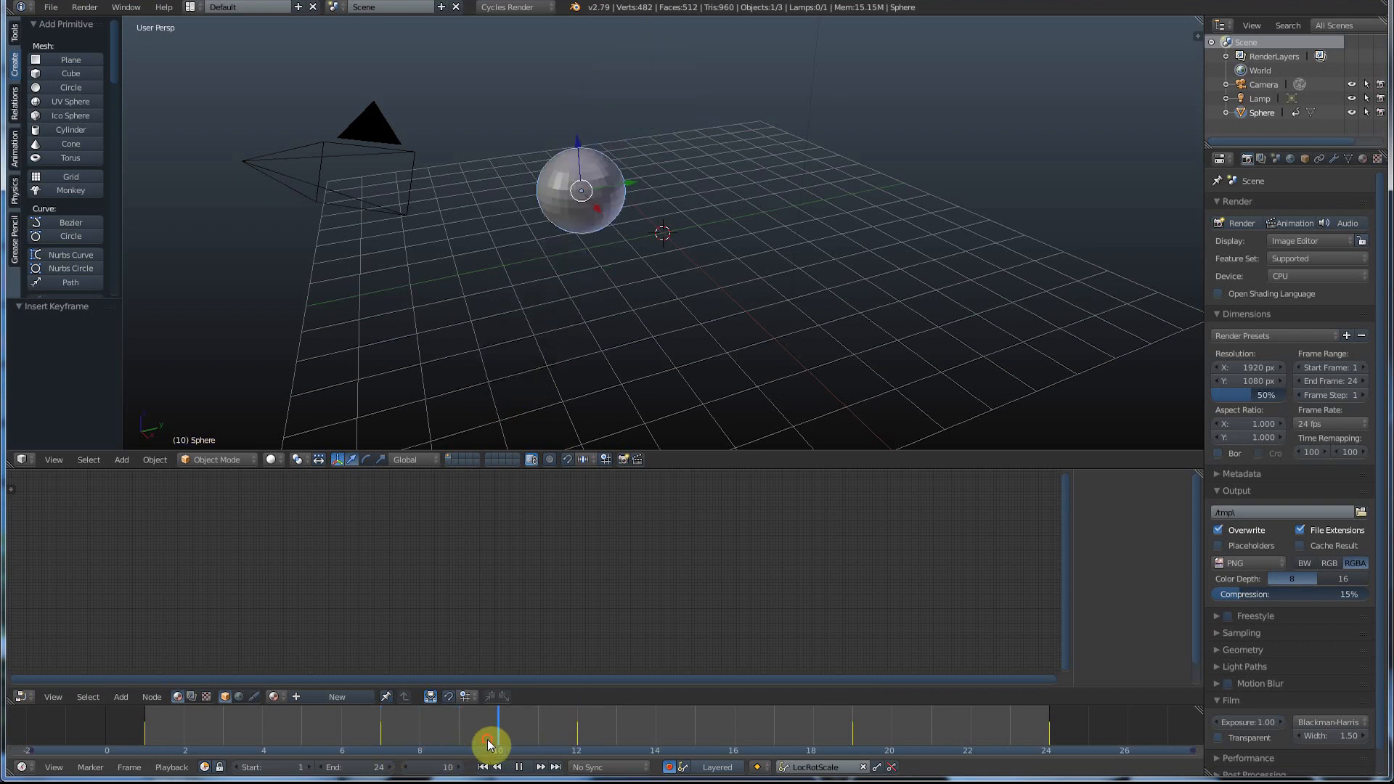
click(519, 767)
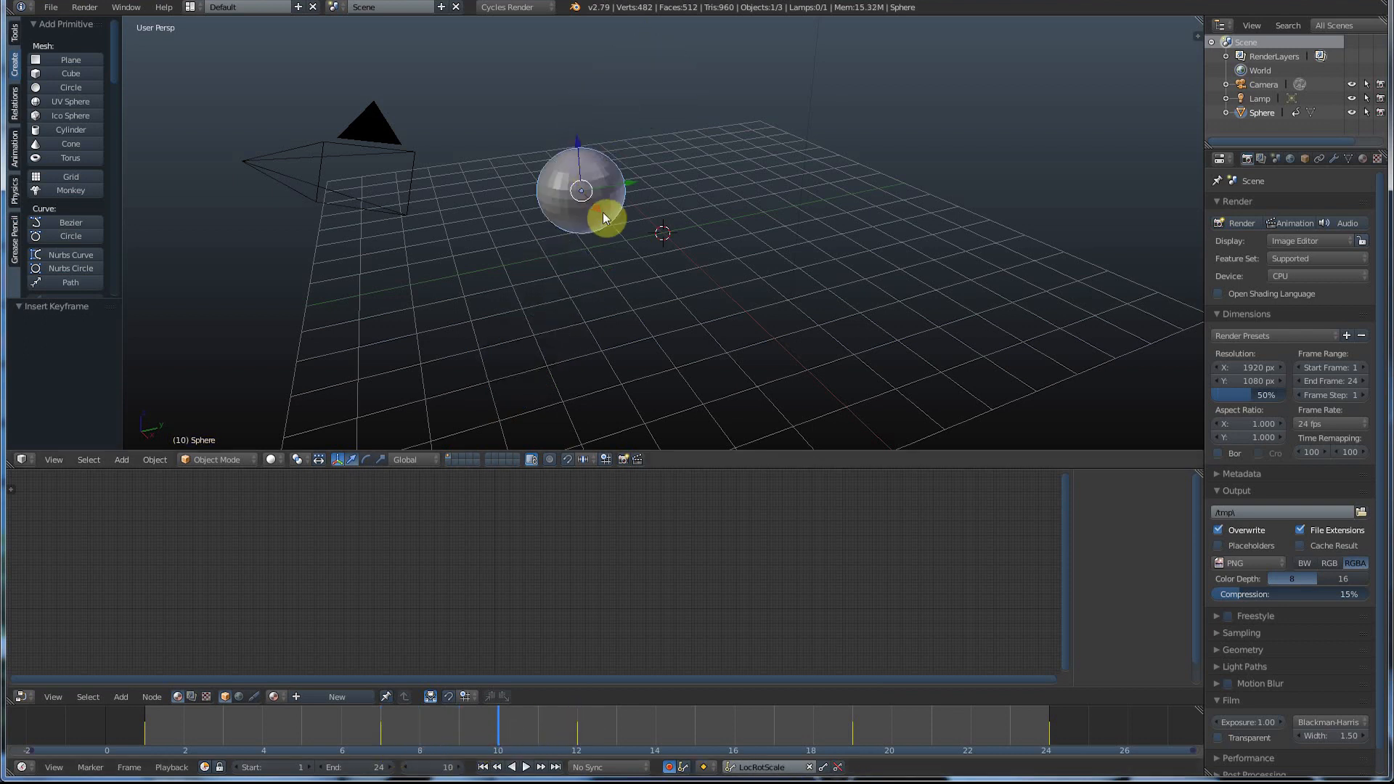
drag(579, 191, 519, 122)
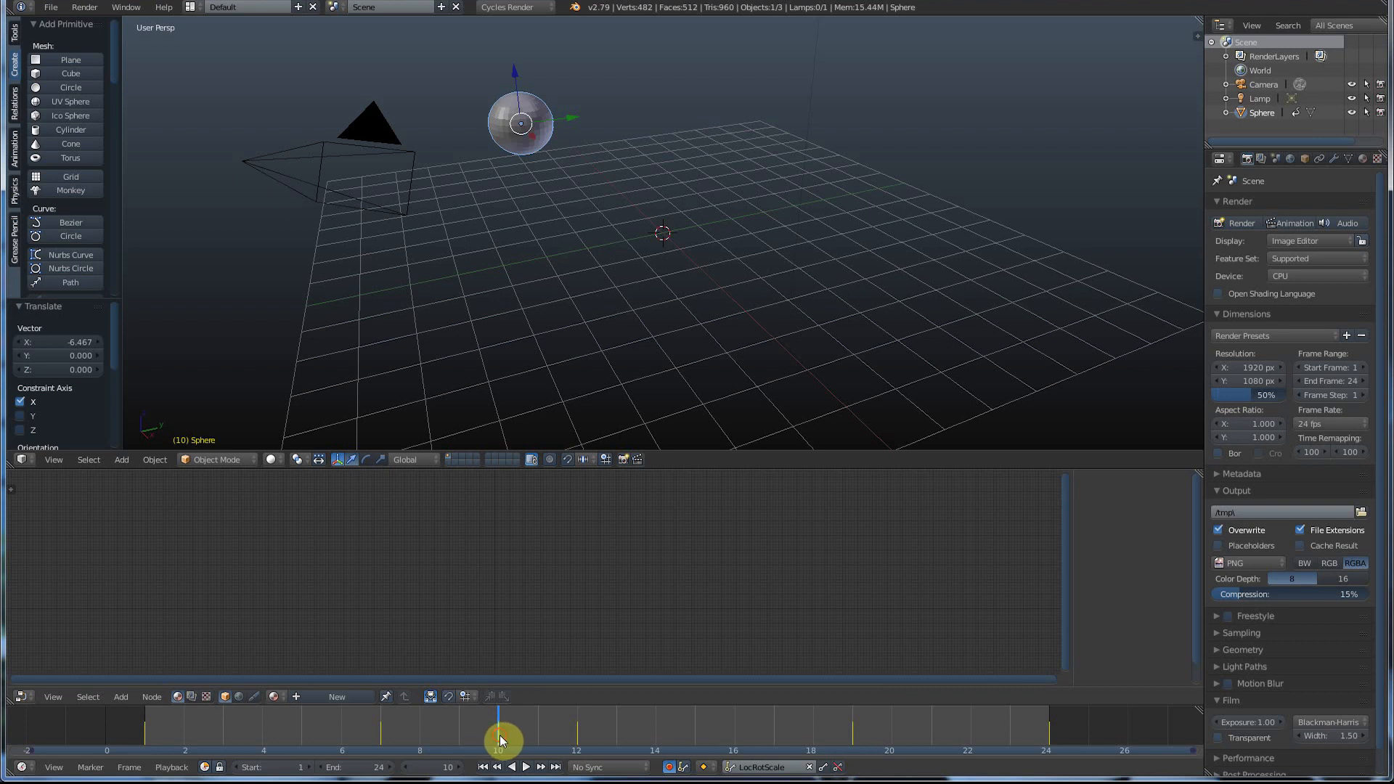
- Play back the revised sideways motion several times, then stop
click(524, 767)
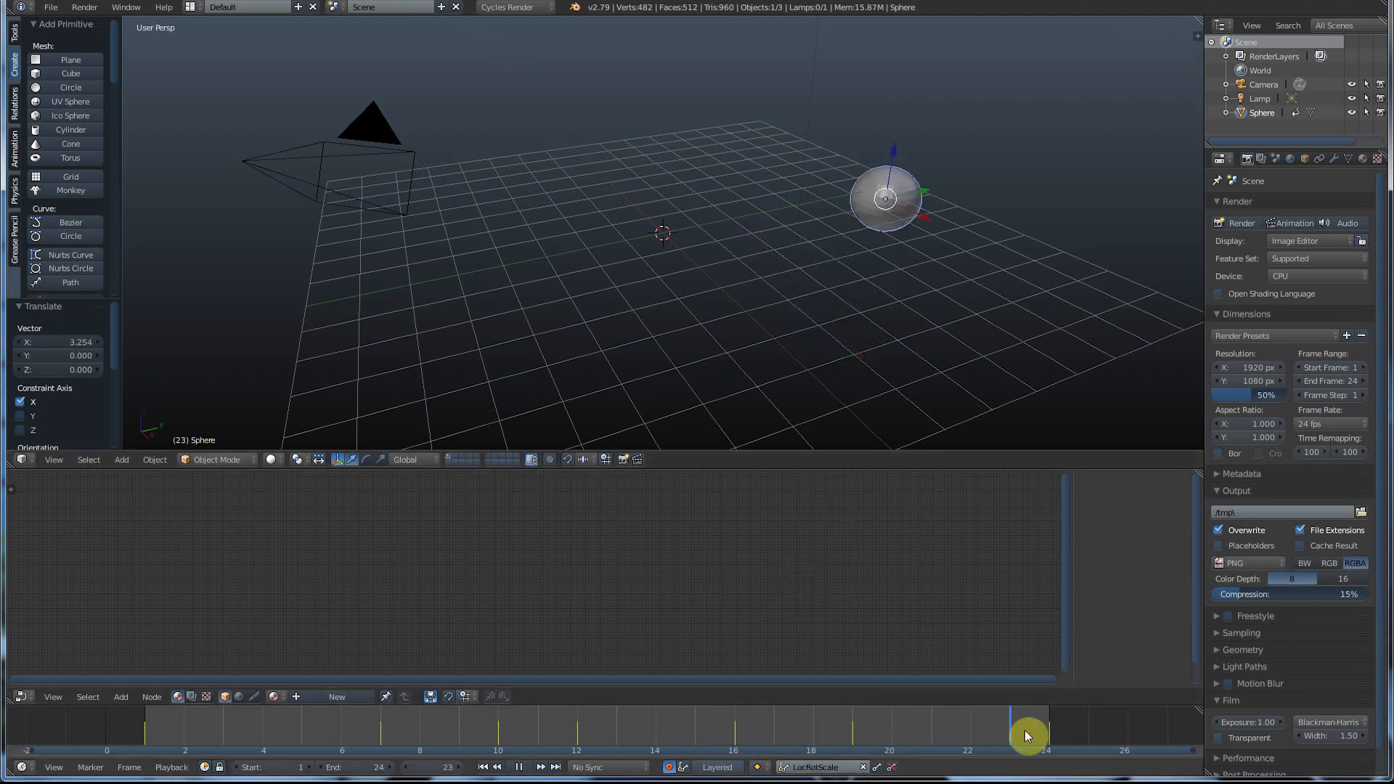
click(523, 766)
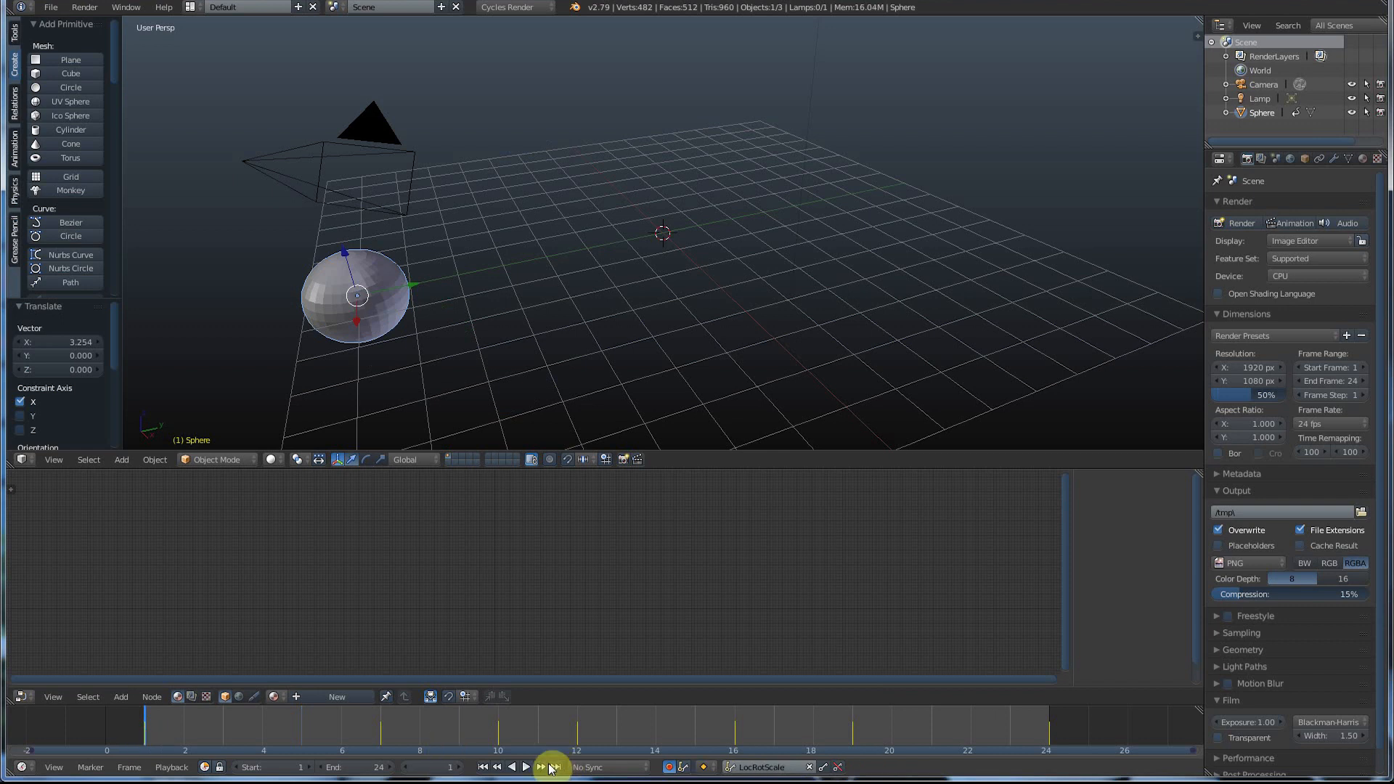
click(526, 766)
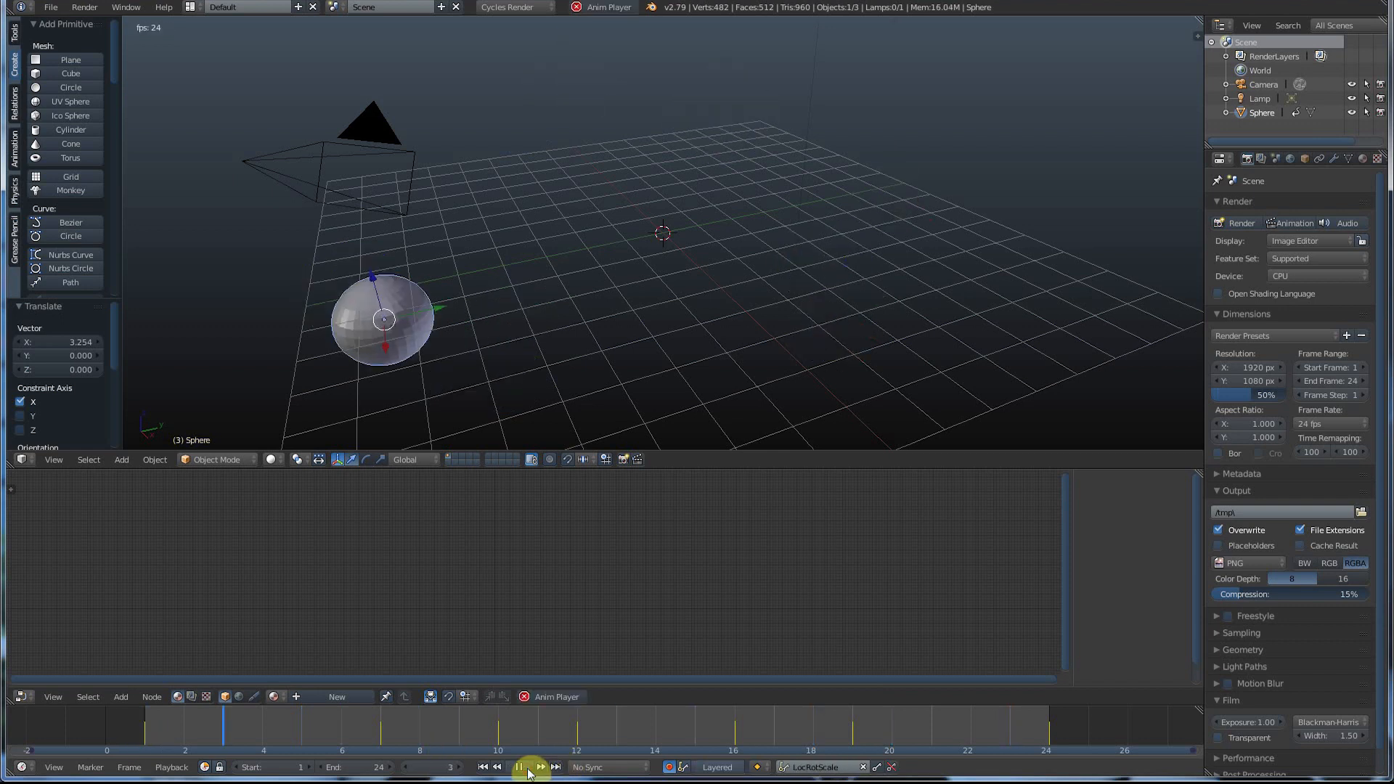
click(517, 766)
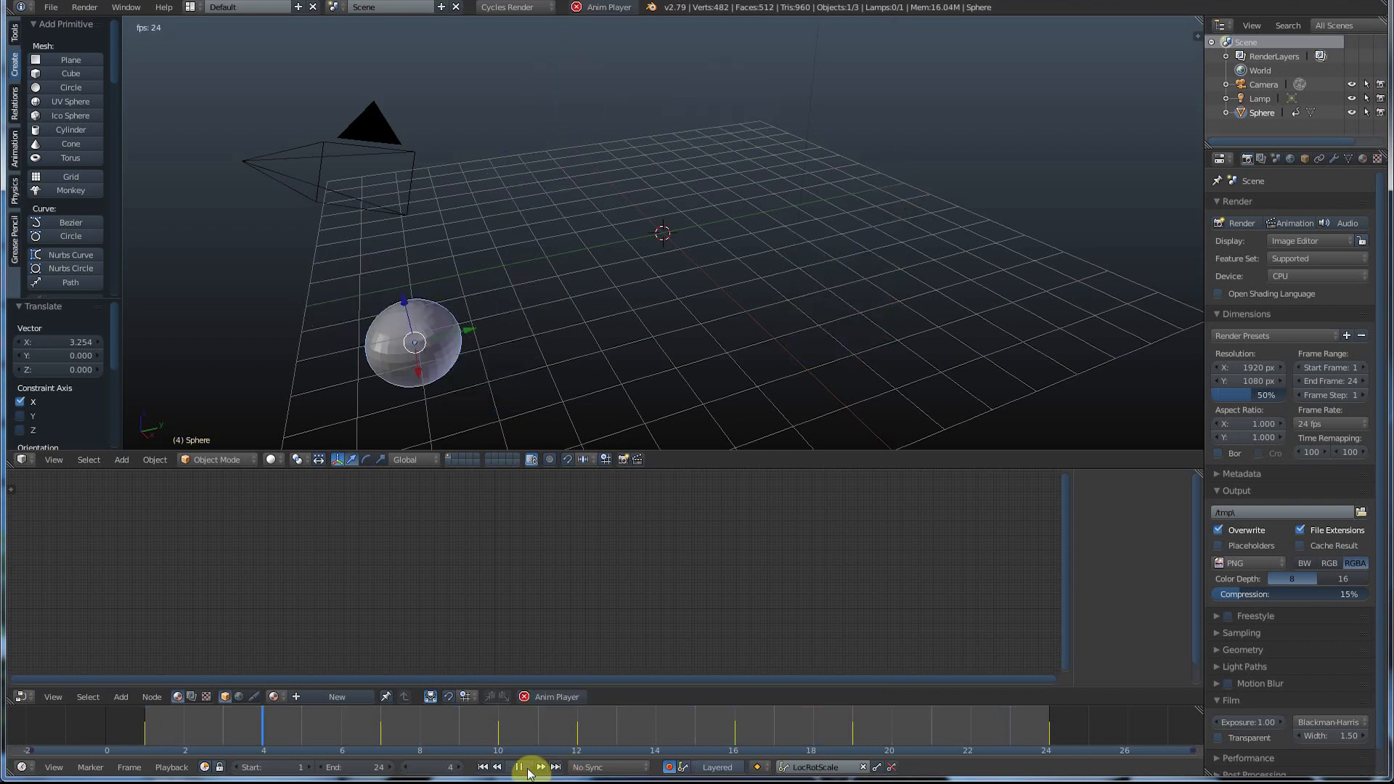
click(517, 766)
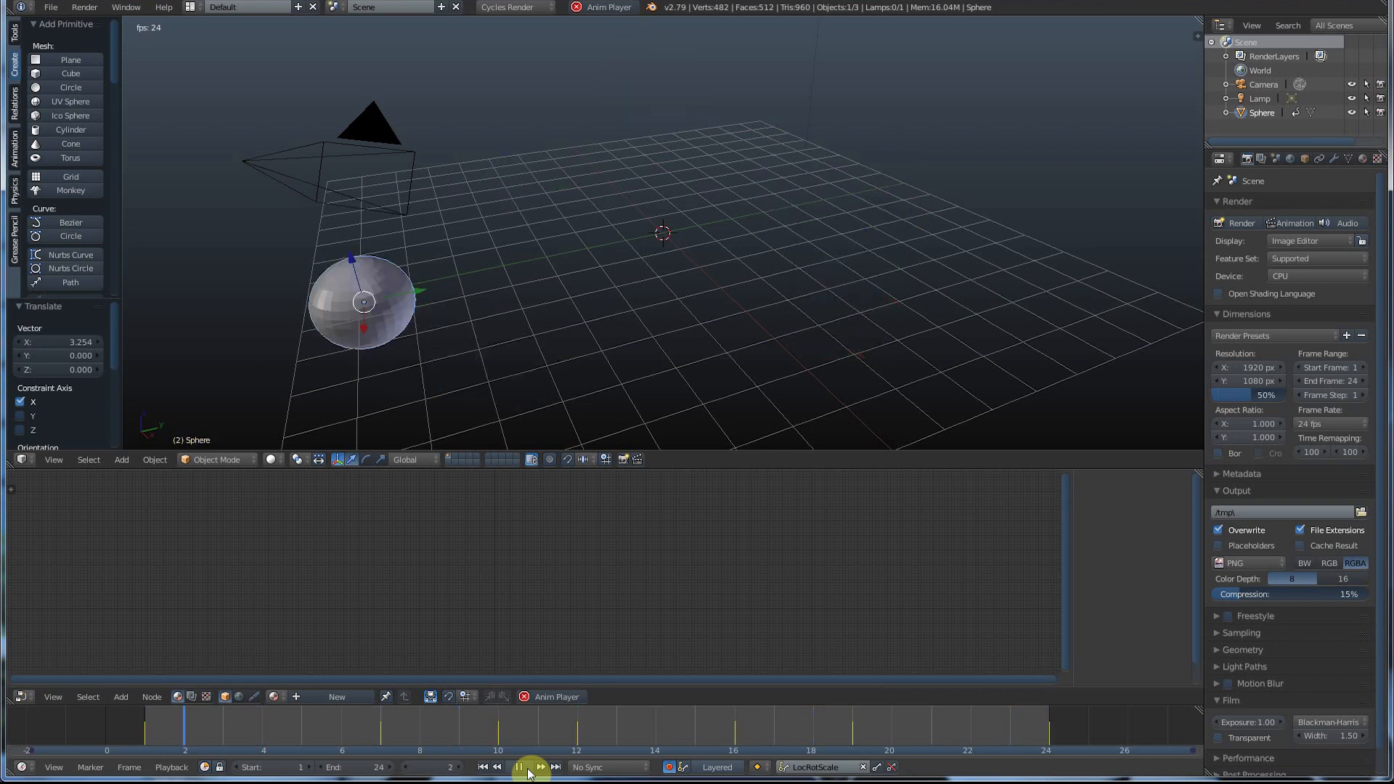
click(519, 767)
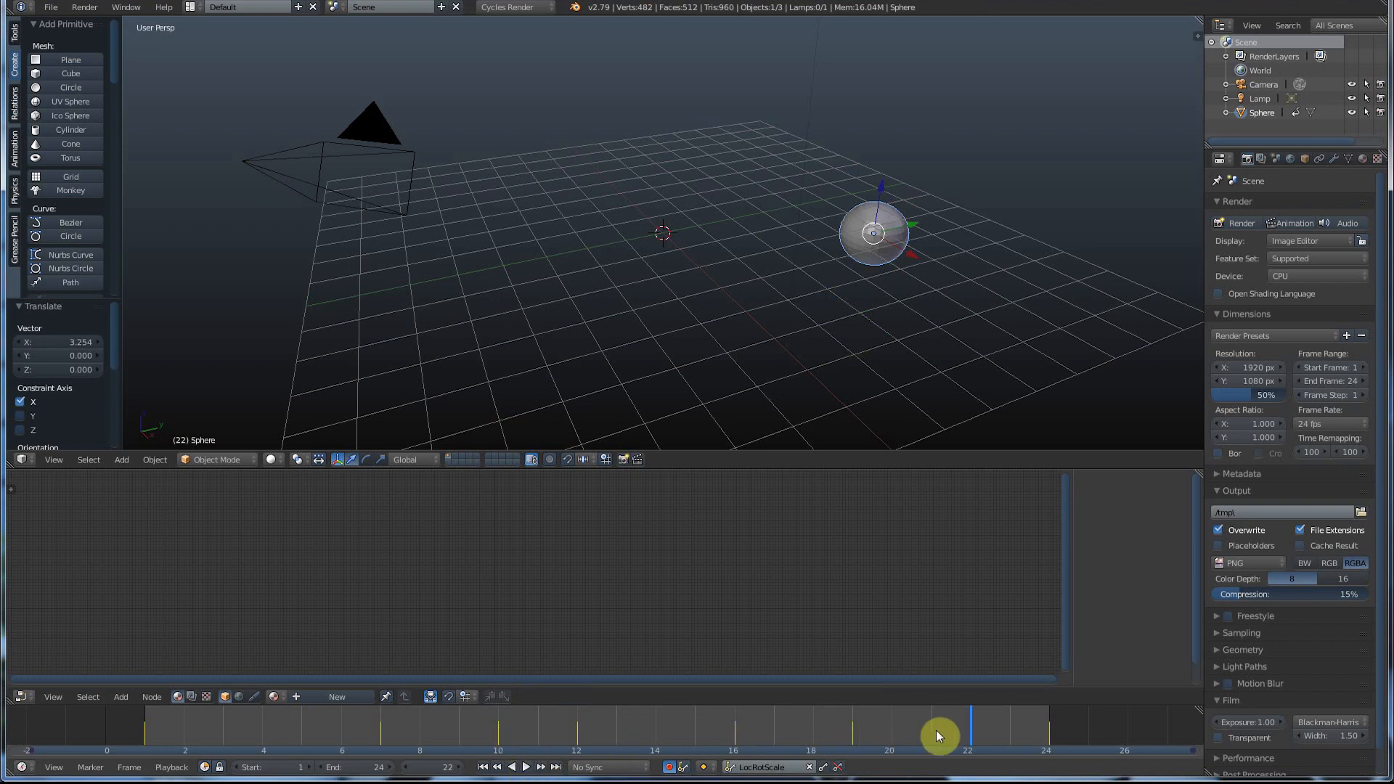
- Stop playback, step through keyframes, and delete the keyframe at frame 10
click(524, 766)
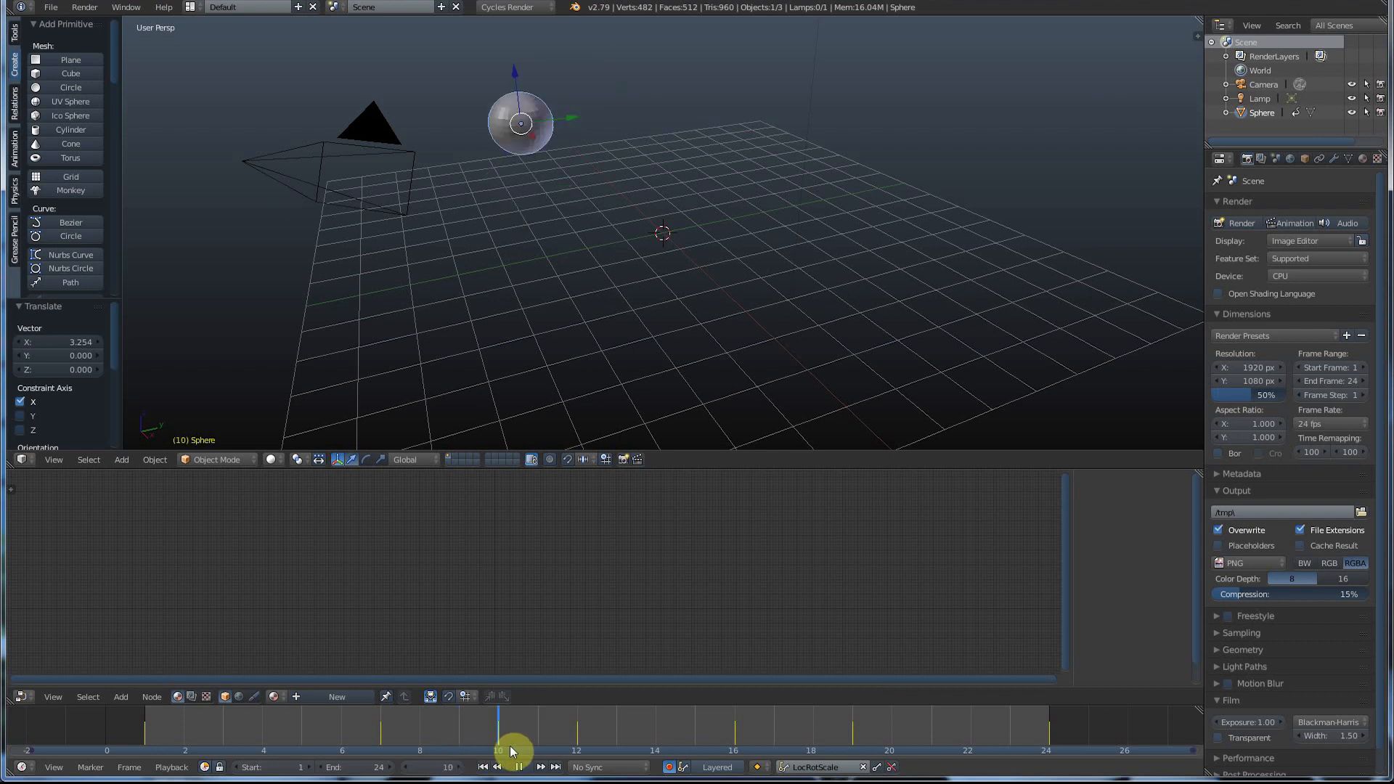
click(515, 767)
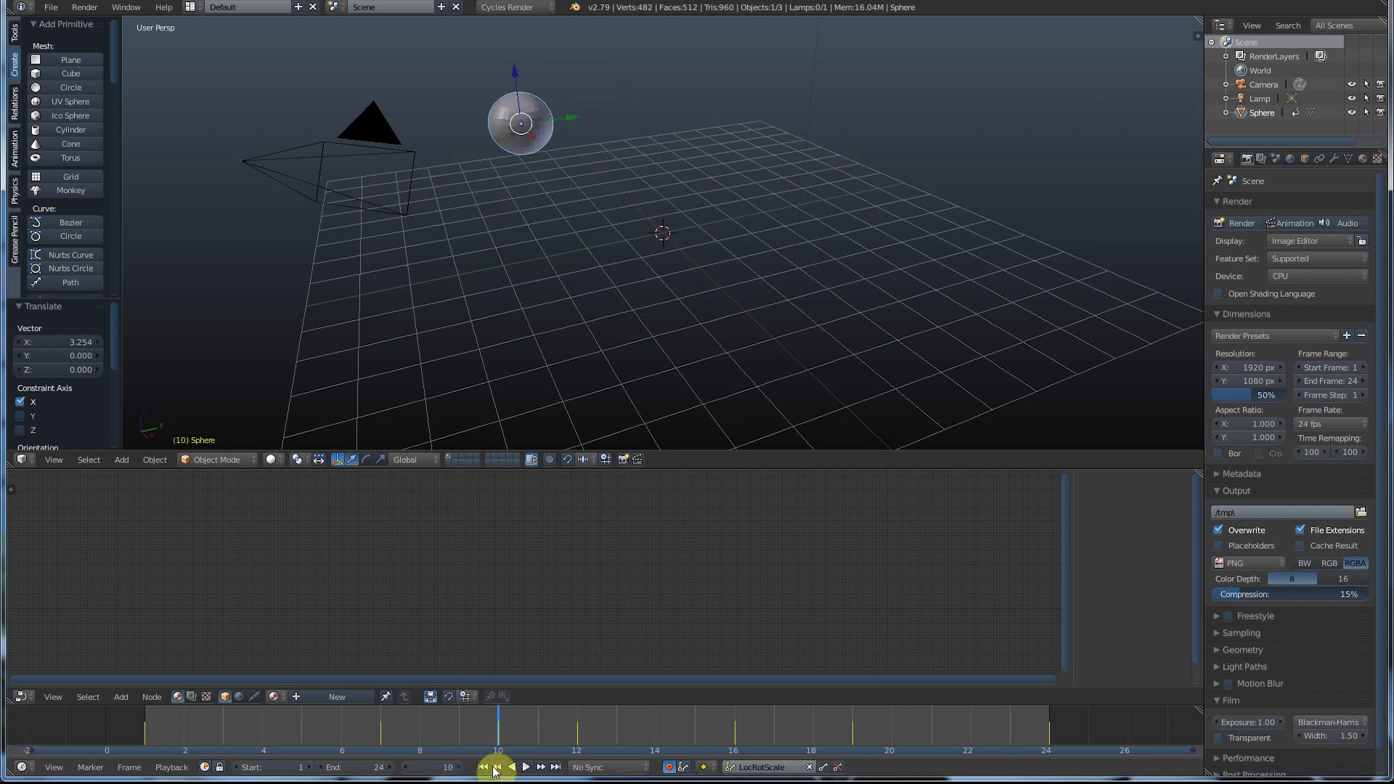
click(483, 766)
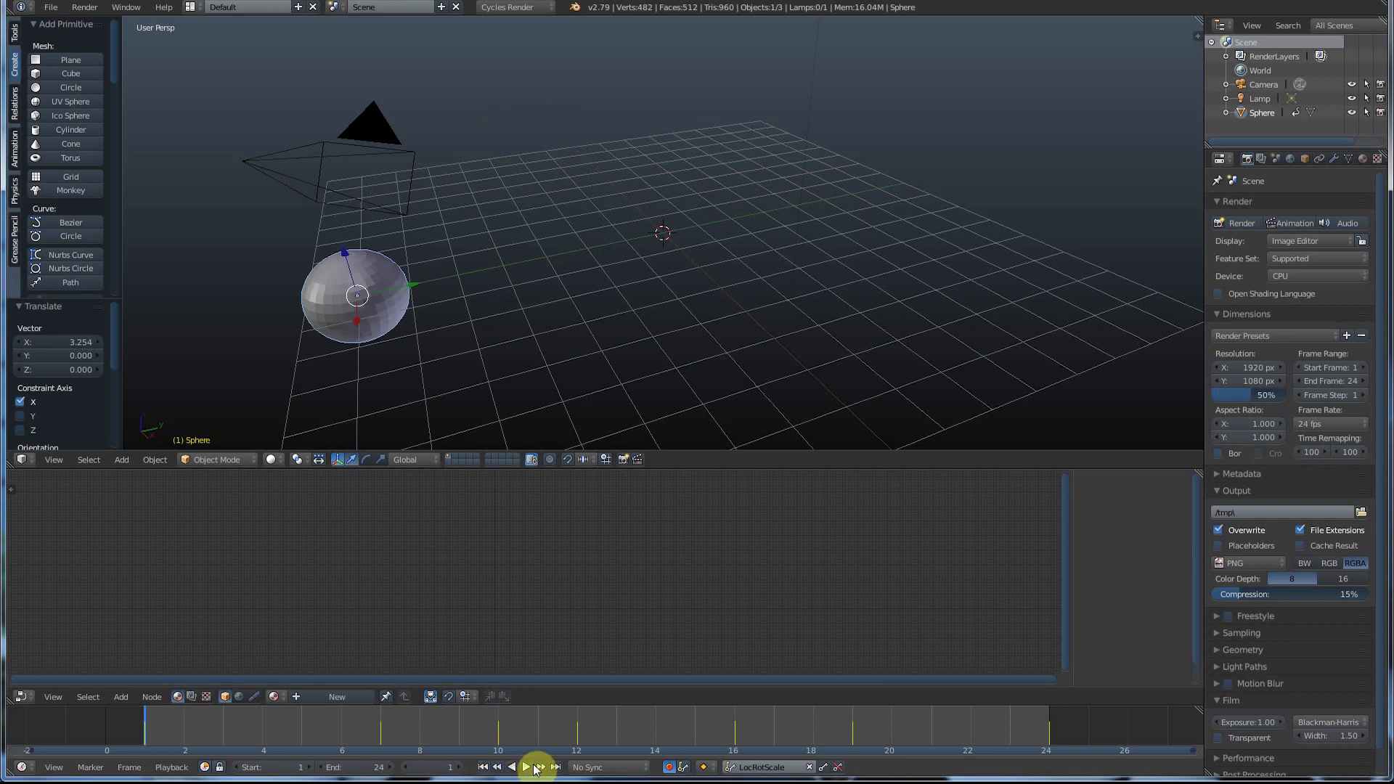
click(525, 766)
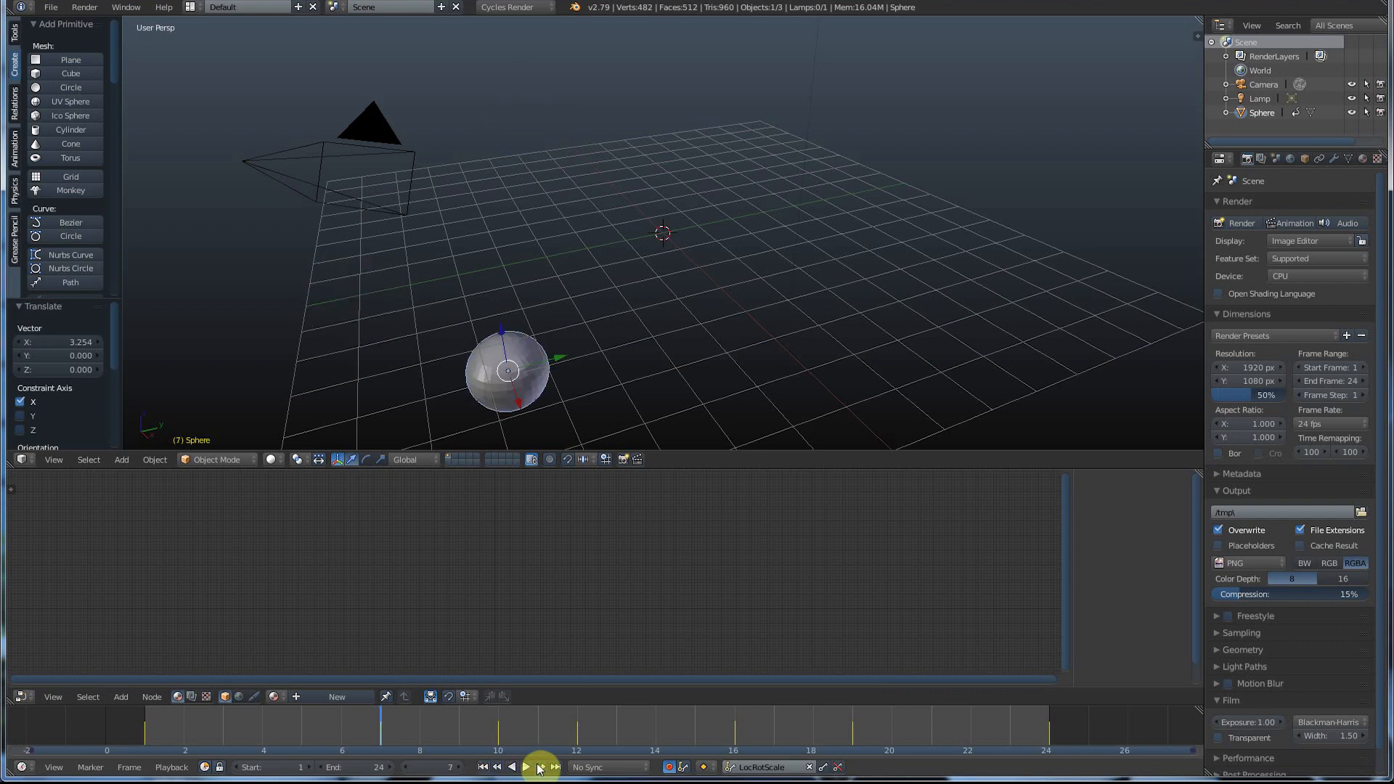
click(524, 766)
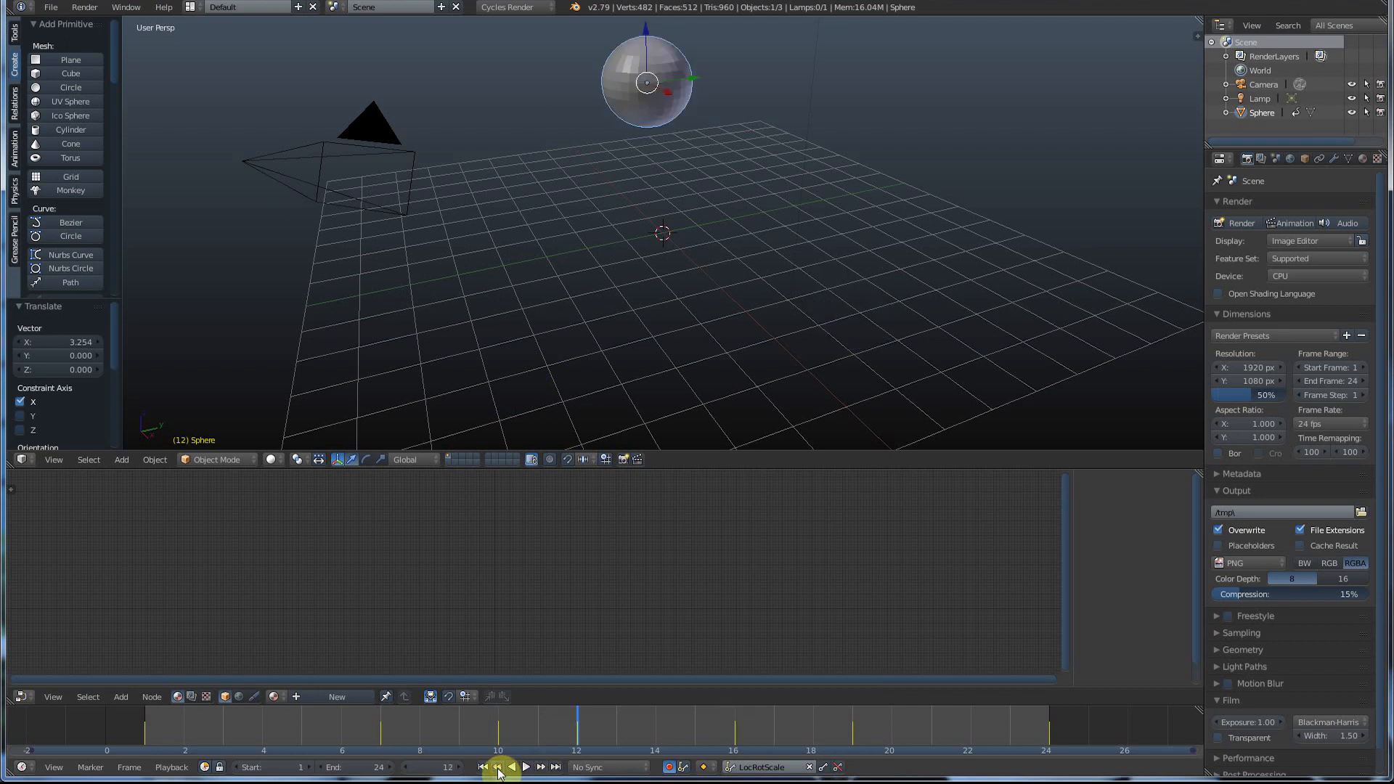
click(511, 766)
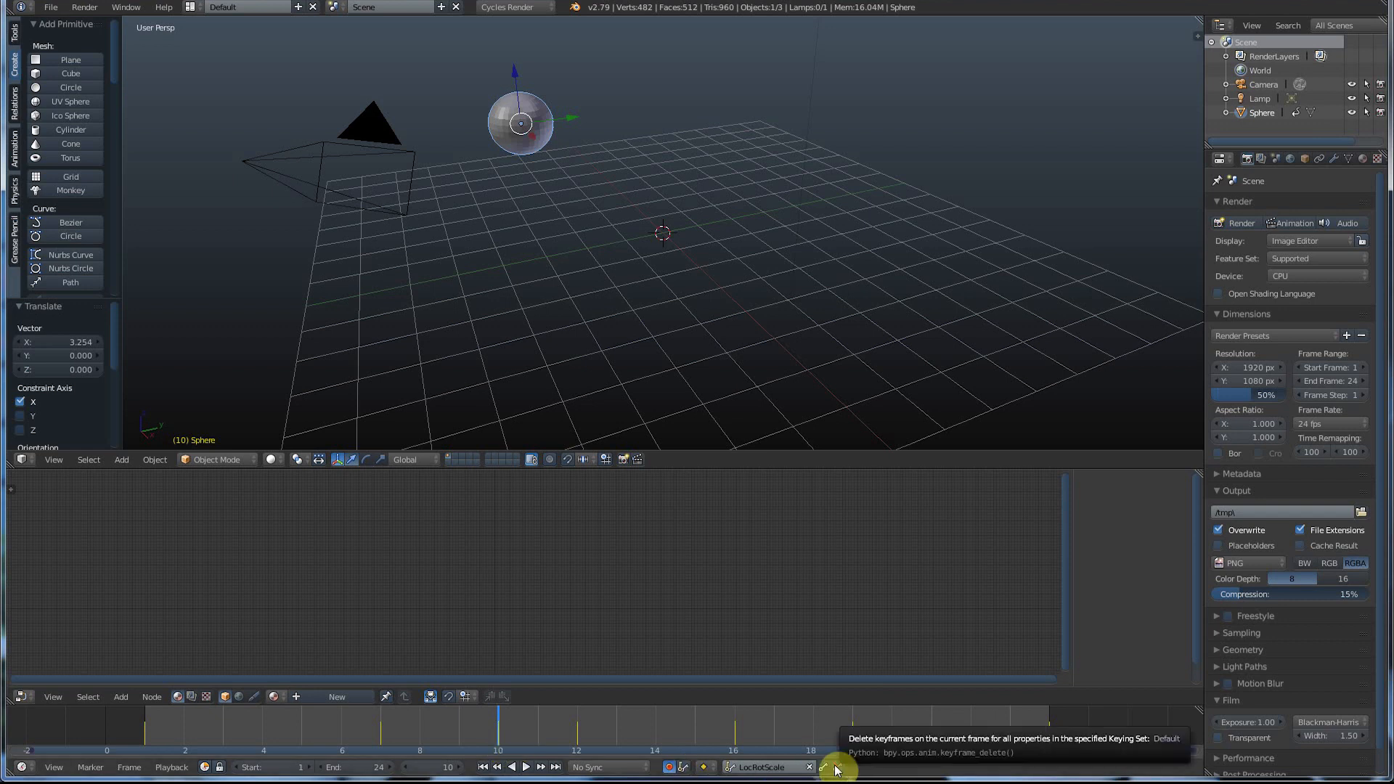
click(834, 767)
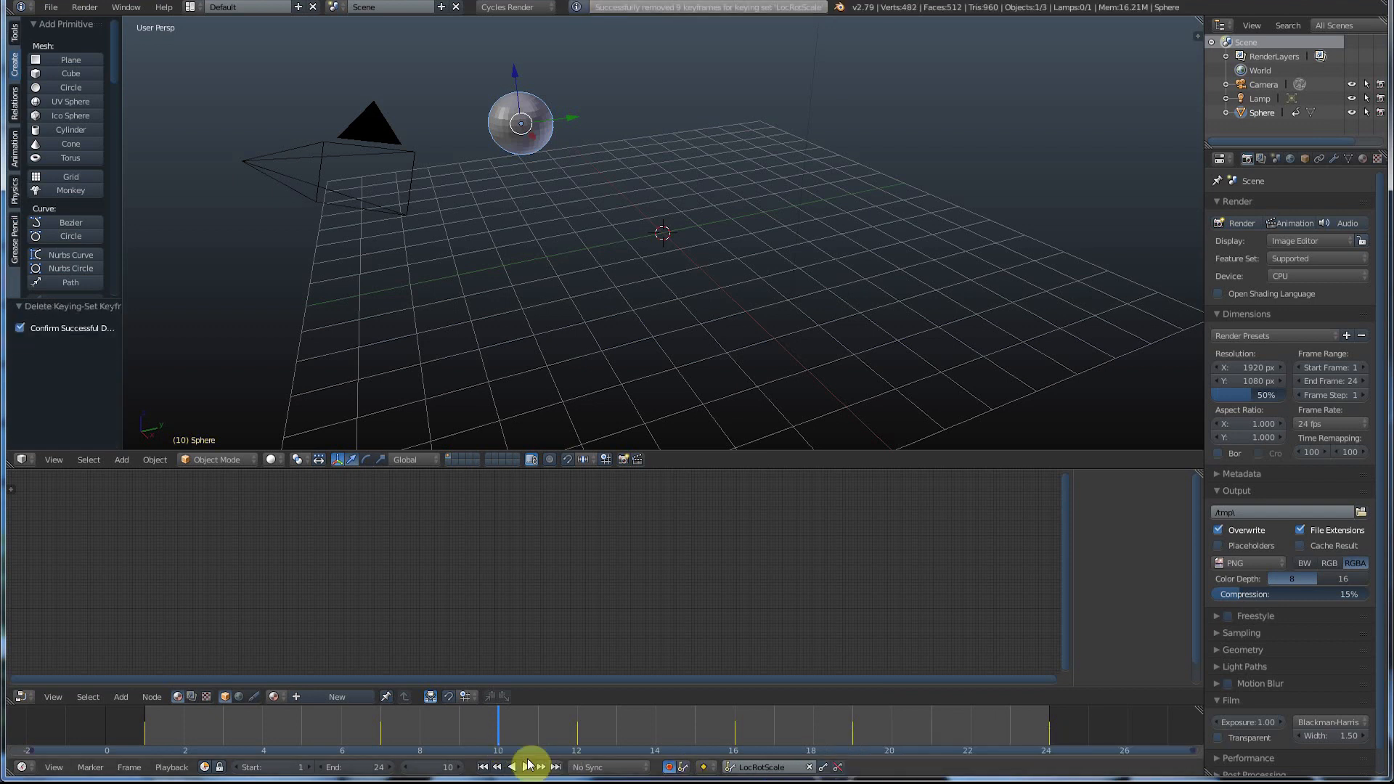
- Delete the remaining in-between keyframes, including the one at frame 7
click(524, 766)
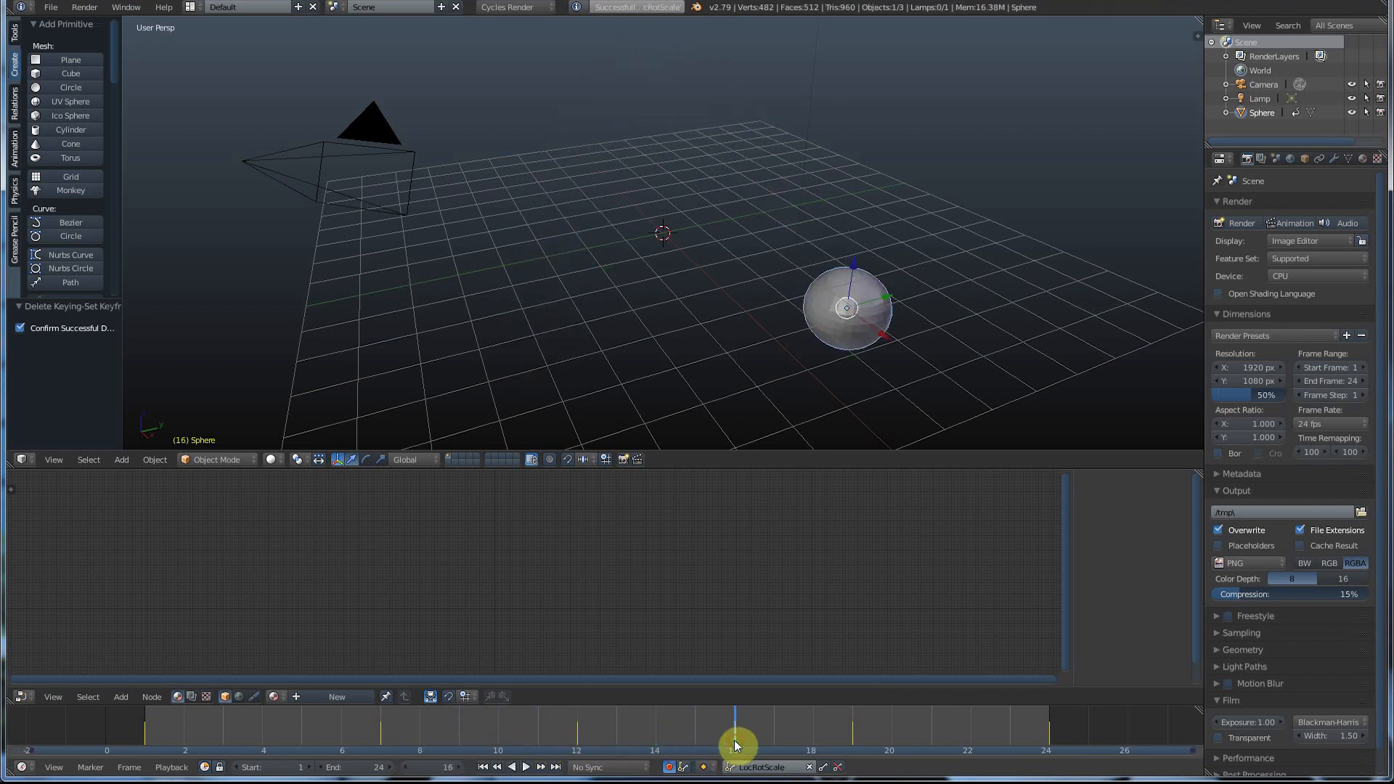
click(524, 767)
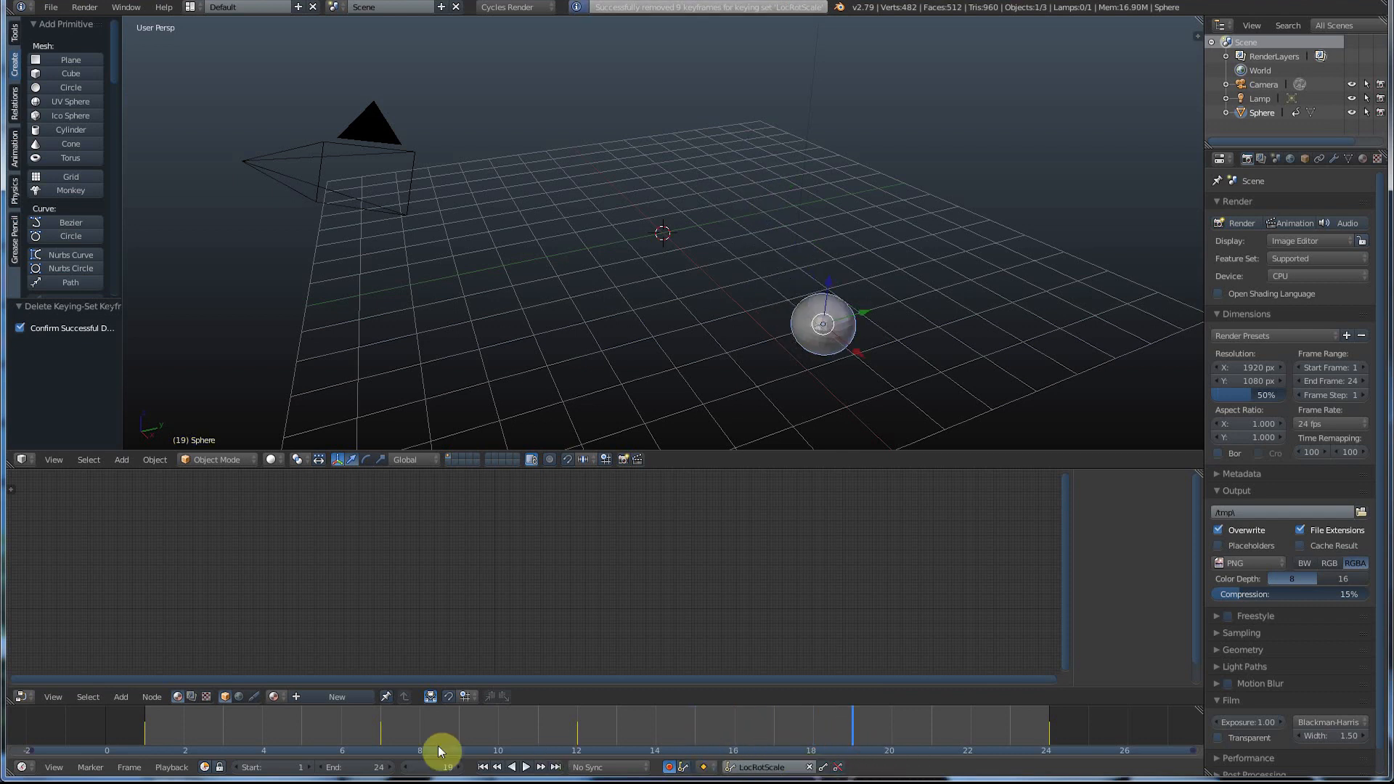
click(377, 729)
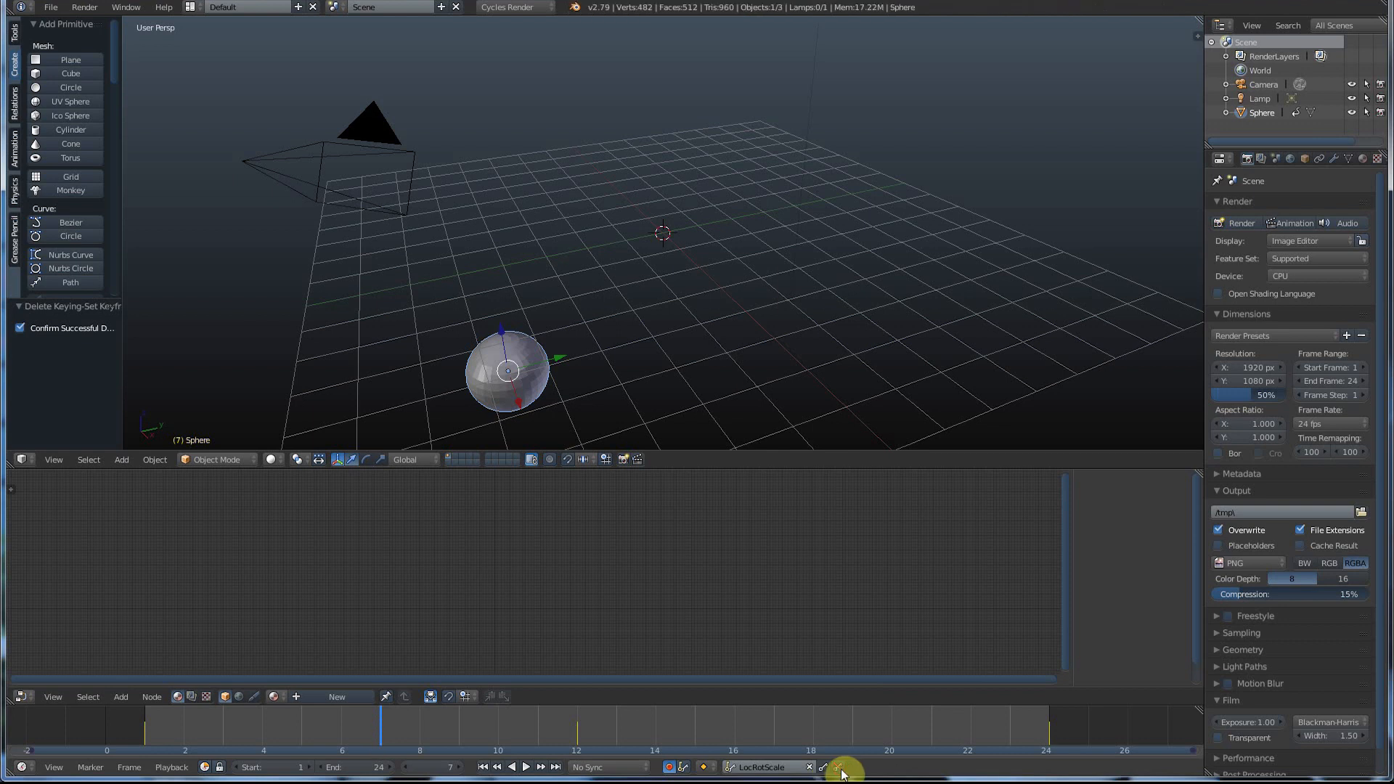
click(524, 766)
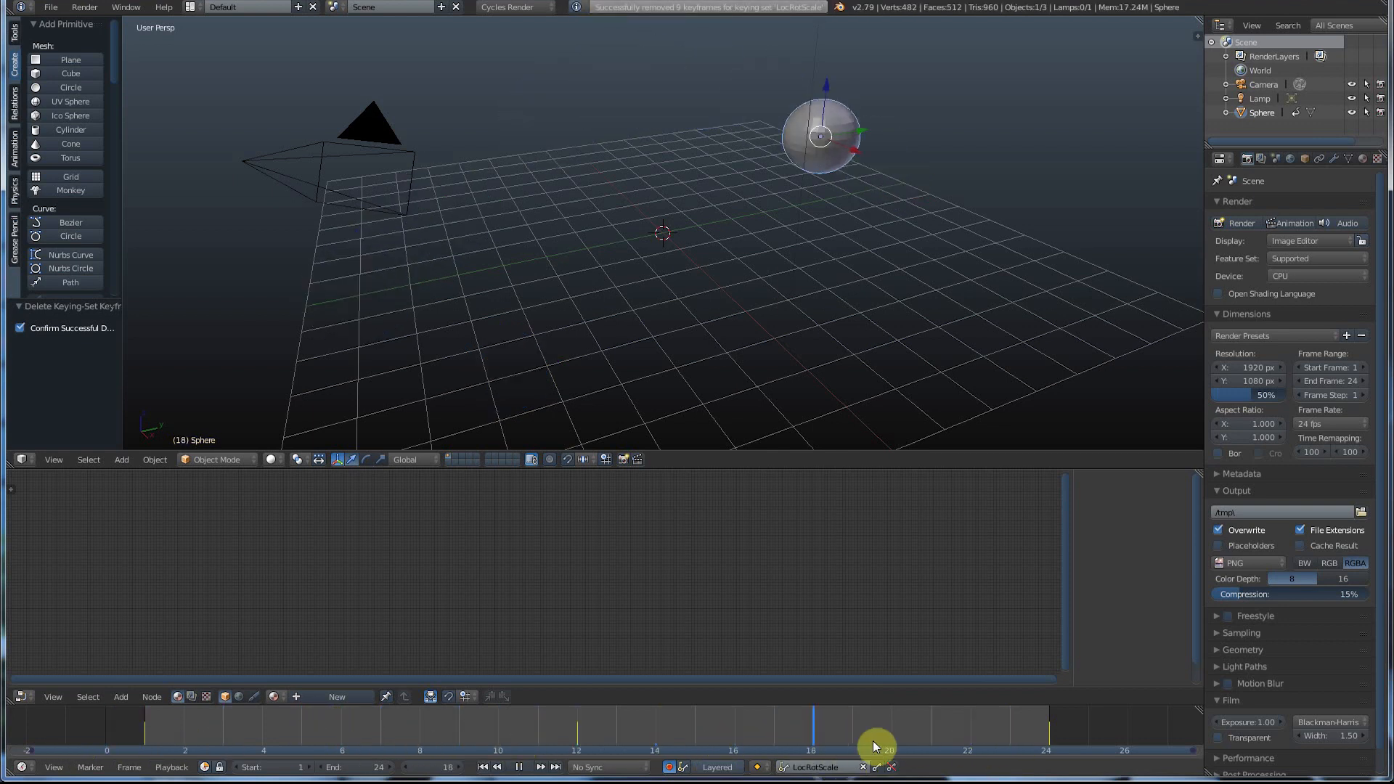
- At frame 12, enable Auto Keying and scale the sphere up to about 6.4
click(205, 727)
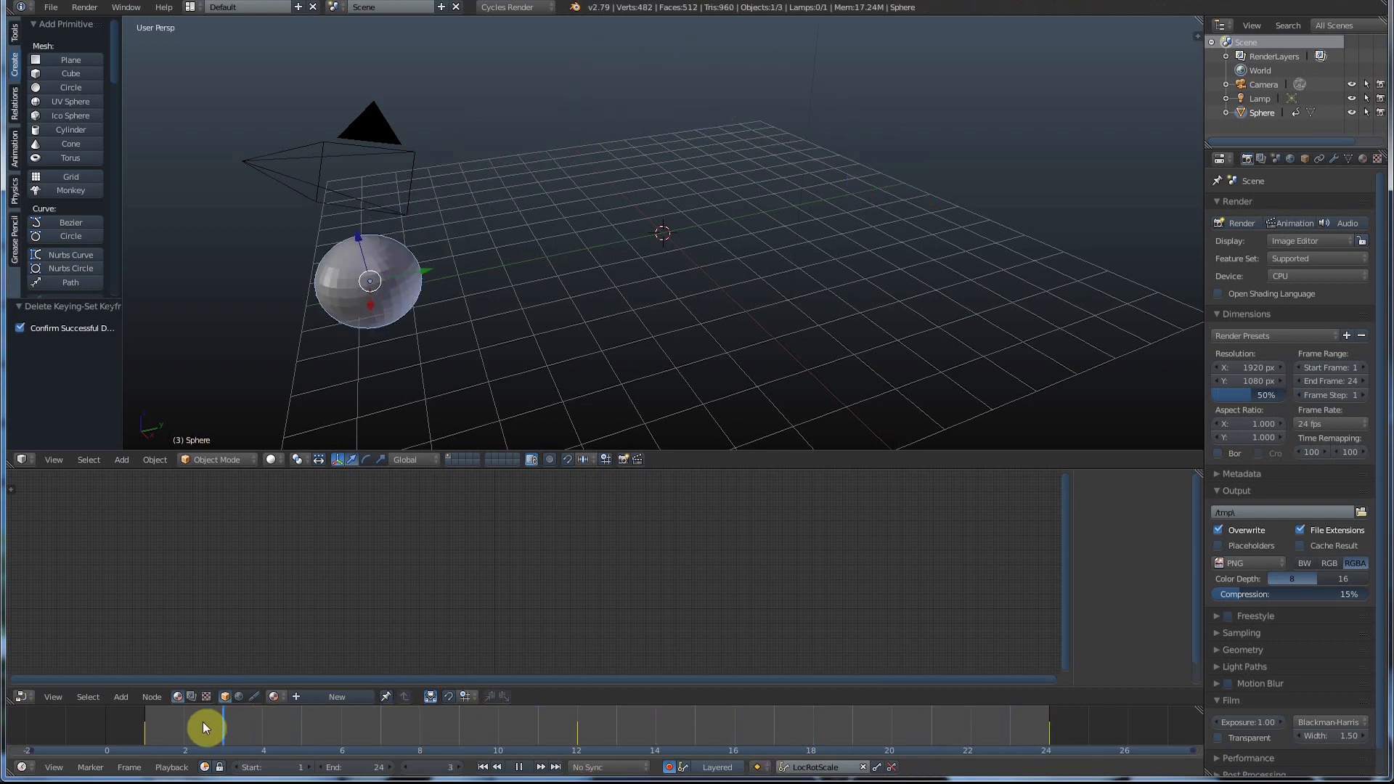
click(367, 725)
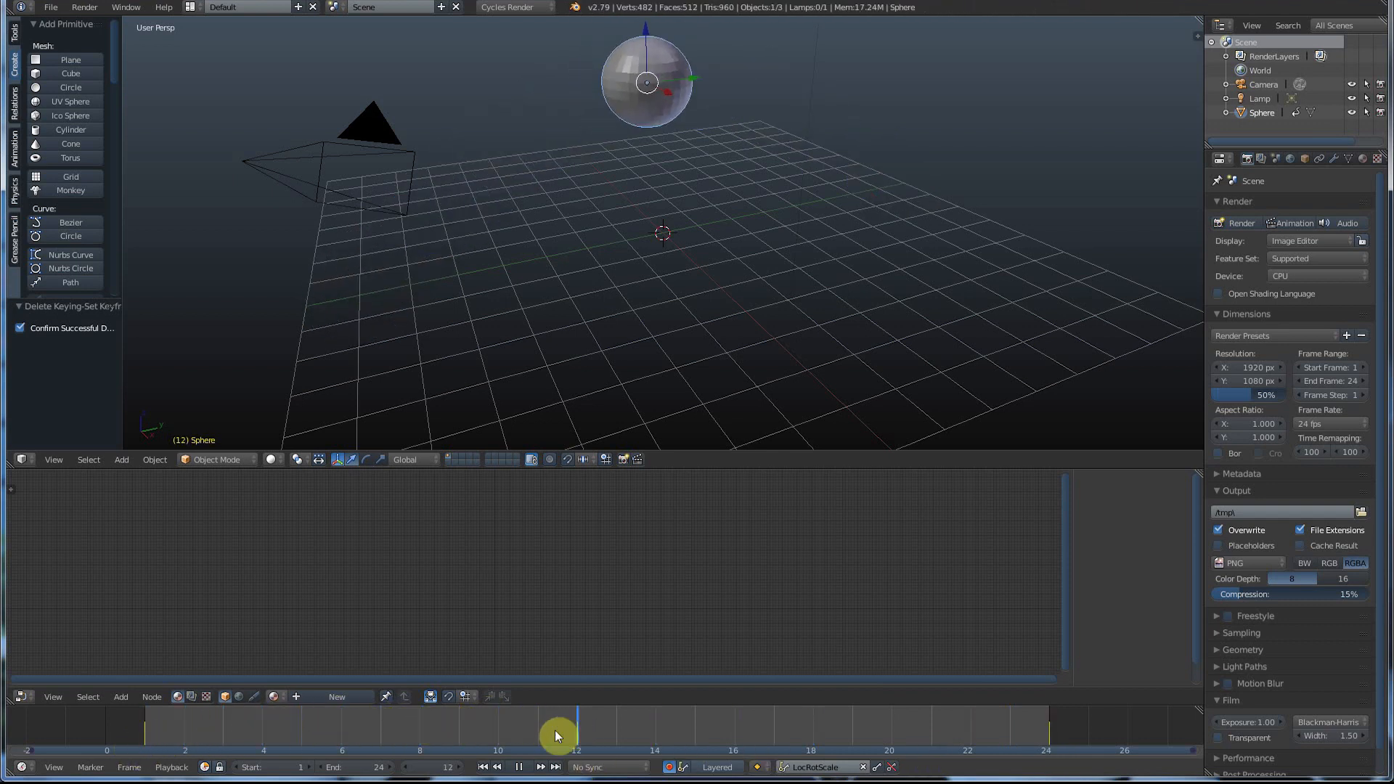
click(518, 767)
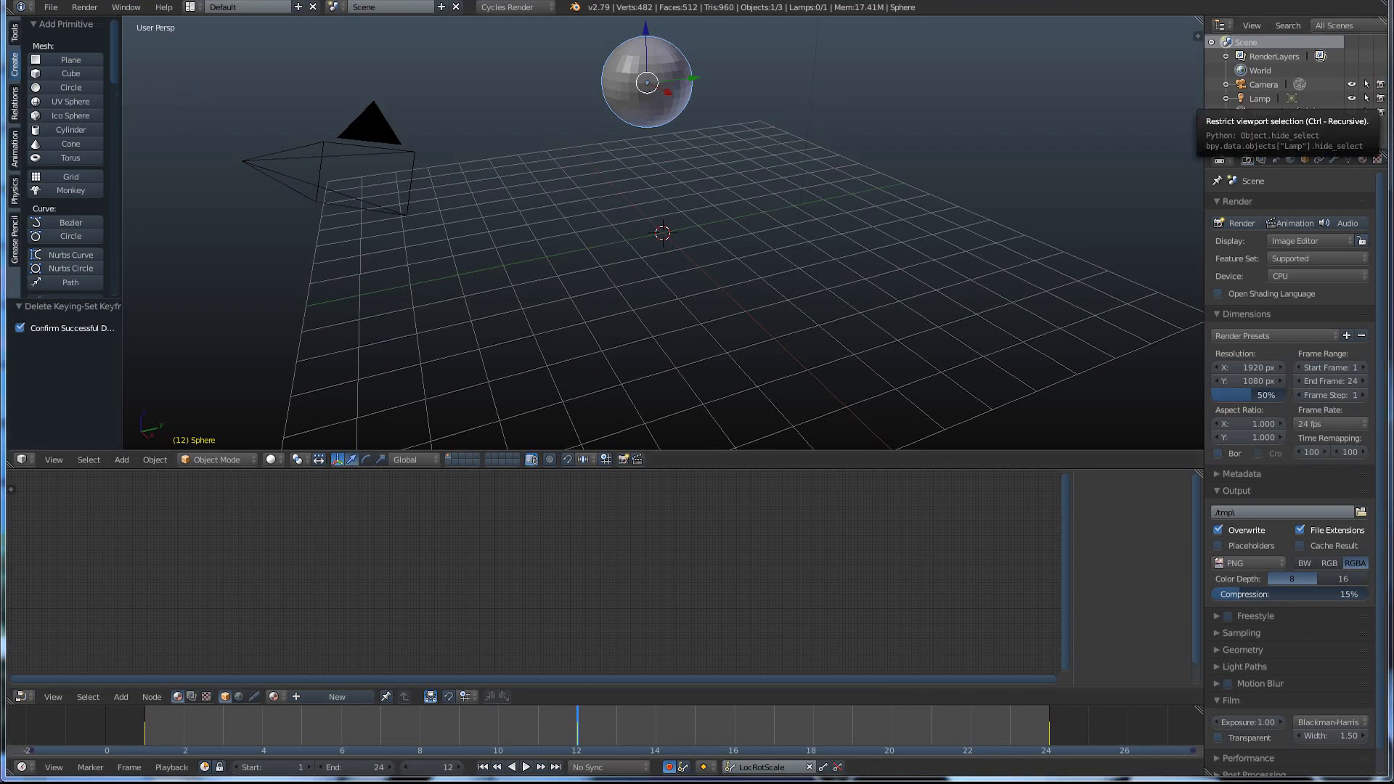
click(13, 32)
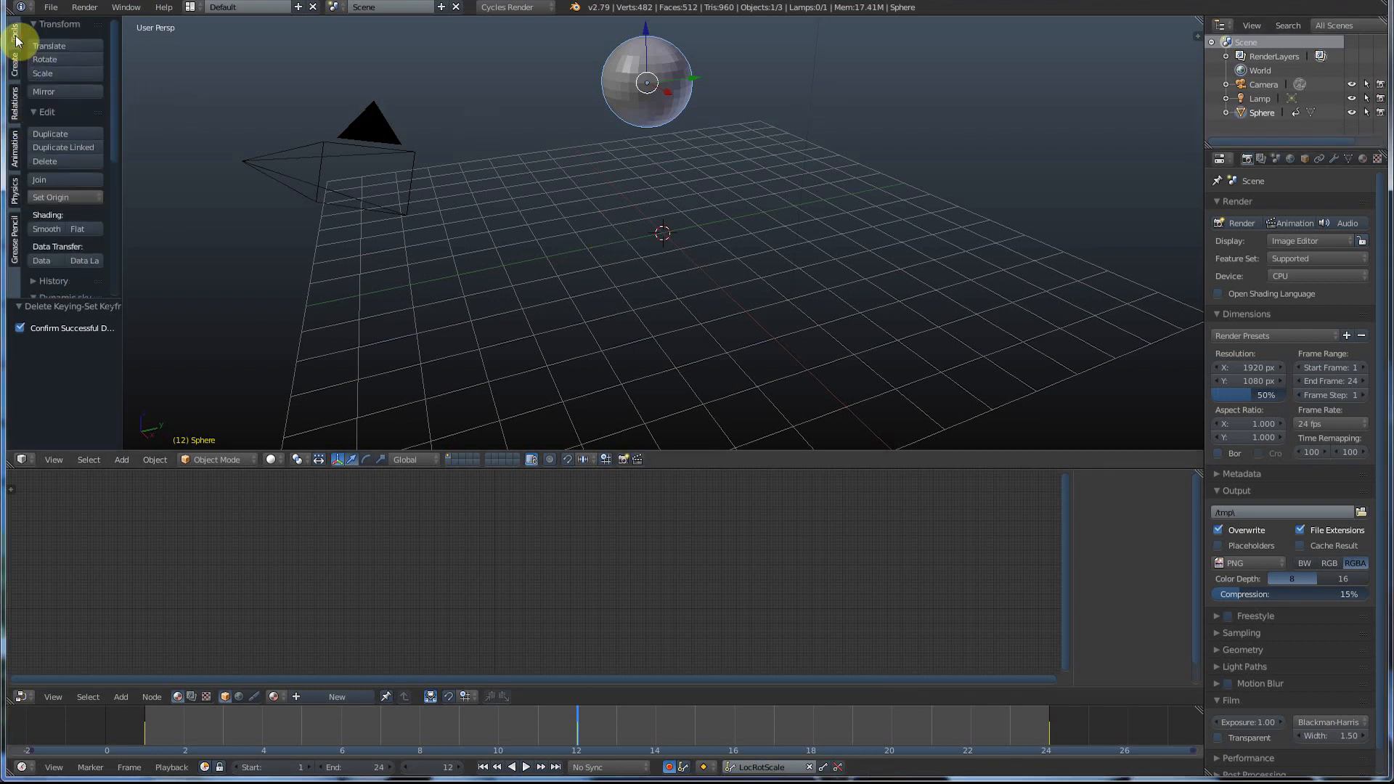
click(42, 72)
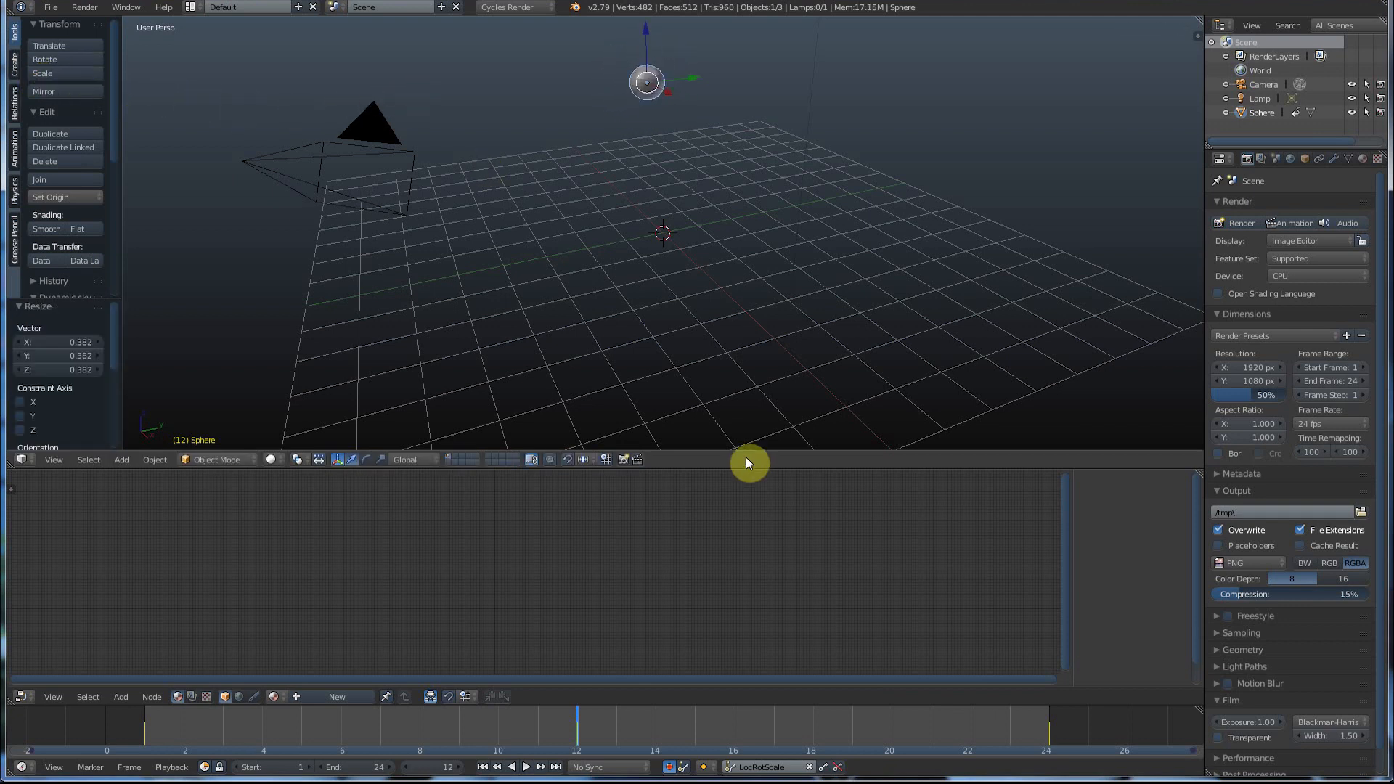
mouse_move(669, 766)
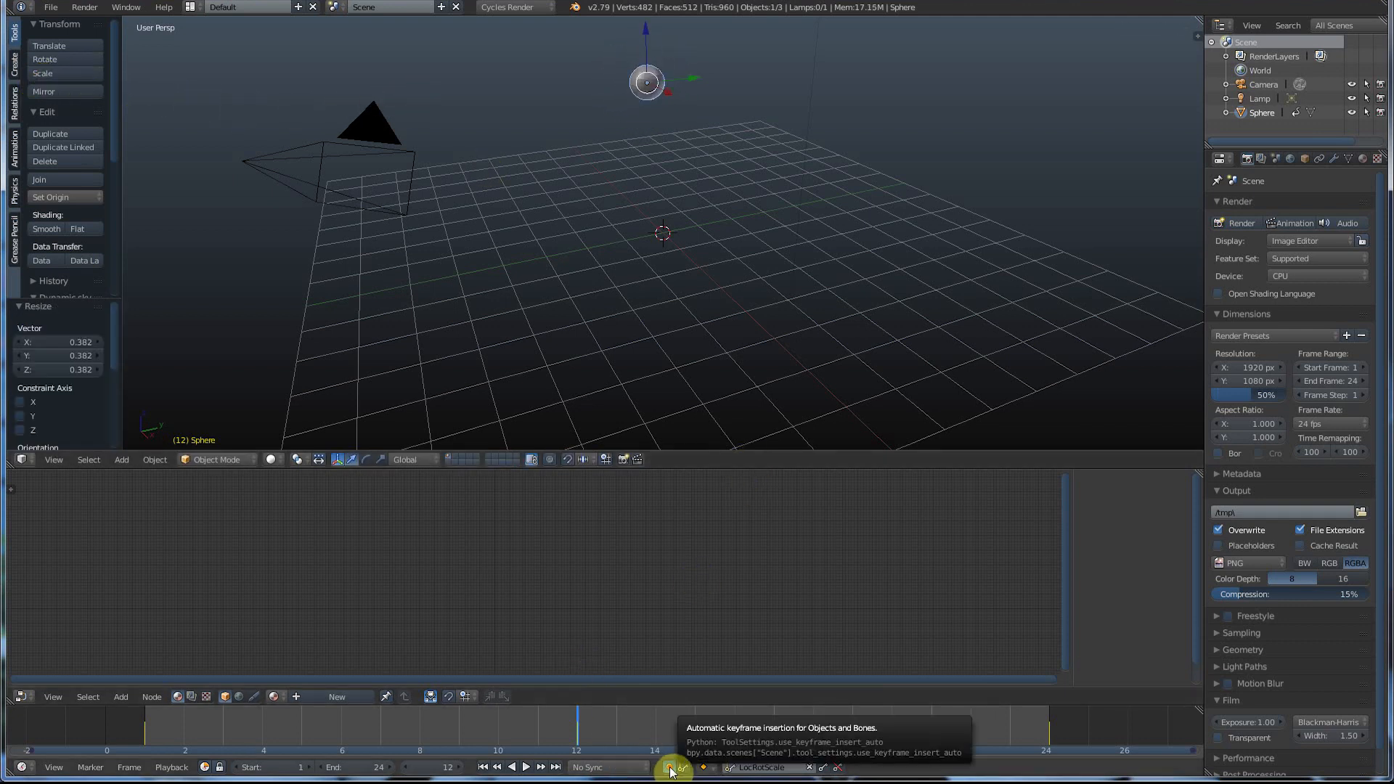
click(524, 766)
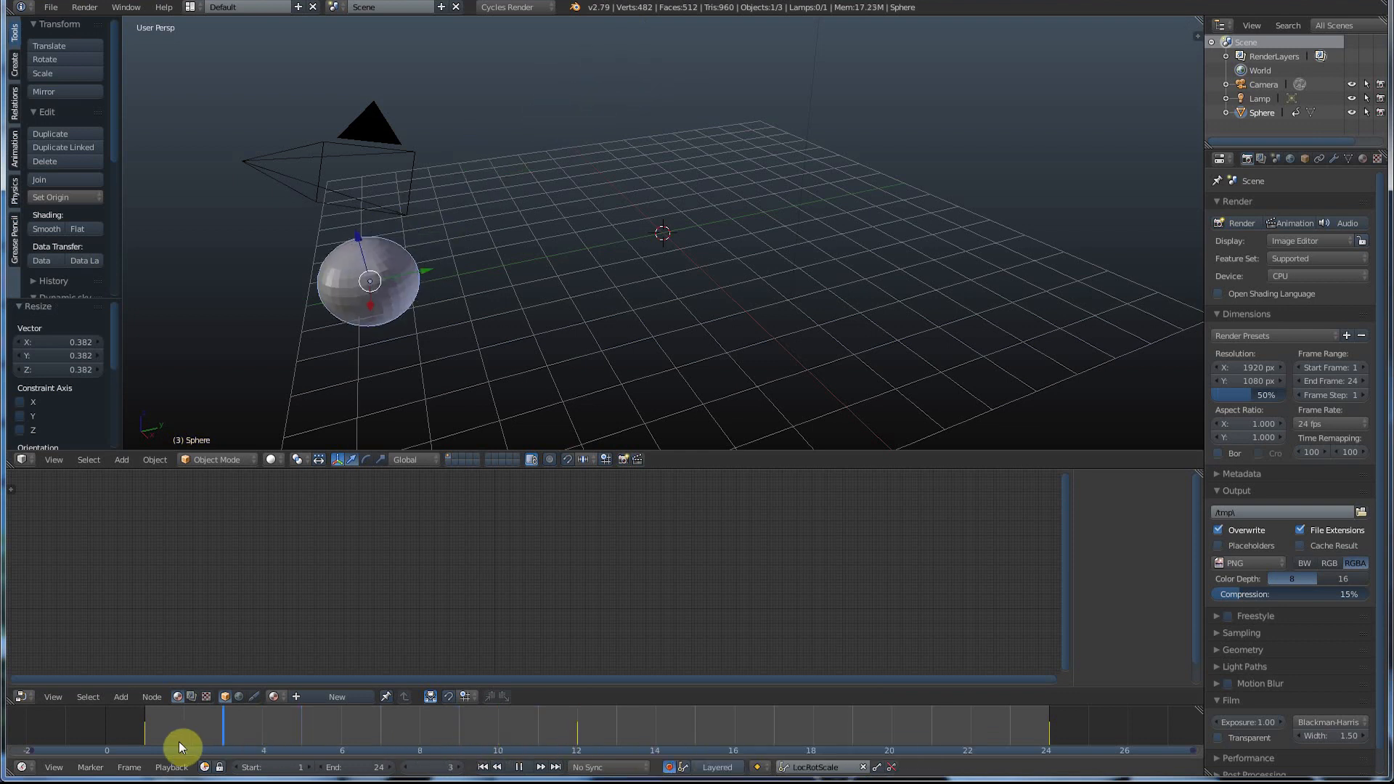
click(842, 725)
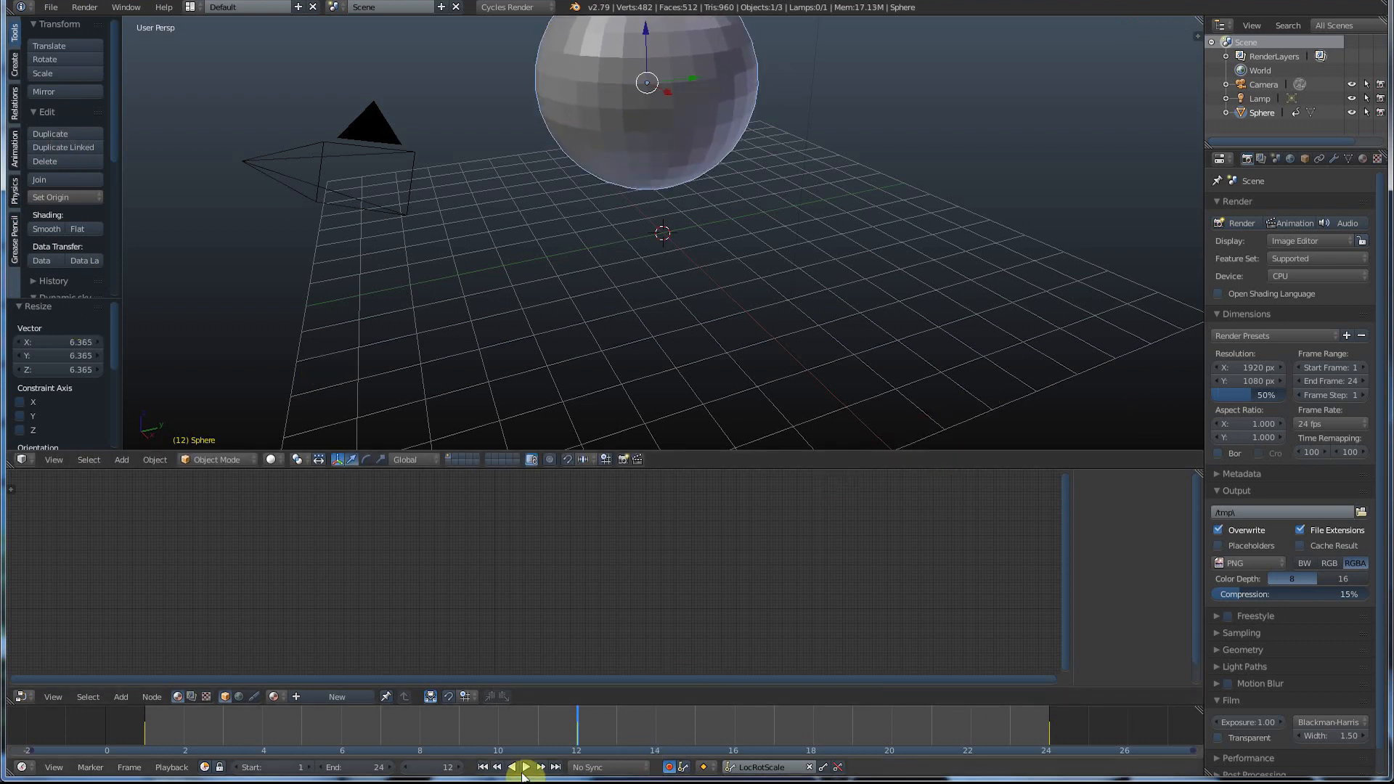
- Play the animation to check the mid-point swelling, then stop
click(524, 766)
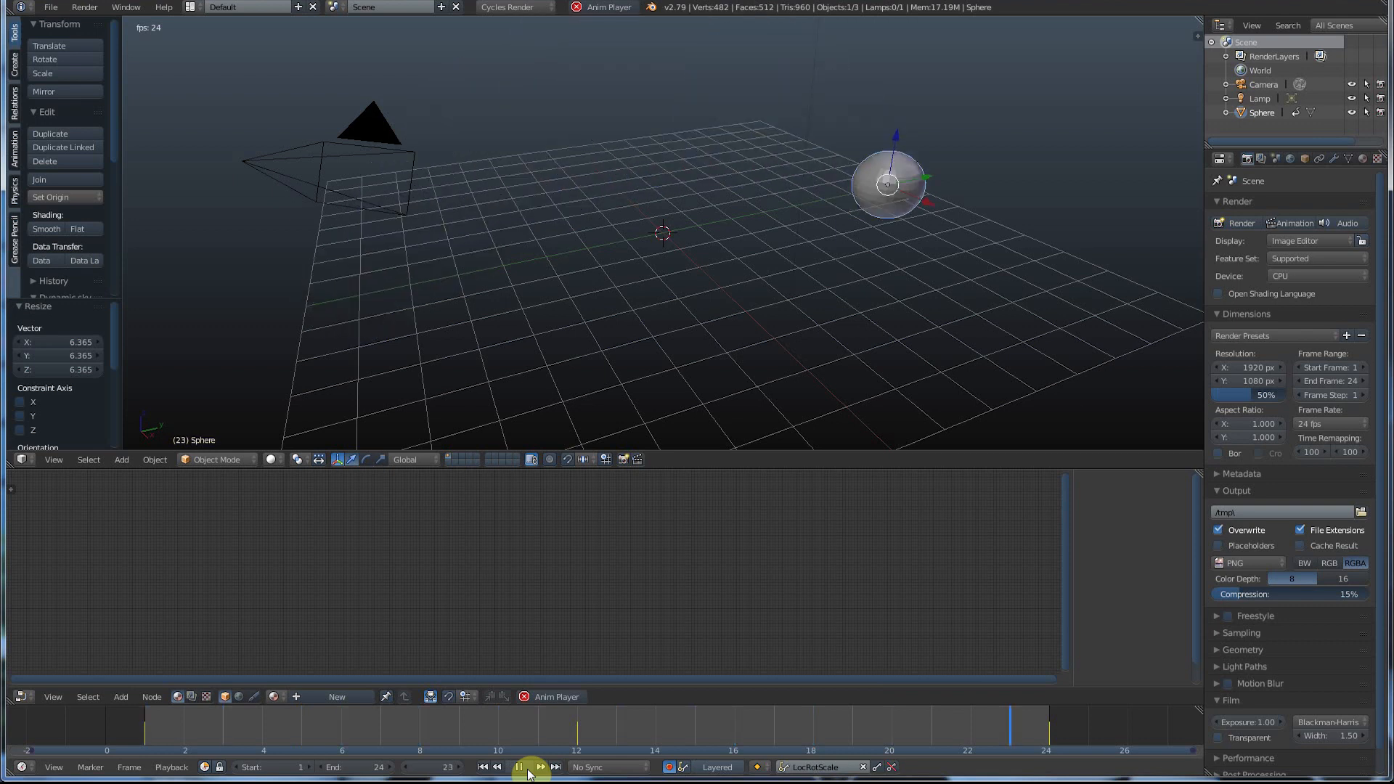
click(518, 767)
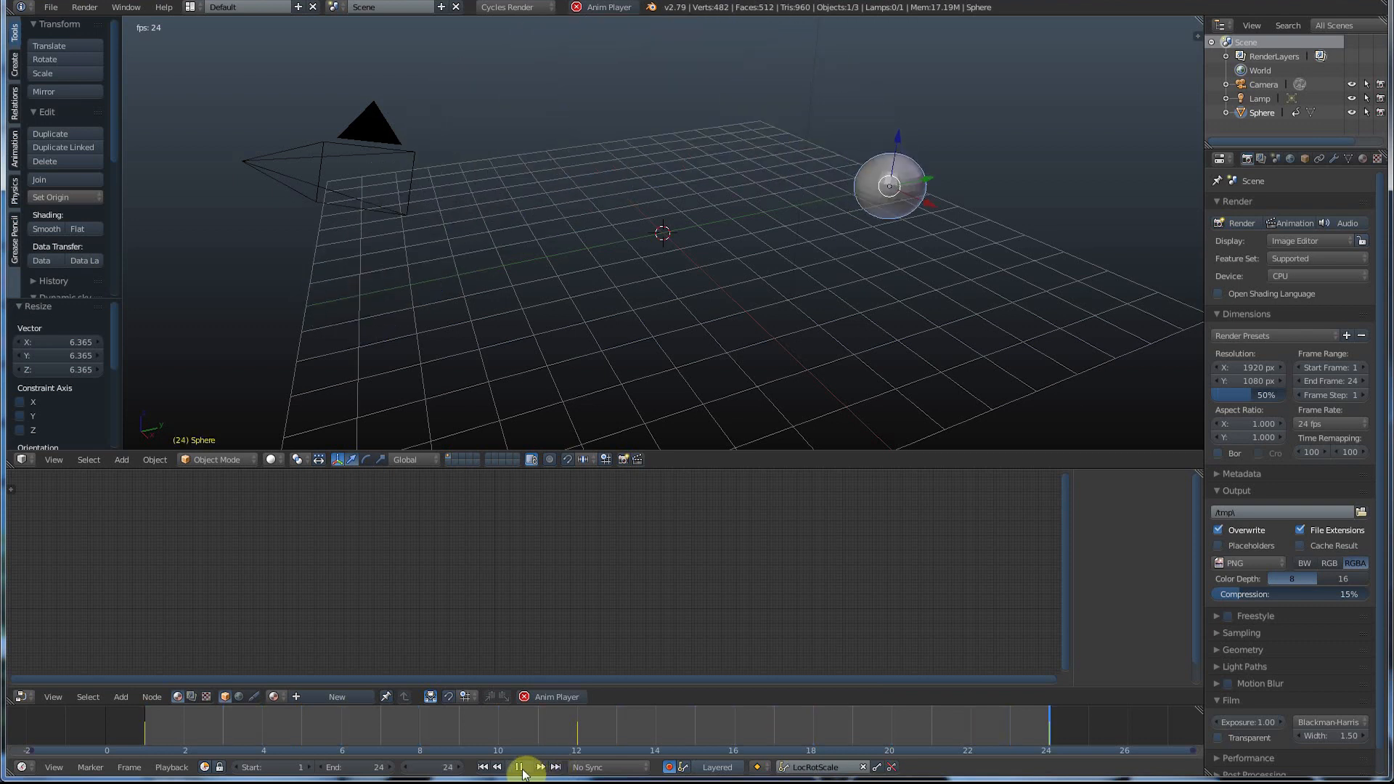
click(517, 766)
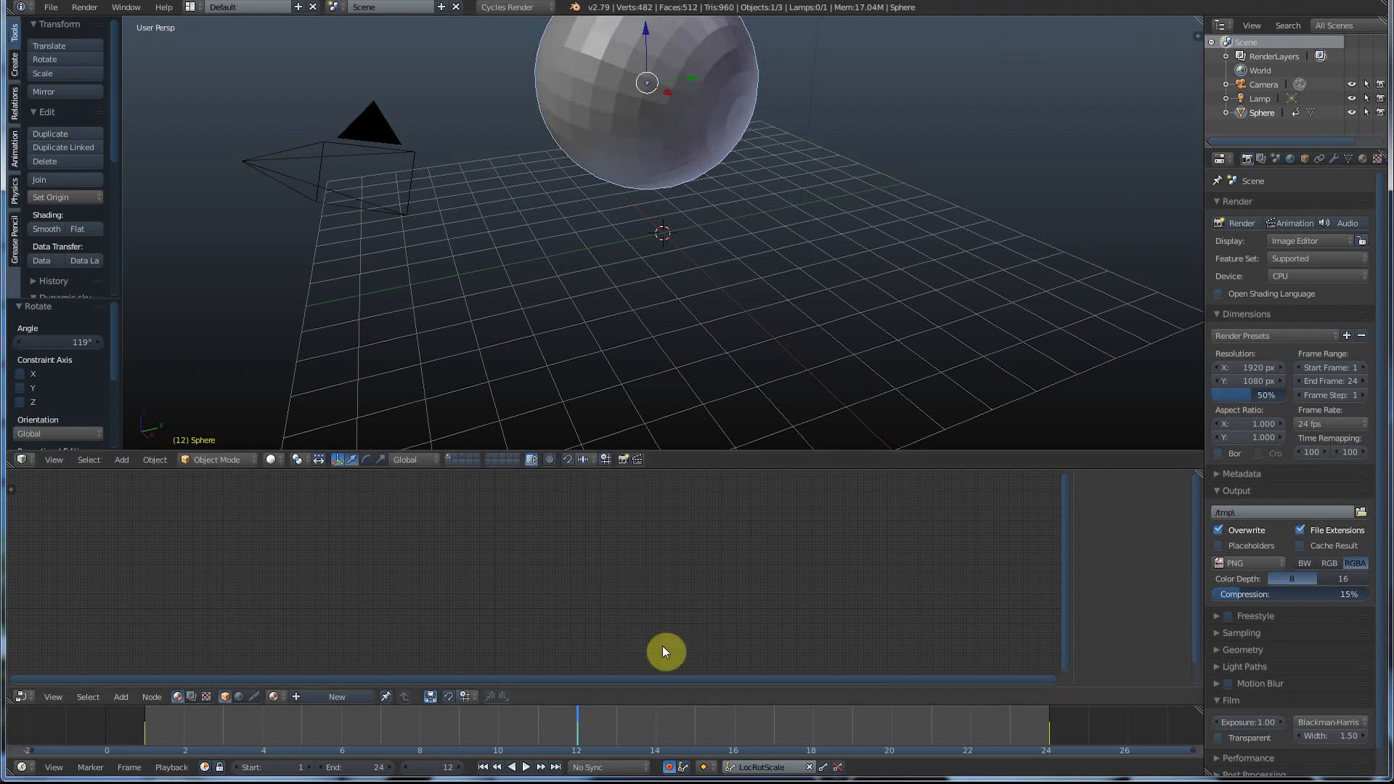
mouse_move(671, 768)
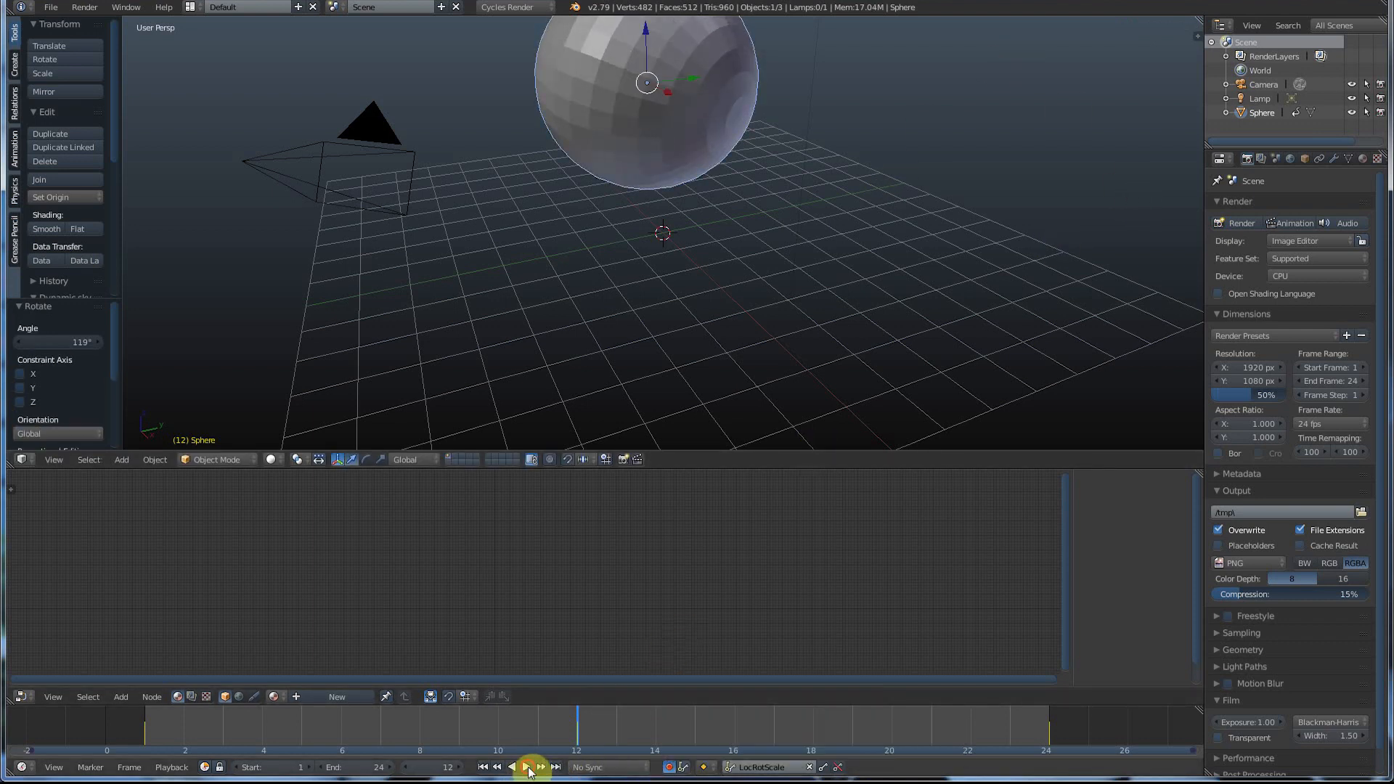
- Preview the animation with the sphere's 119° rotation, then stop playback
click(511, 767)
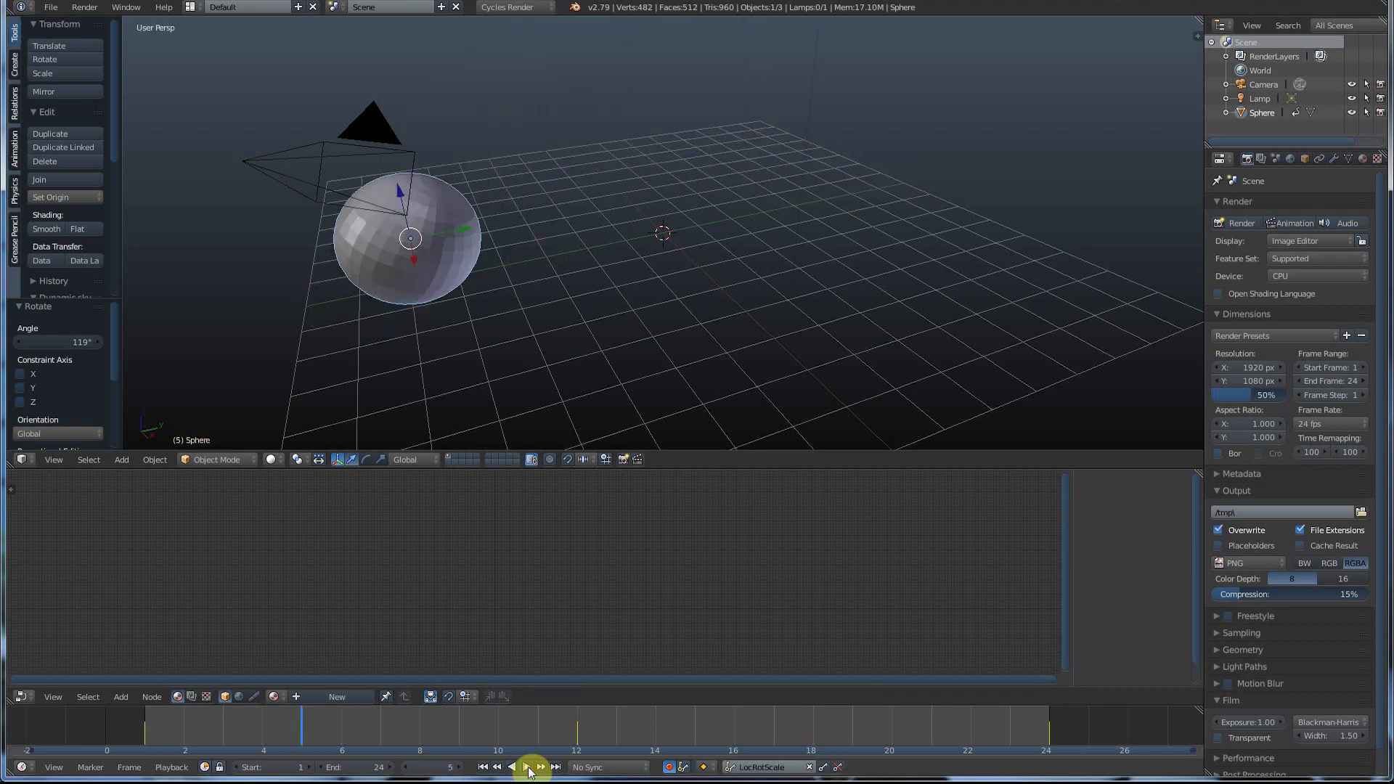
click(530, 766)
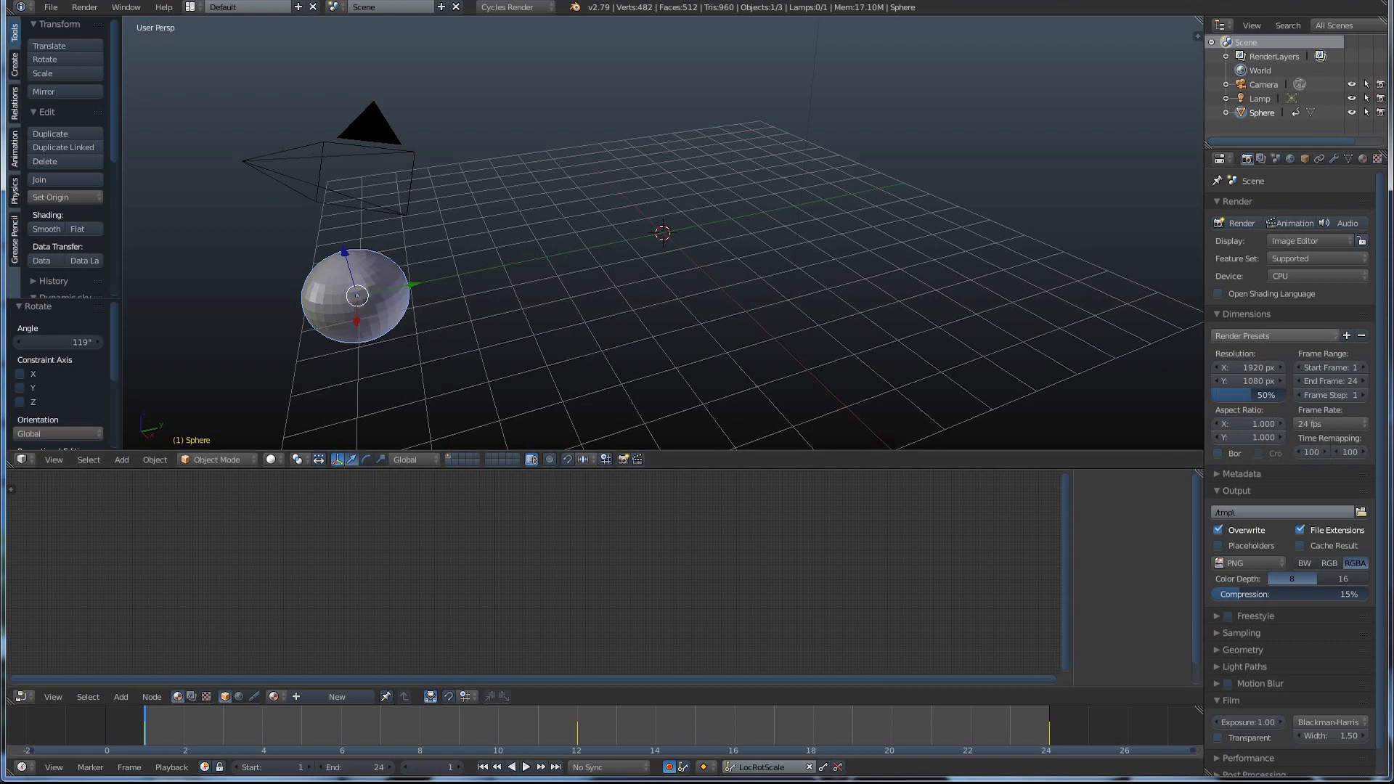
mouse_move(1275, 335)
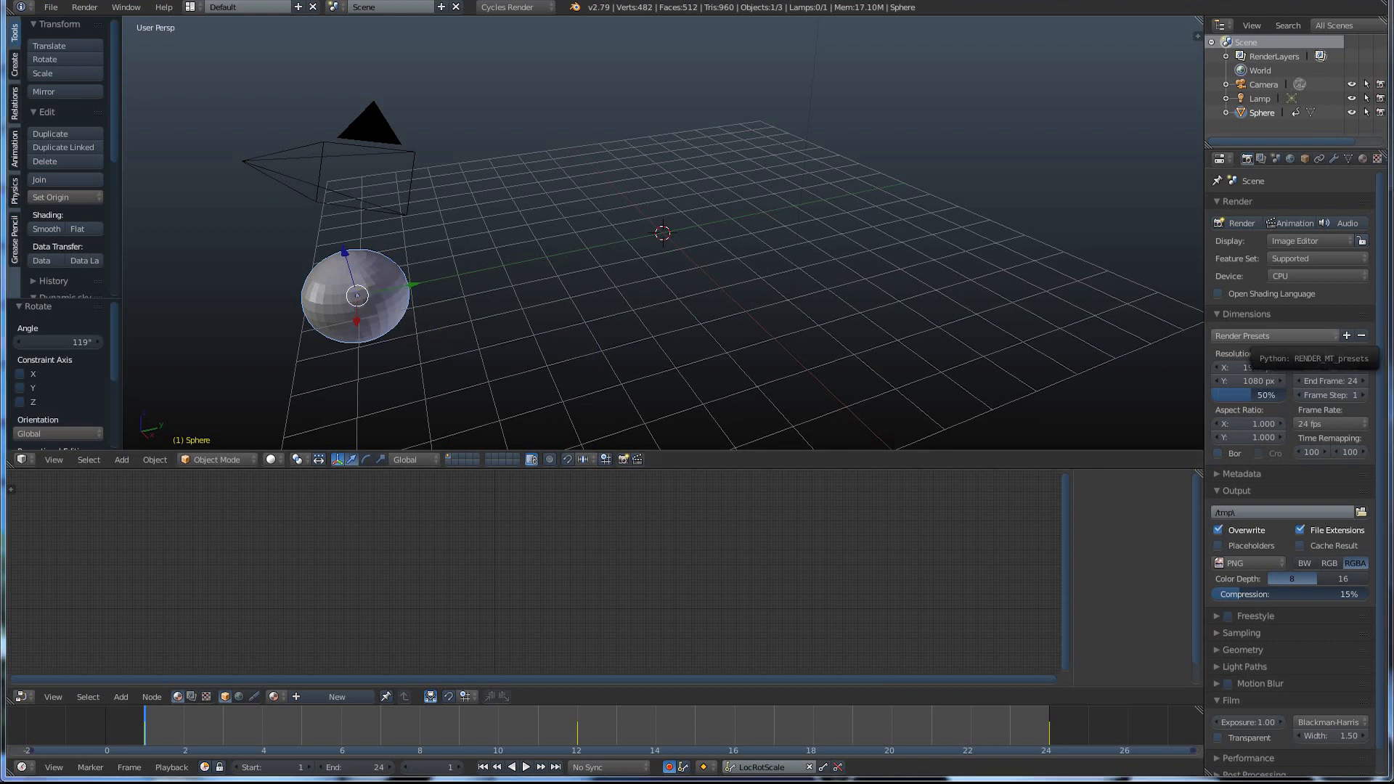